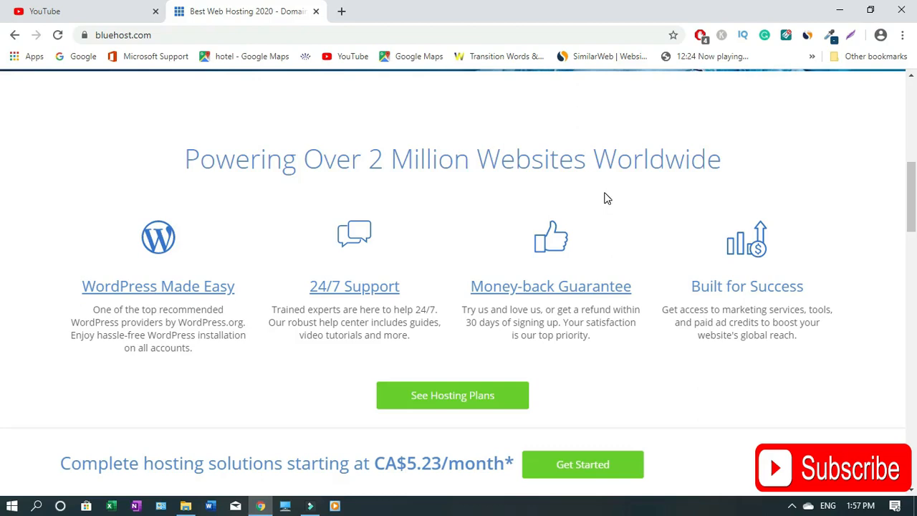
pyautogui.moveTo(911, 177)
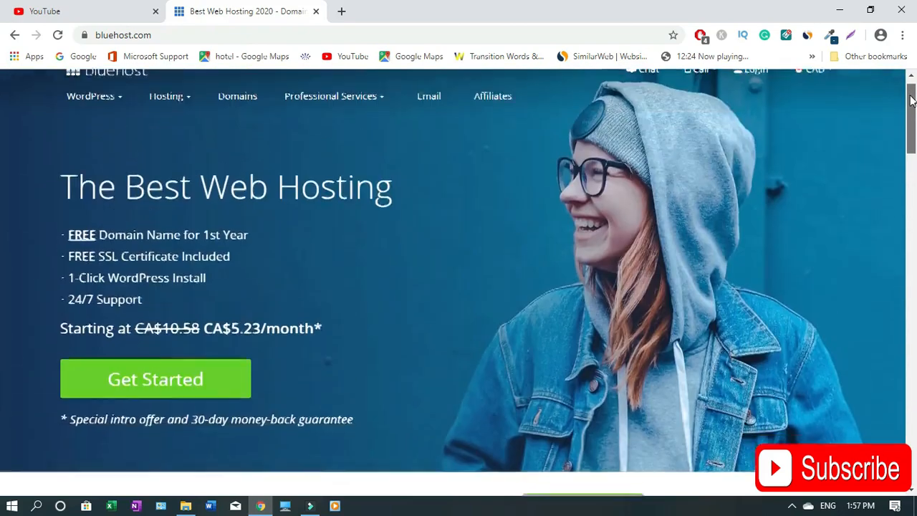
# Scroll to the bluehost.com footer and open the Affiliates program page
pyautogui.scroll(-3)
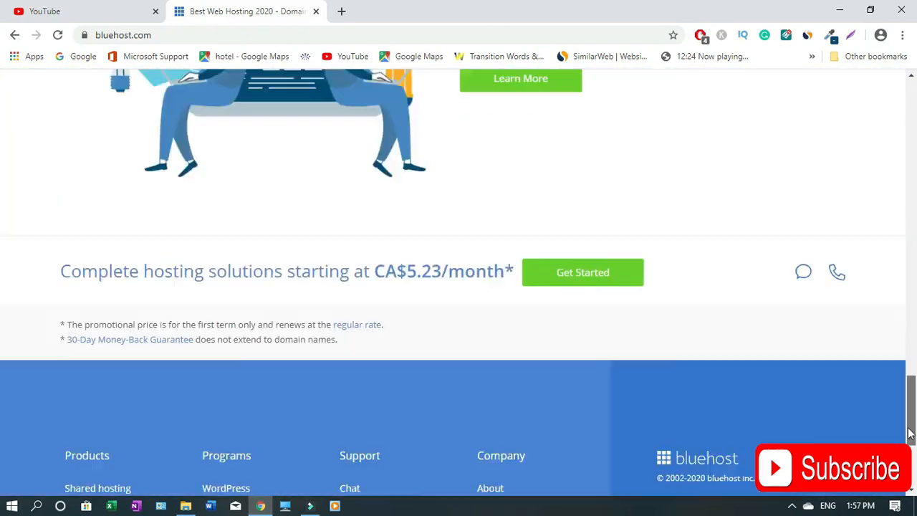
pyautogui.scroll(-3)
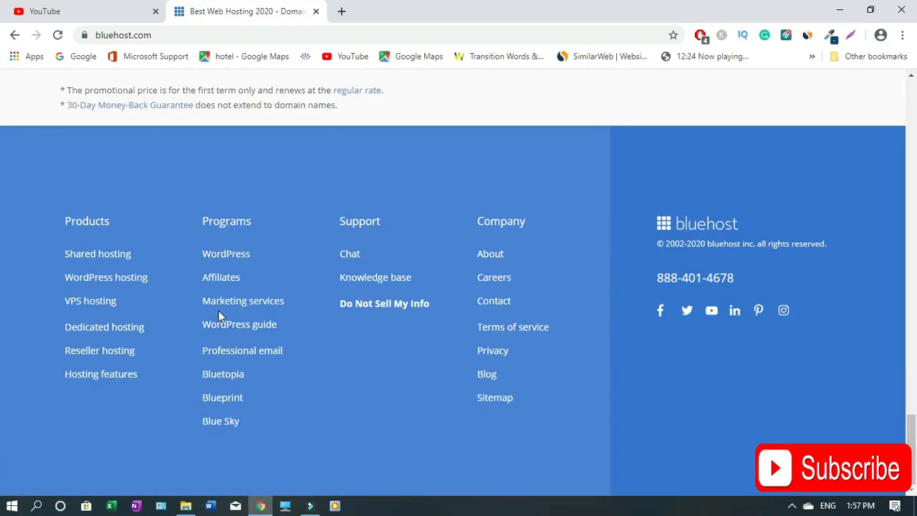
pyautogui.click(220, 277)
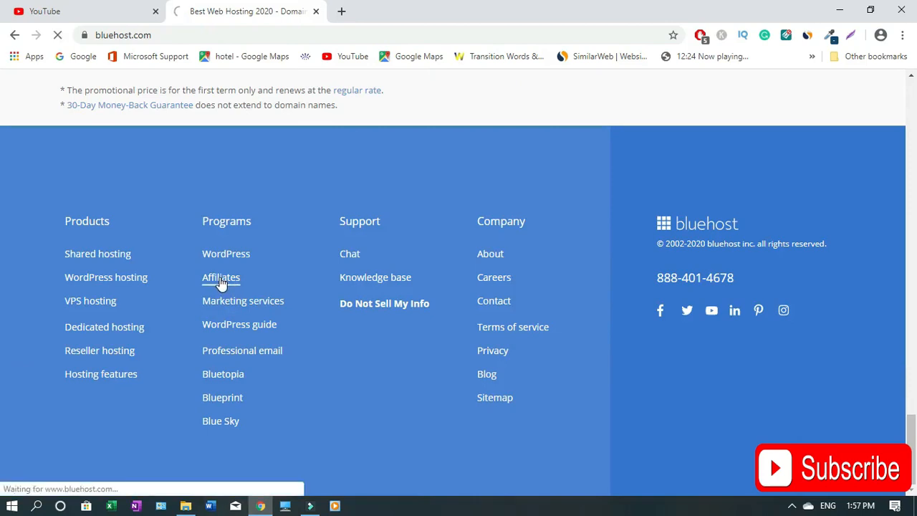
pyautogui.click(220, 277)
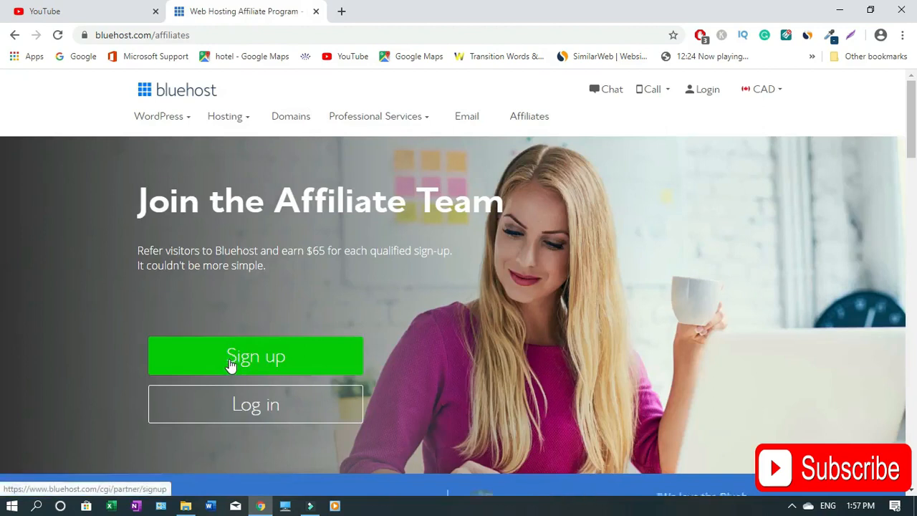
# Open the affiliate signup form and change the unavailable username 'blogging' to 'bloggingz'
pyautogui.click(256, 356)
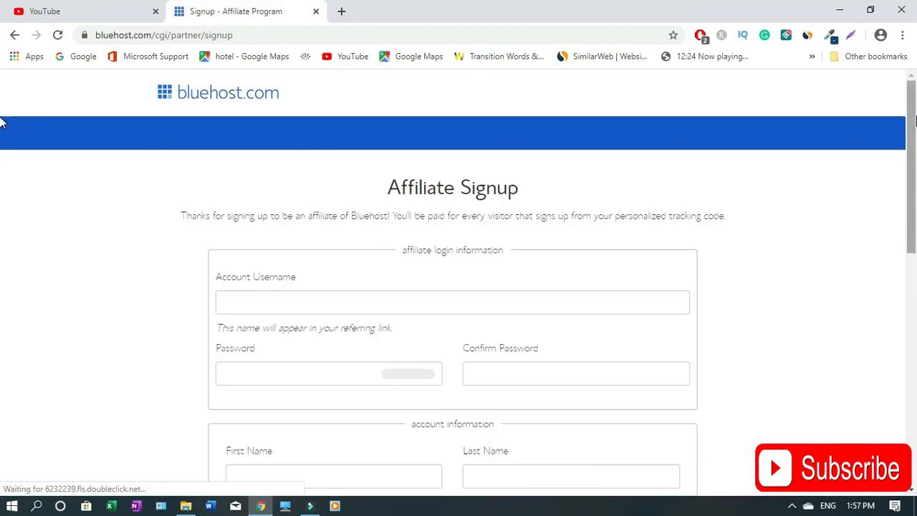
pyautogui.scroll(-3)
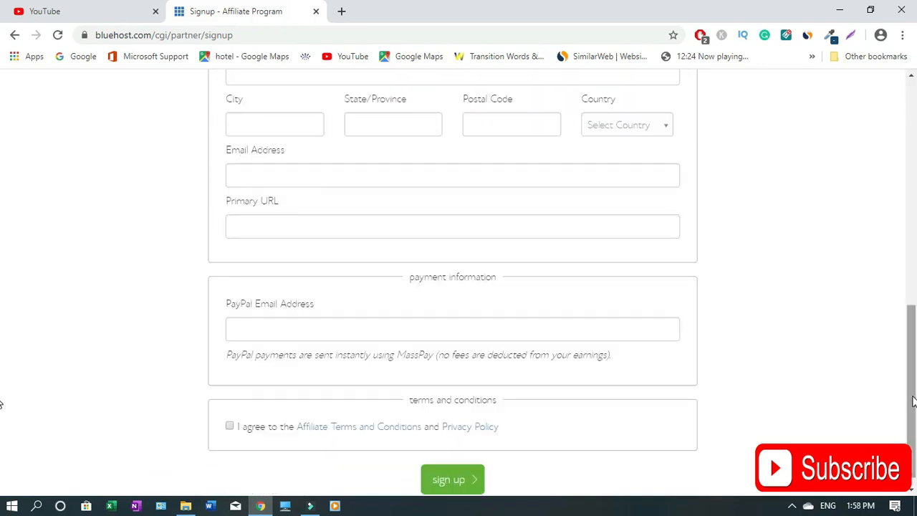
pyautogui.scroll(3)
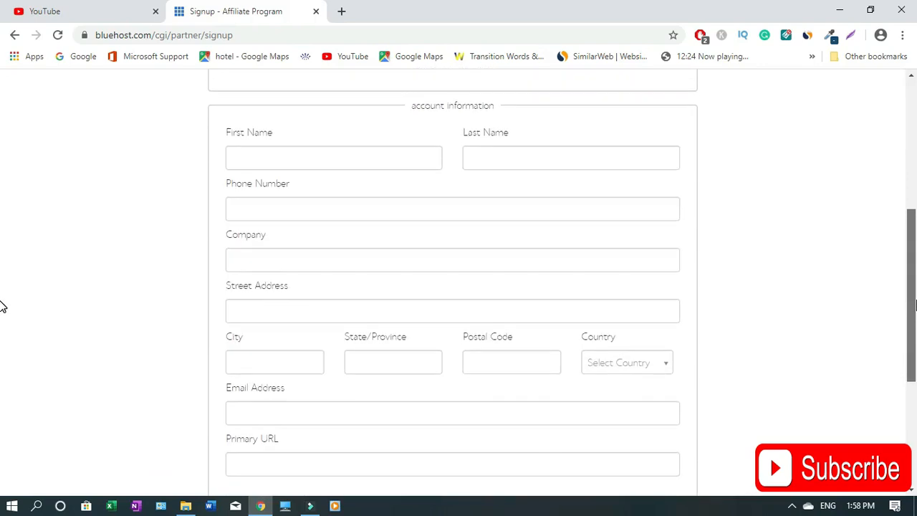
pyautogui.scroll(3)
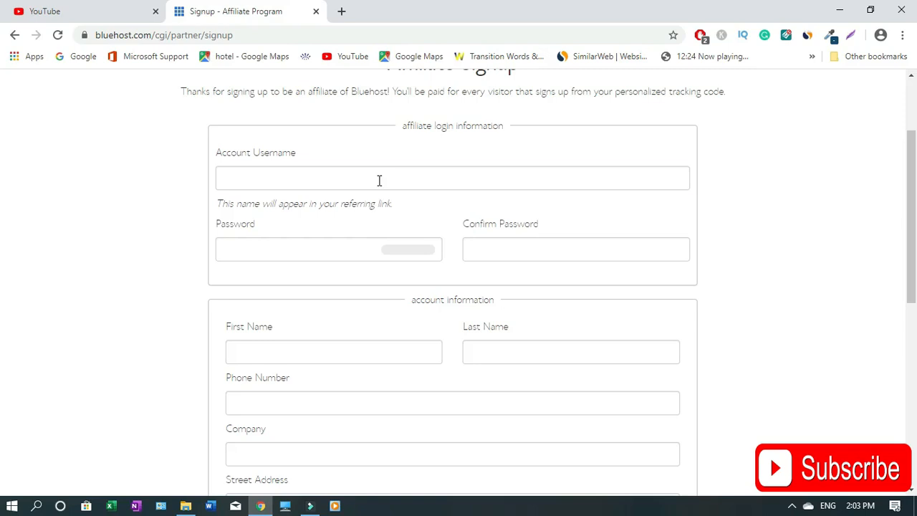
pyautogui.write('blogging')
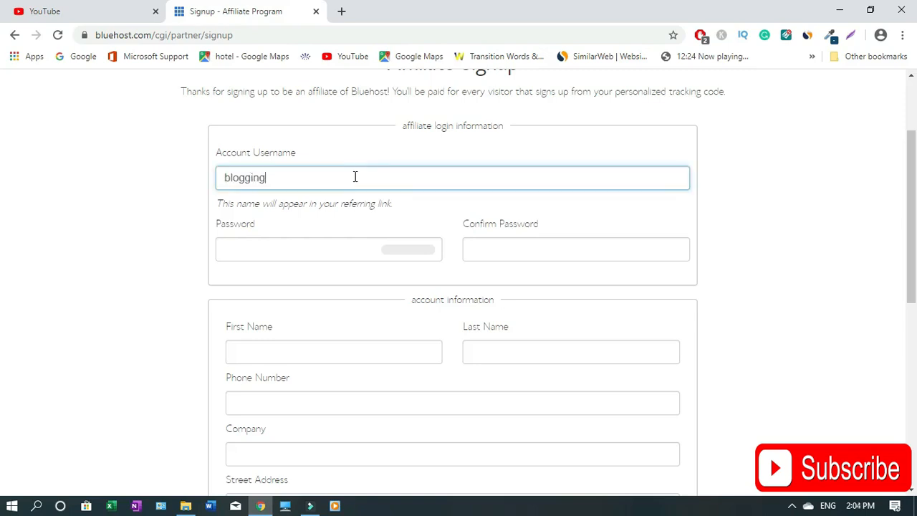
pyautogui.moveTo(816, 225)
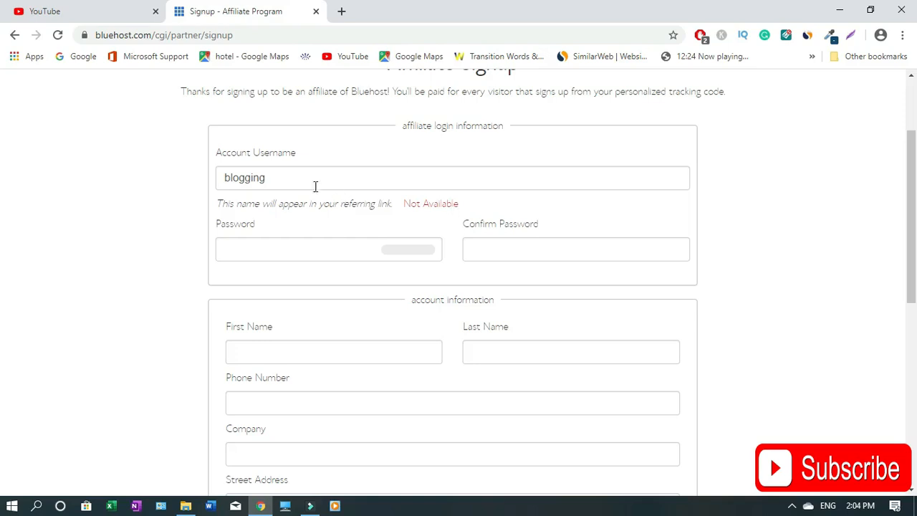
pyautogui.moveTo(287, 180)
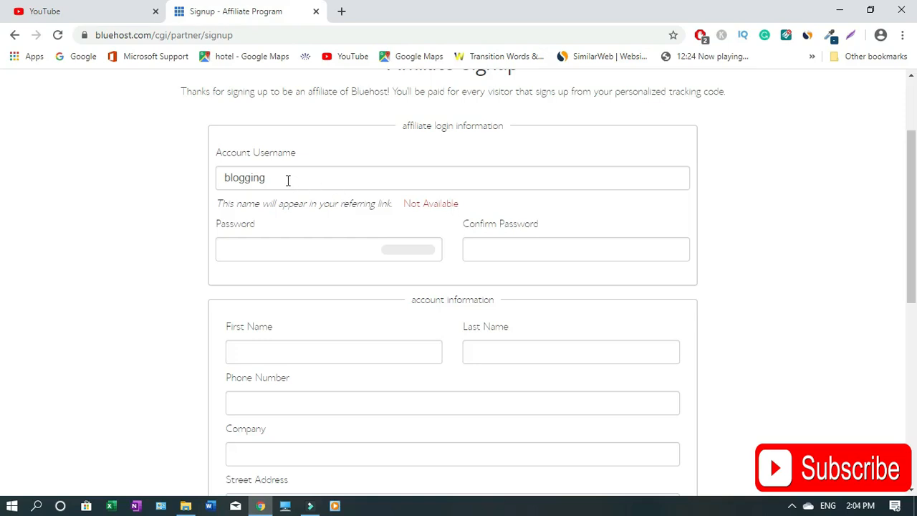
pyautogui.click(288, 178)
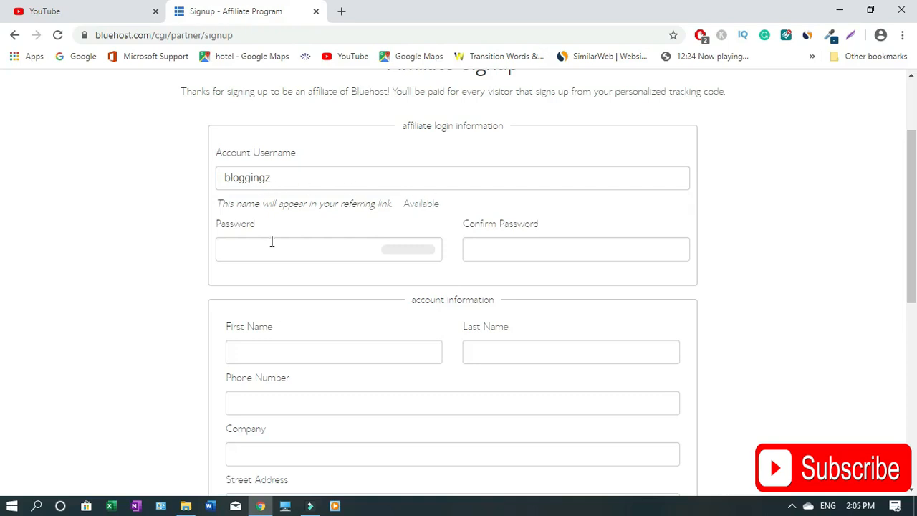
pyautogui.moveTo(266, 246)
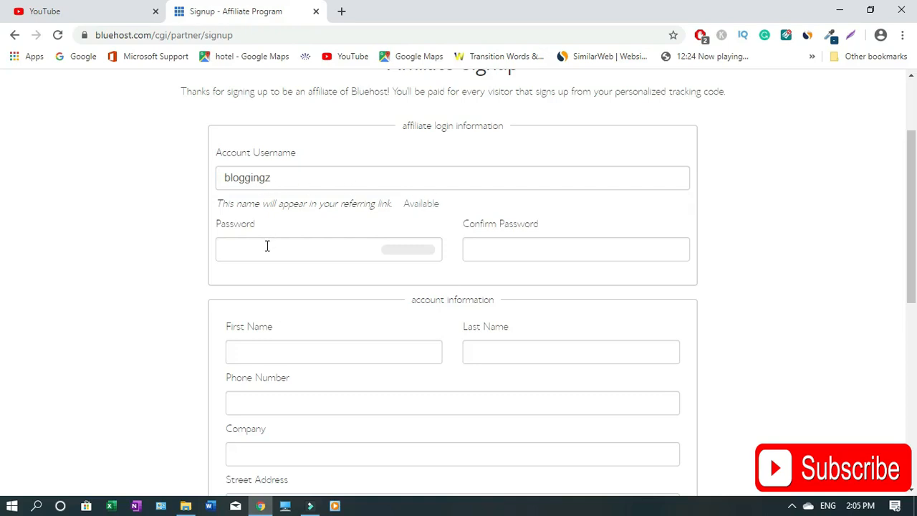
pyautogui.moveTo(271, 250)
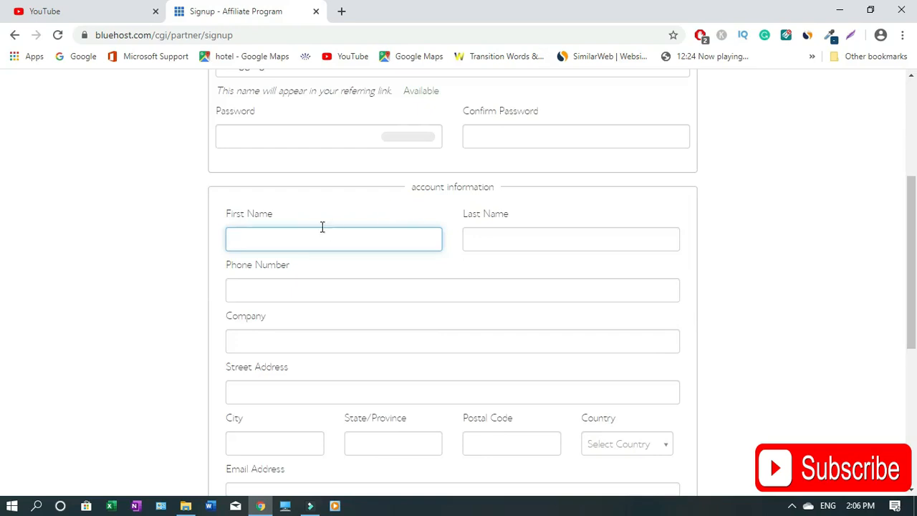
pyautogui.write('John')
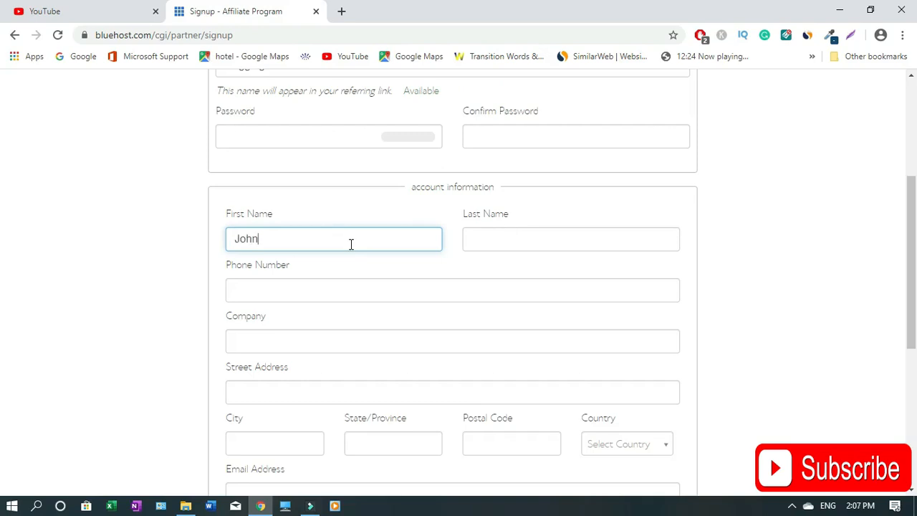
pyautogui.click(570, 238)
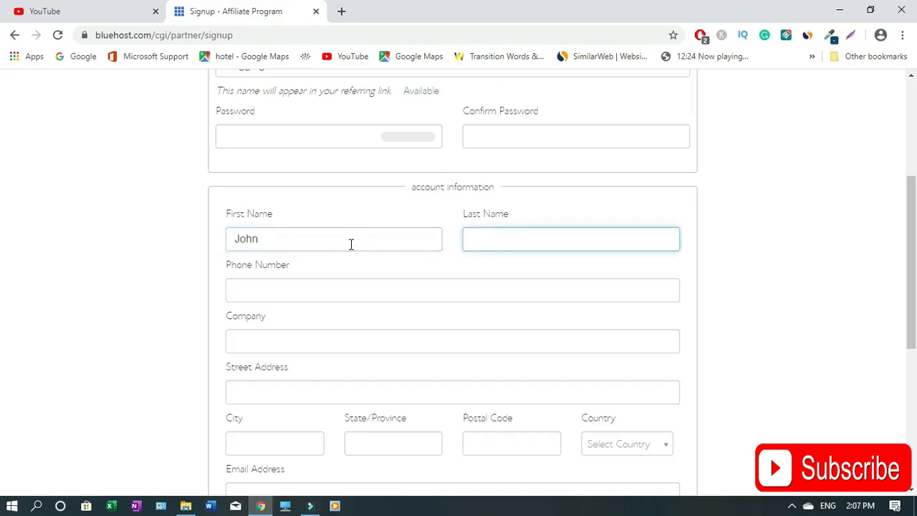
pyautogui.write('D')
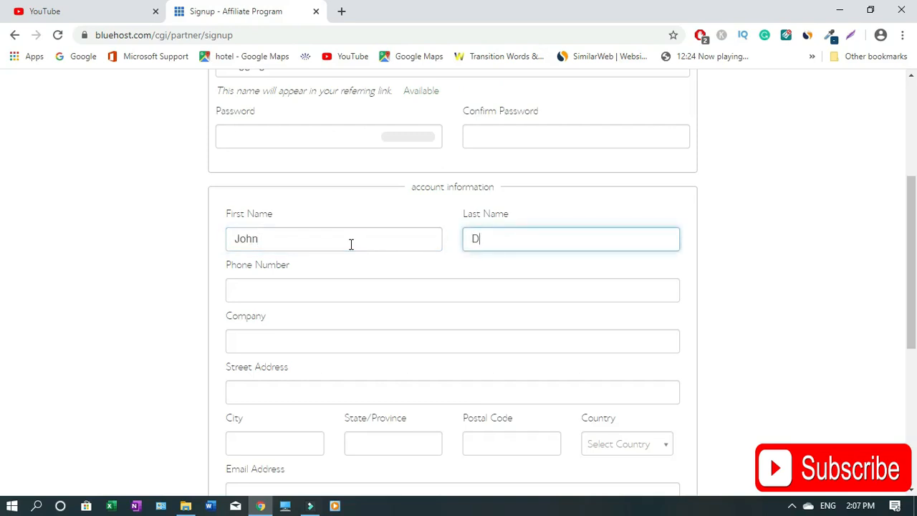
pyautogui.write('oe')
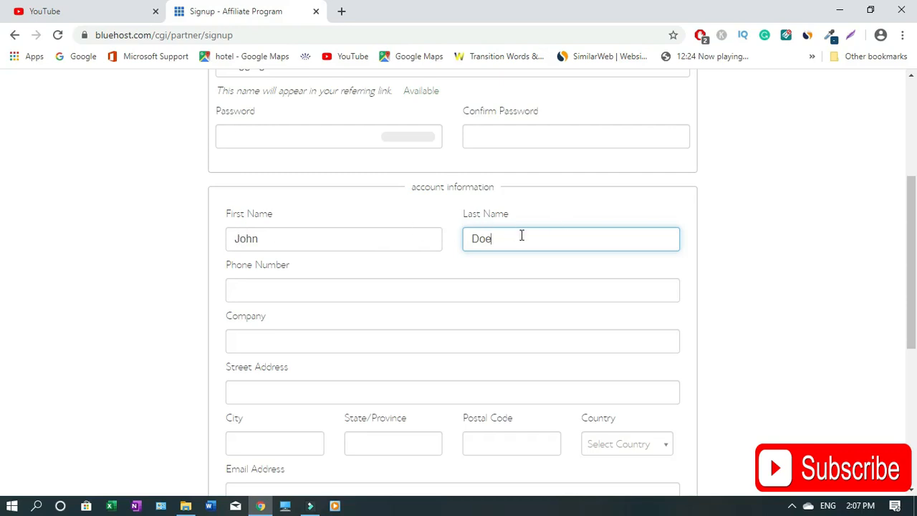
pyautogui.write('1234567891')
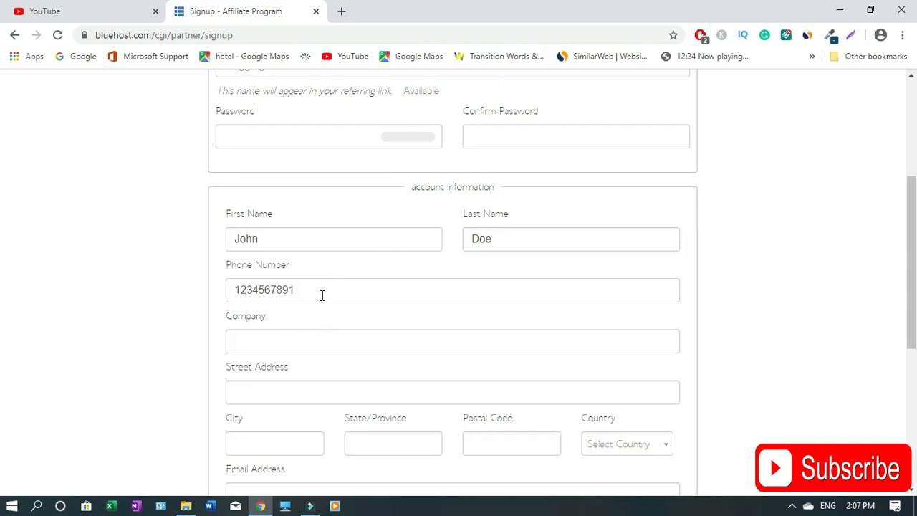
pyautogui.moveTo(4, 262)
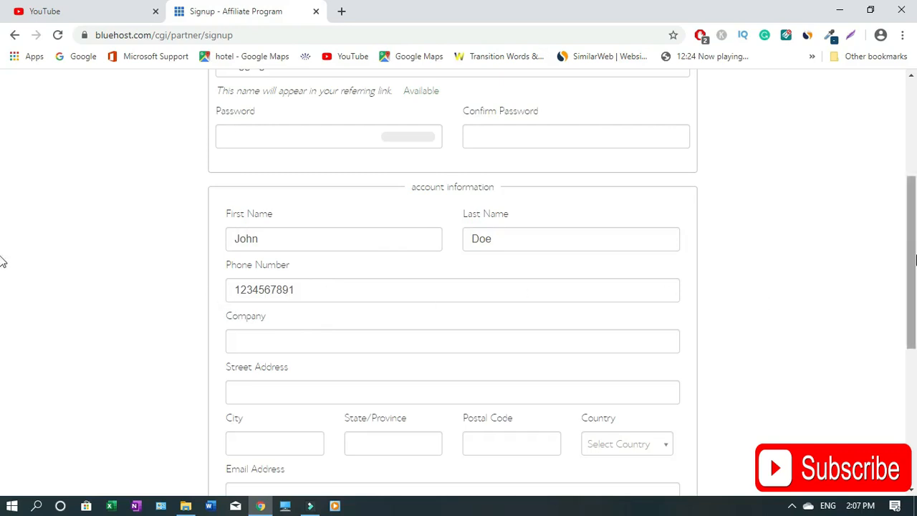
pyautogui.scroll(-3)
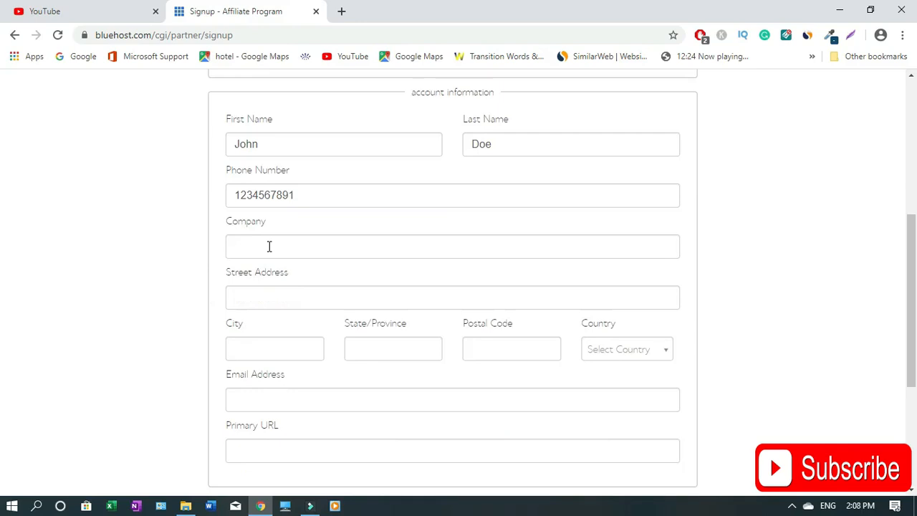
pyautogui.write('John Doe')
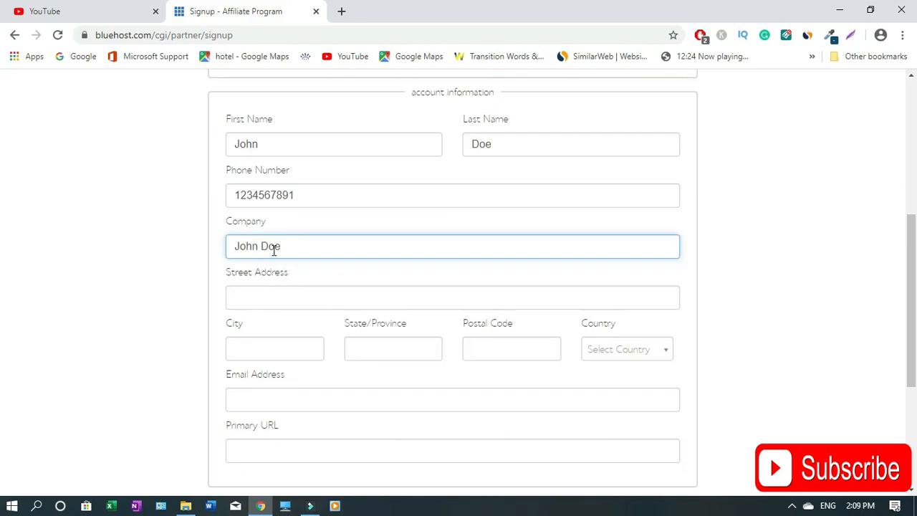
pyautogui.moveTo(427, 286)
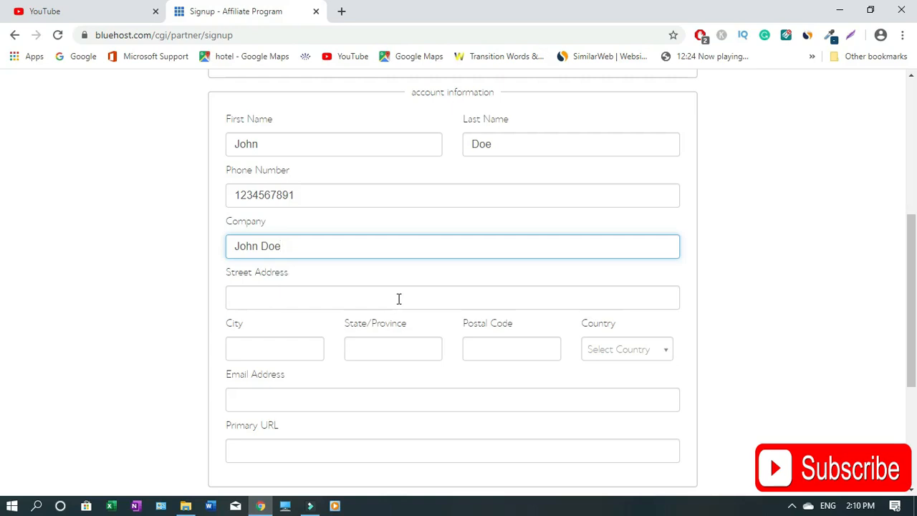
pyautogui.moveTo(280, 341)
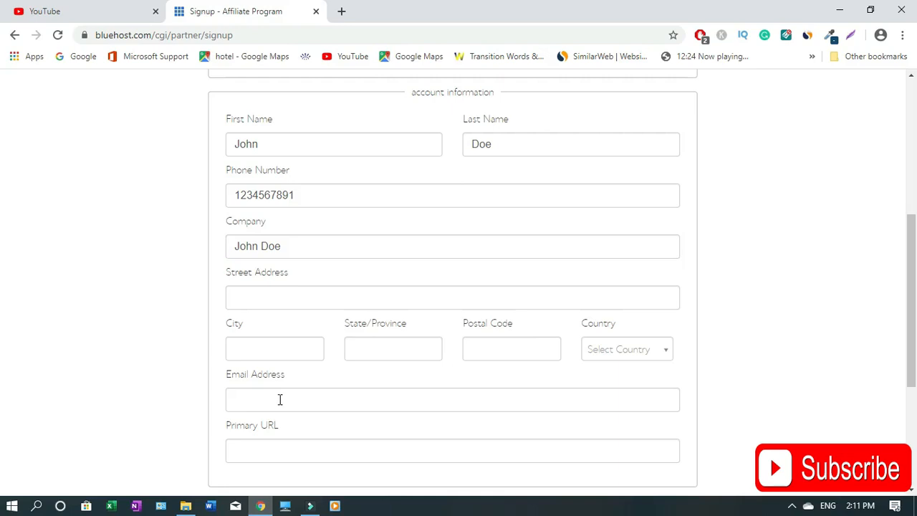
pyautogui.moveTo(166, 422)
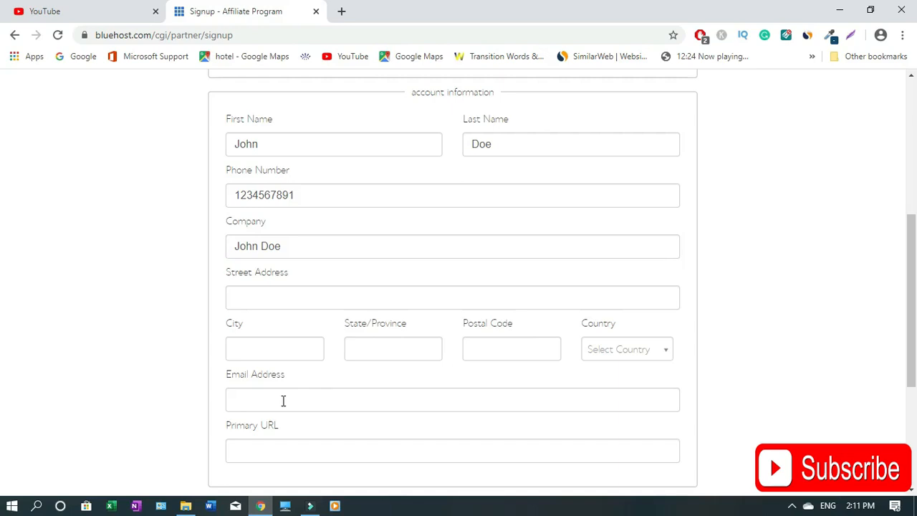
pyautogui.moveTo(378, 400)
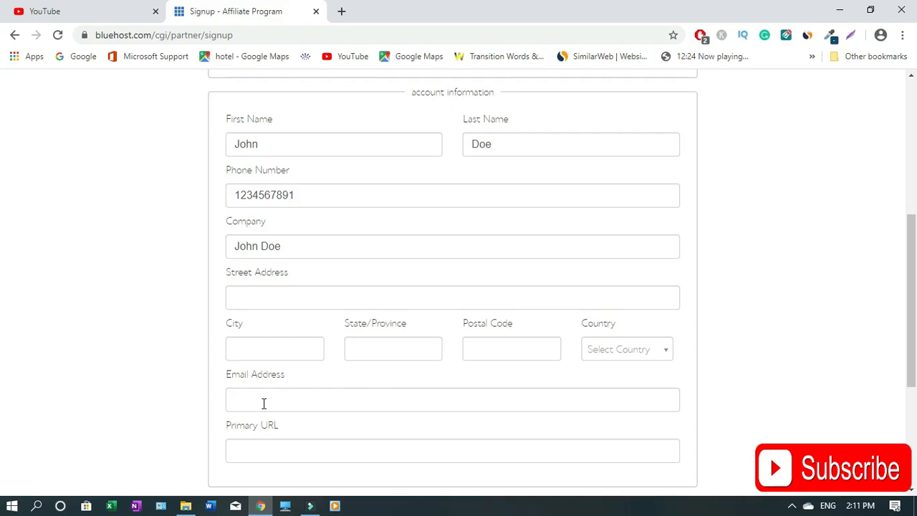
pyautogui.scroll(-3)
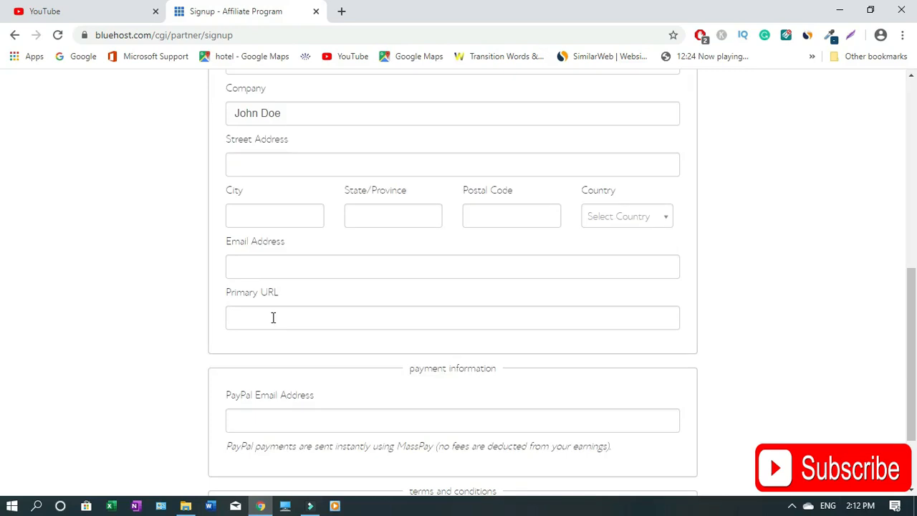
pyautogui.moveTo(254, 316)
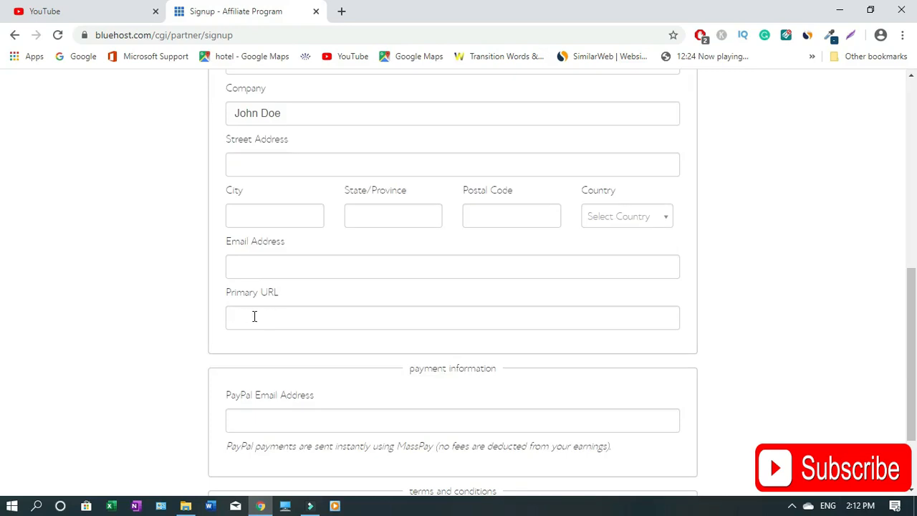
pyautogui.write('websitename.com')
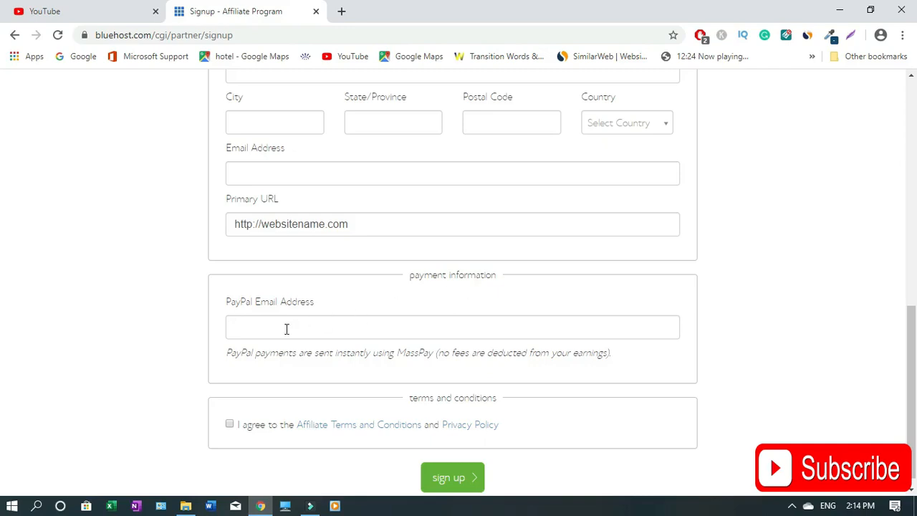
pyautogui.moveTo(376, 319)
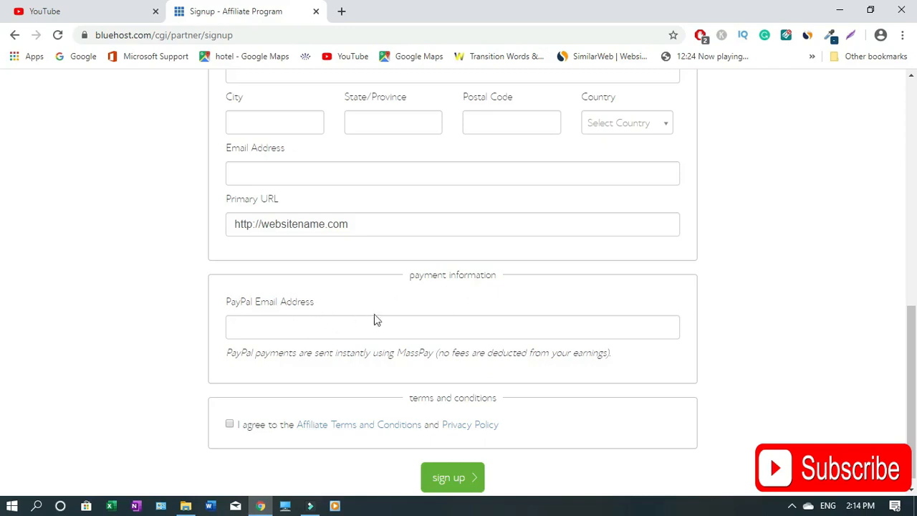
pyautogui.moveTo(247, 317)
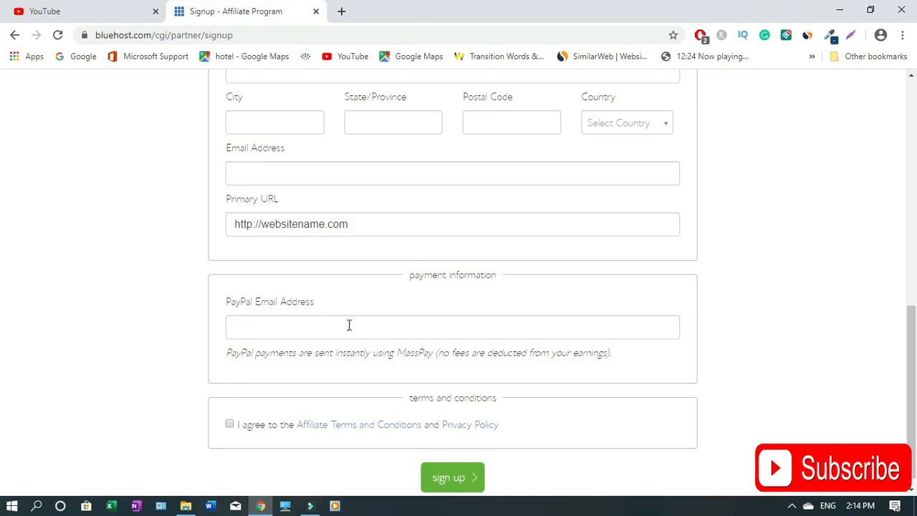
pyautogui.moveTo(290, 329)
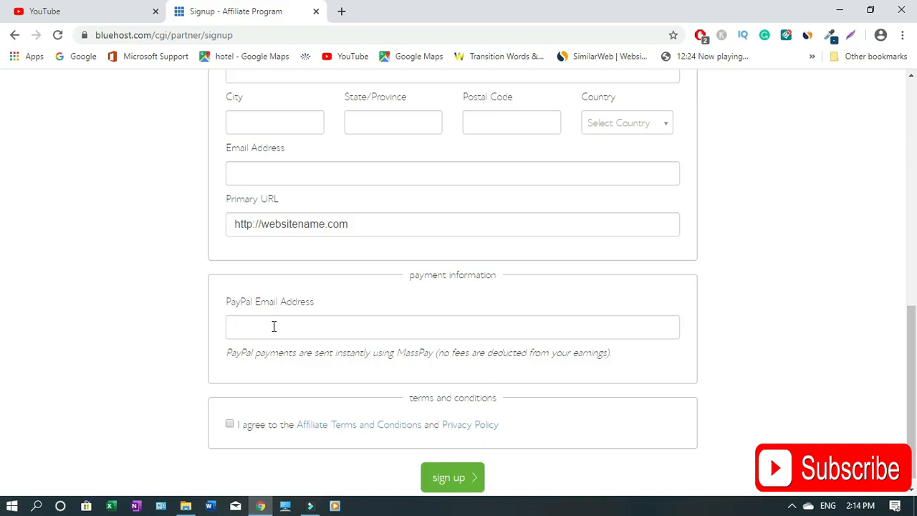
pyautogui.moveTo(383, 297)
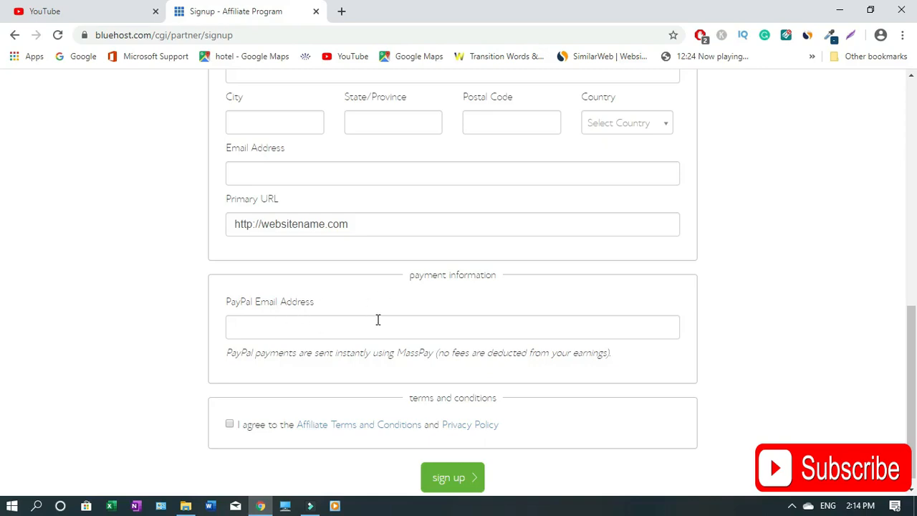
pyautogui.moveTo(395, 306)
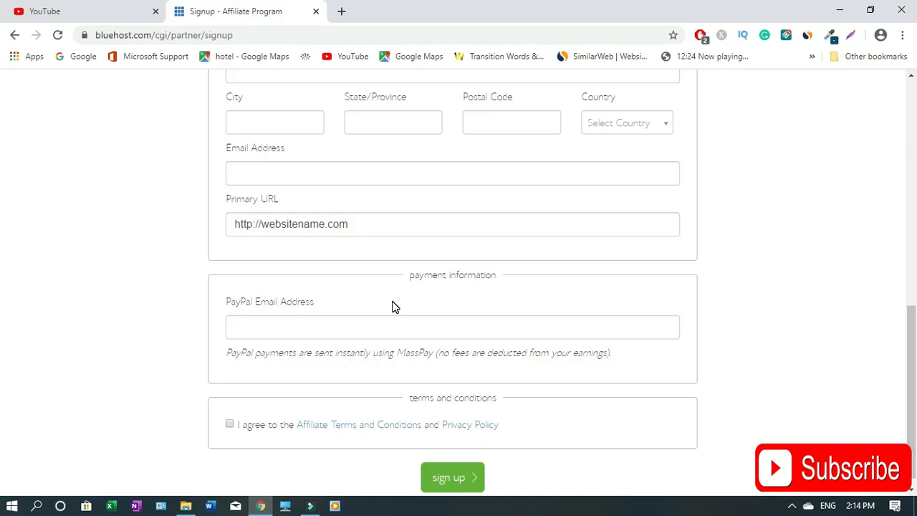
pyautogui.moveTo(424, 306)
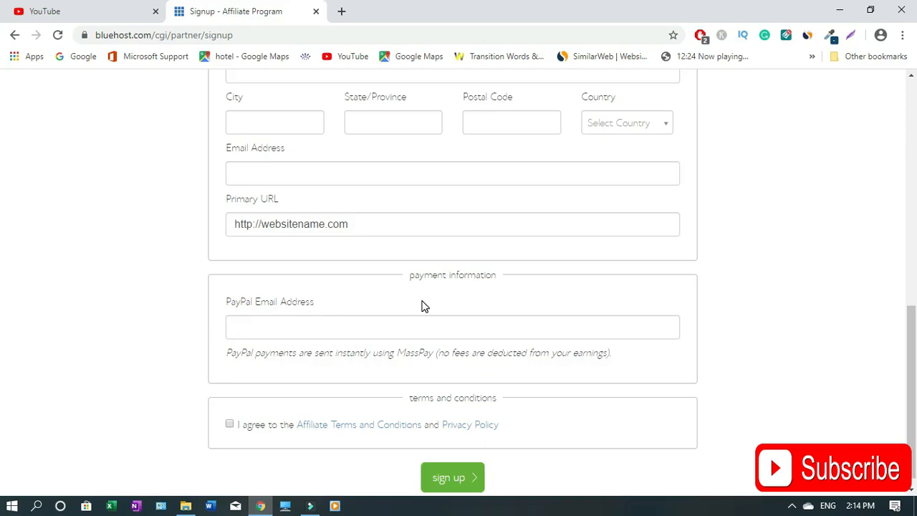
pyautogui.moveTo(878, 280)
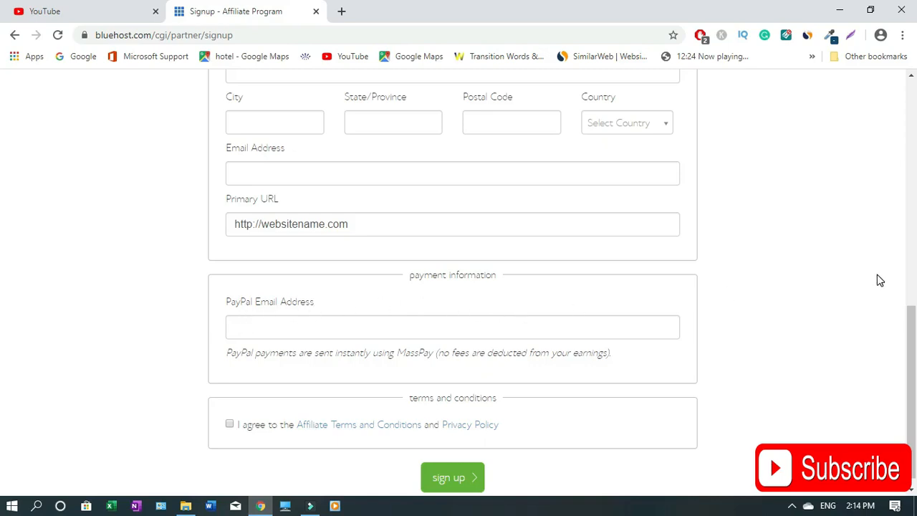
pyautogui.moveTo(775, 291)
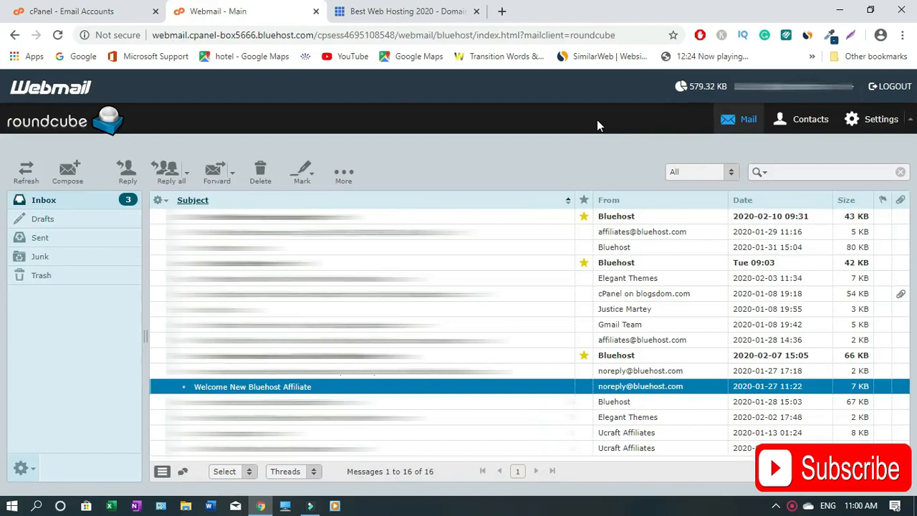
pyautogui.moveTo(399, 383)
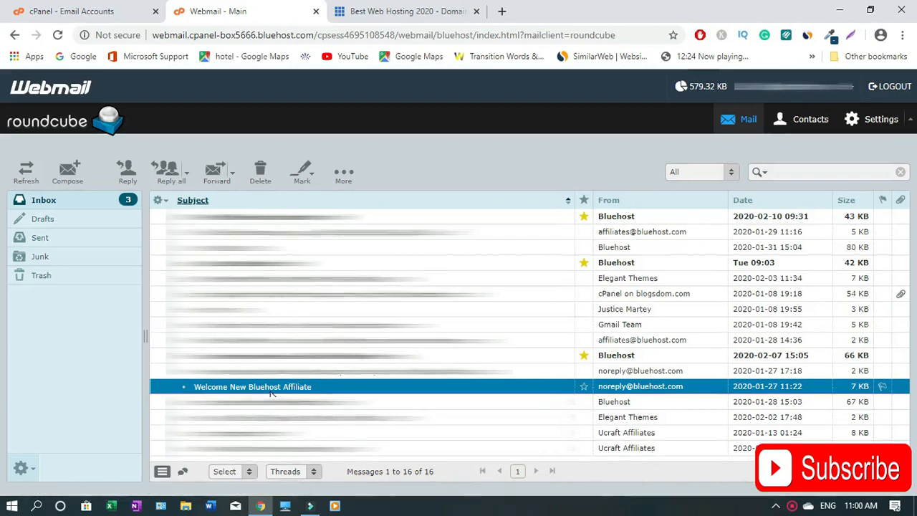
pyautogui.moveTo(368, 390)
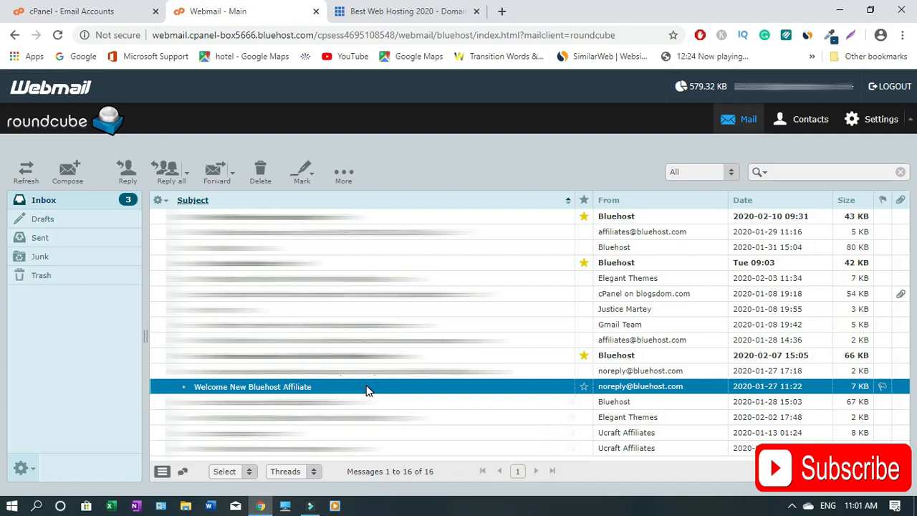
# Open the Welcome New Bluehost Affiliate email and read it down to the support contacts
pyautogui.doubleClick(252, 386)
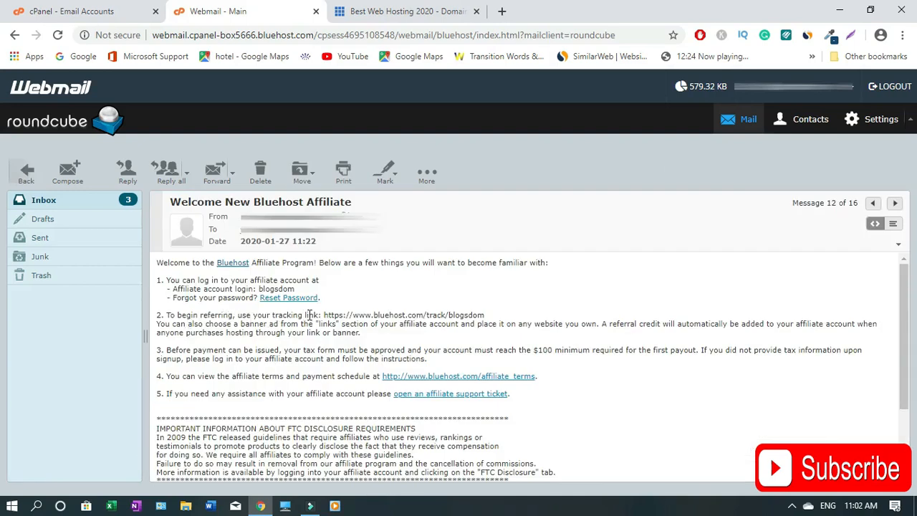
pyautogui.moveTo(434, 315)
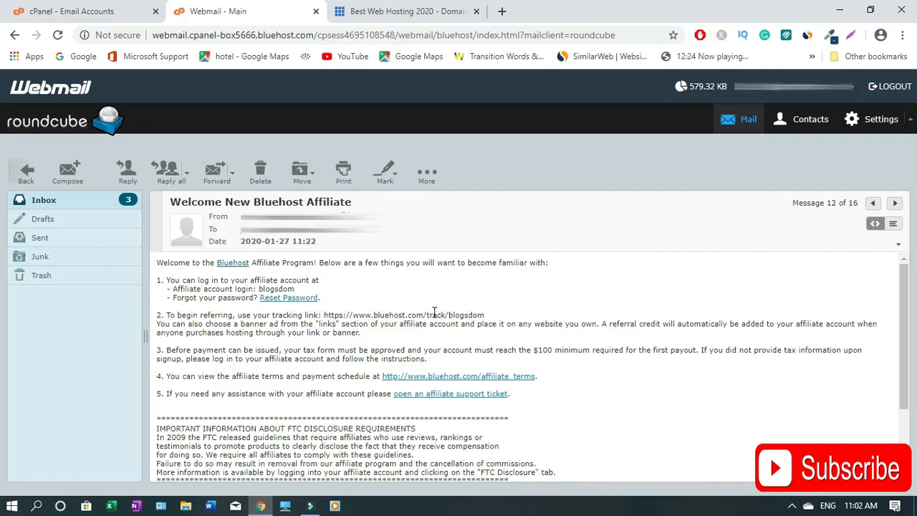
pyautogui.moveTo(225, 342)
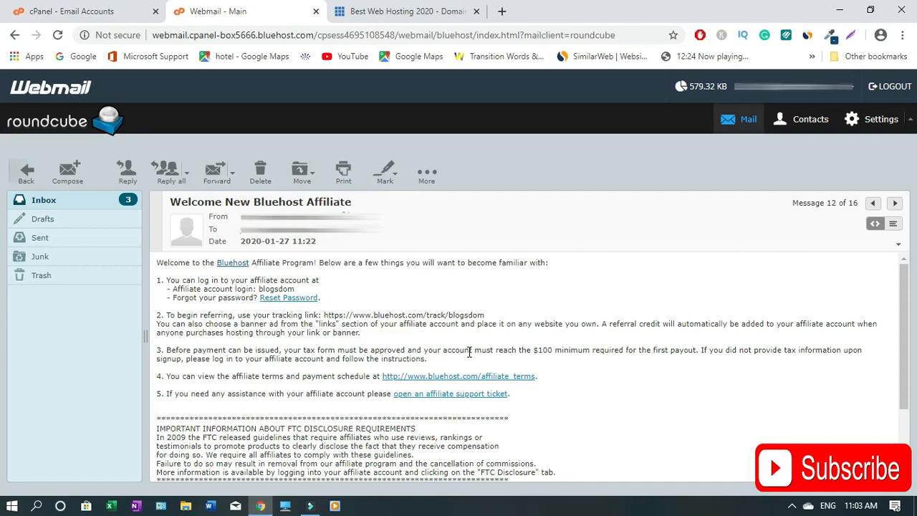
pyautogui.moveTo(534, 349)
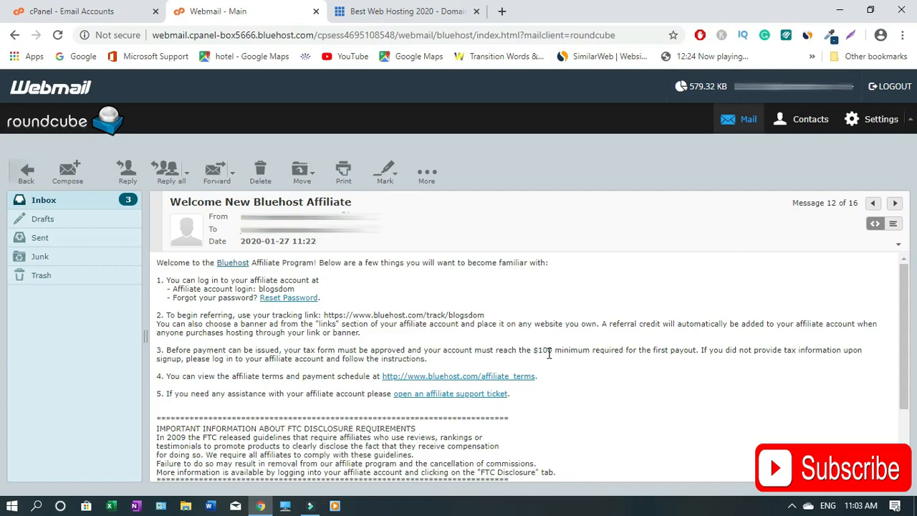
pyautogui.moveTo(676, 355)
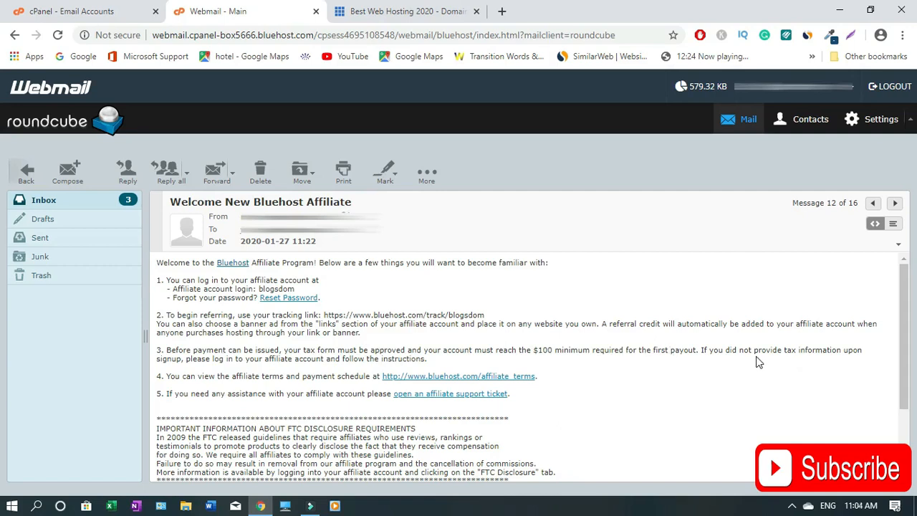
pyautogui.moveTo(812, 361)
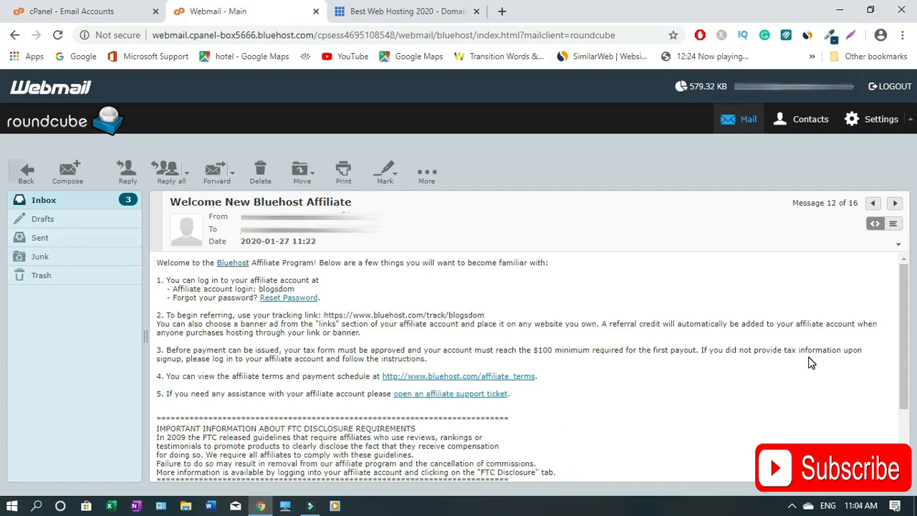
pyautogui.moveTo(728, 368)
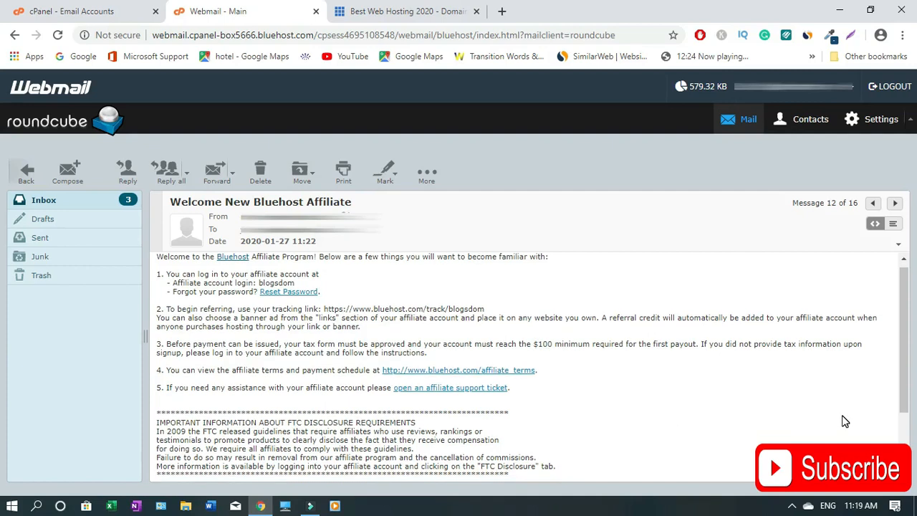
pyautogui.moveTo(238, 381)
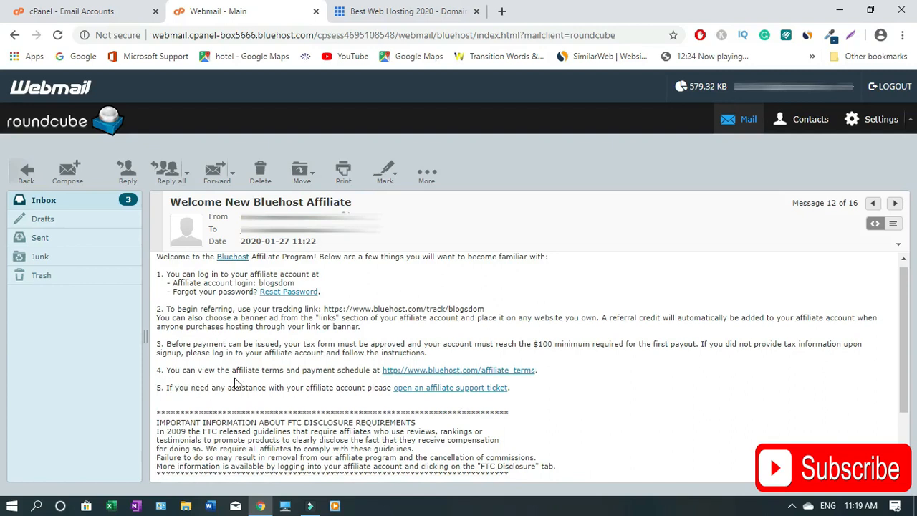
pyautogui.moveTo(349, 383)
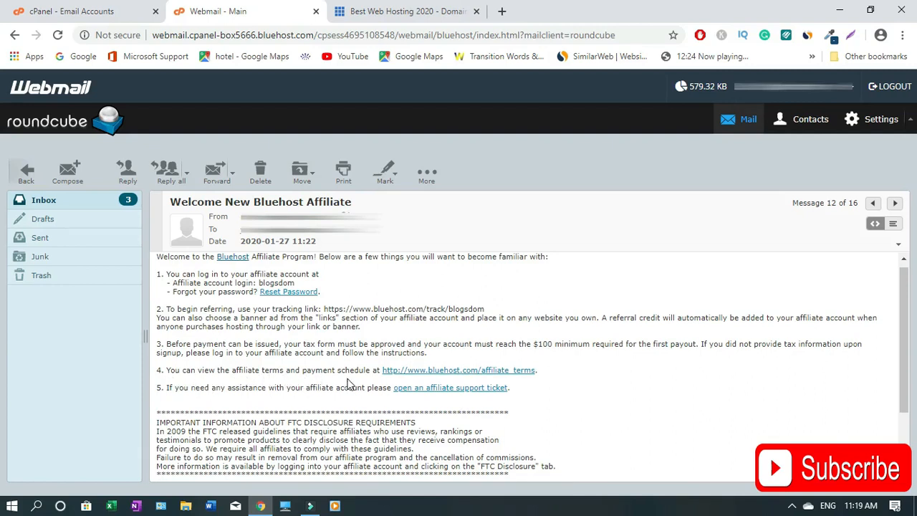
pyautogui.moveTo(731, 381)
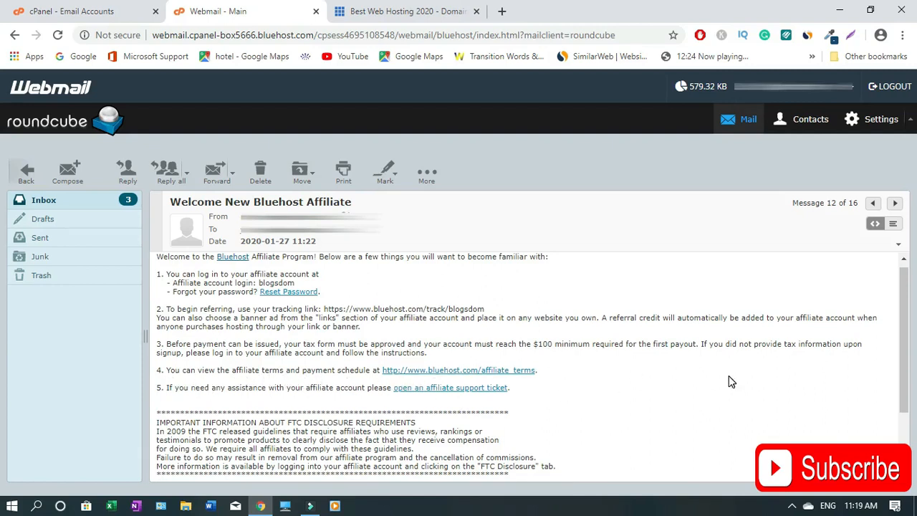
pyautogui.scroll(-3)
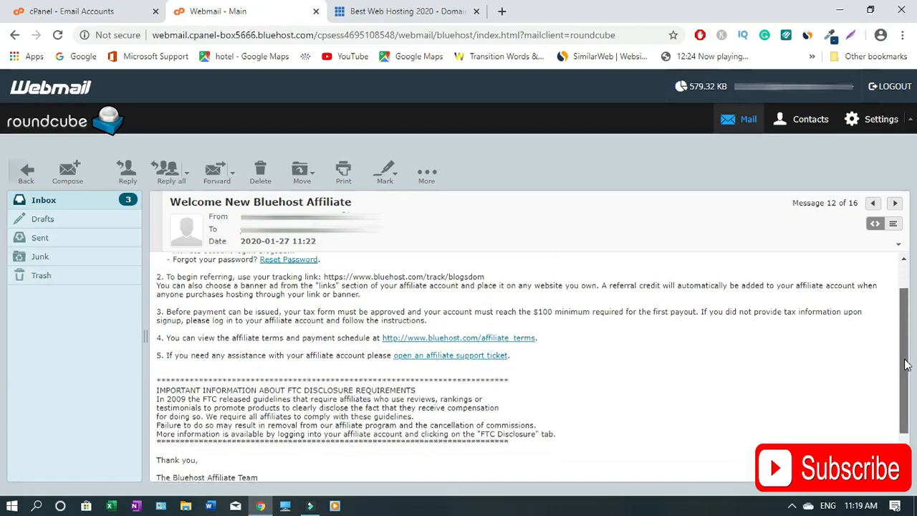
pyautogui.scroll(-3)
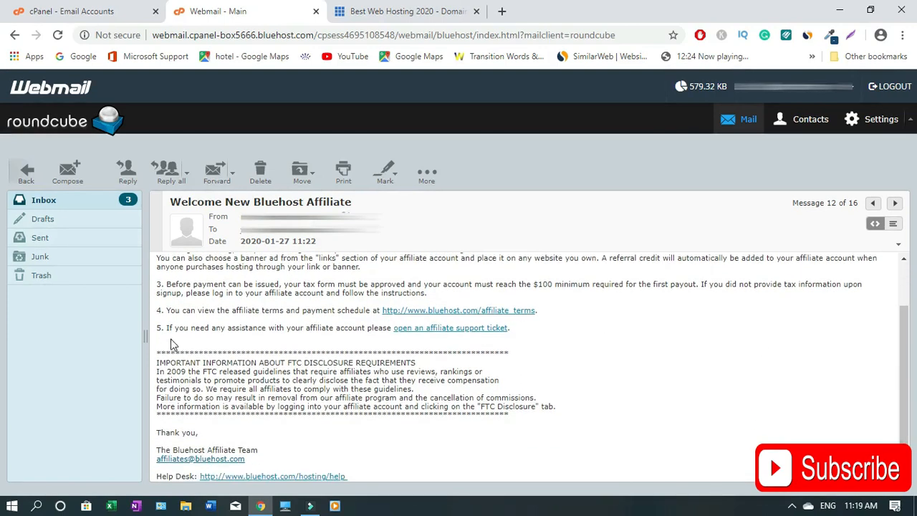
pyautogui.moveTo(343, 341)
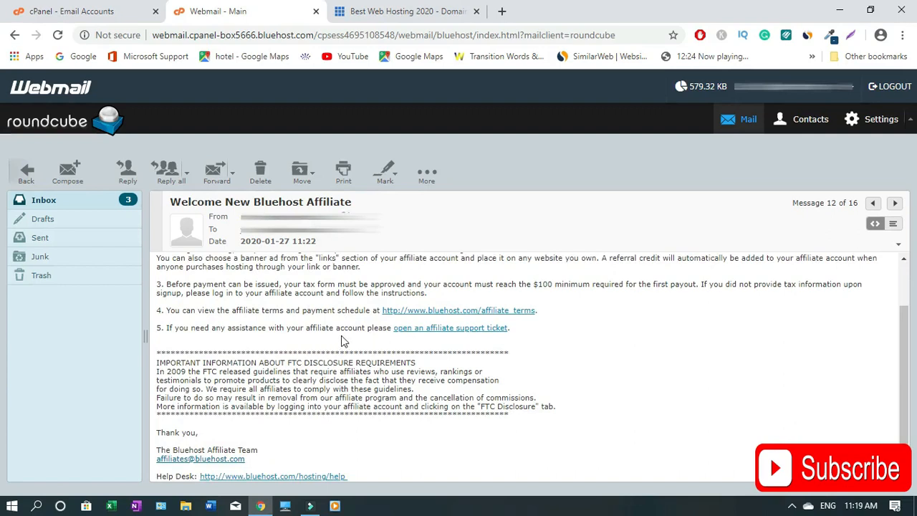
pyautogui.moveTo(463, 339)
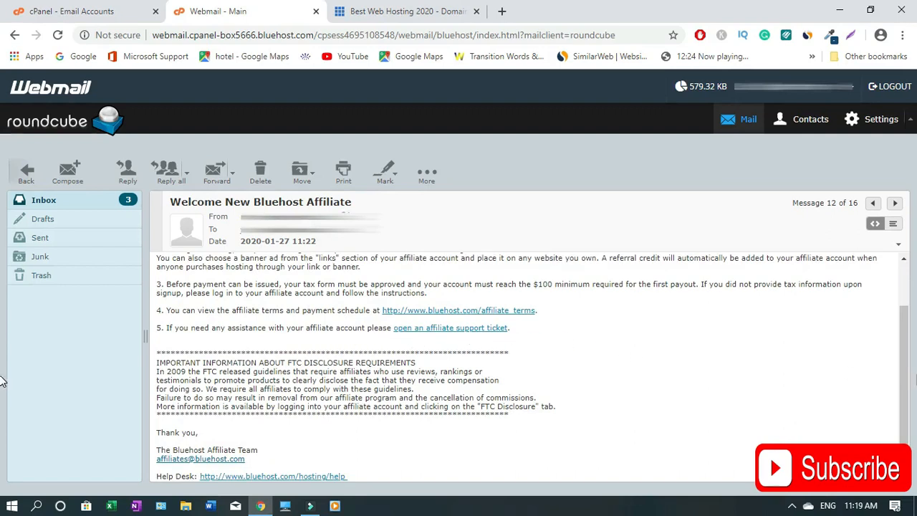
pyautogui.scroll(-3)
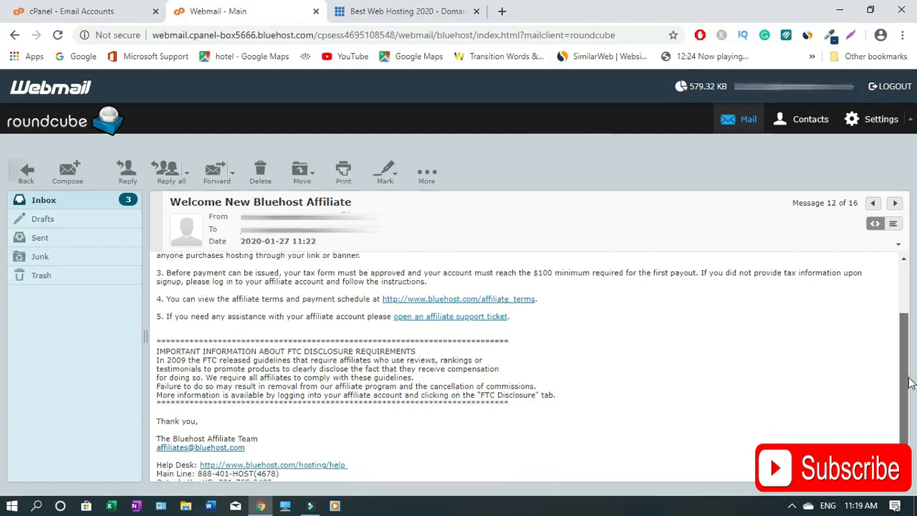
pyautogui.scroll(-3)
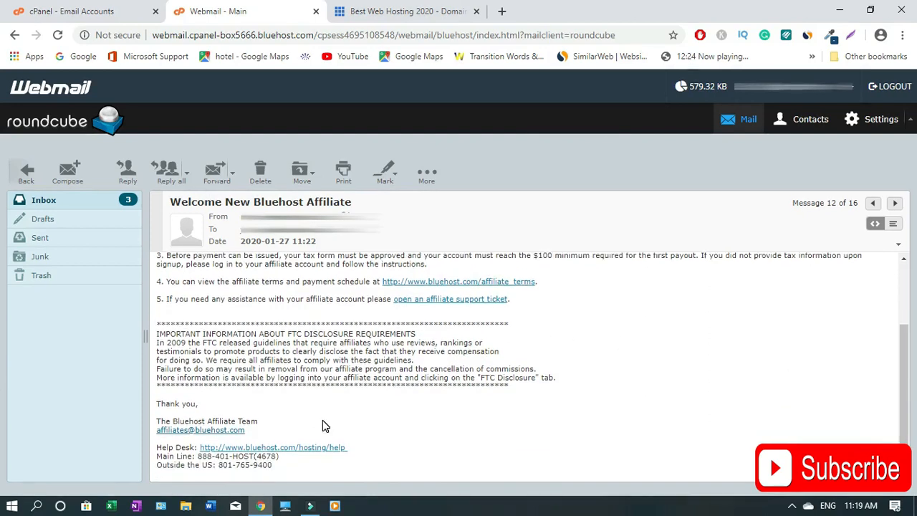
pyautogui.moveTo(309, 422)
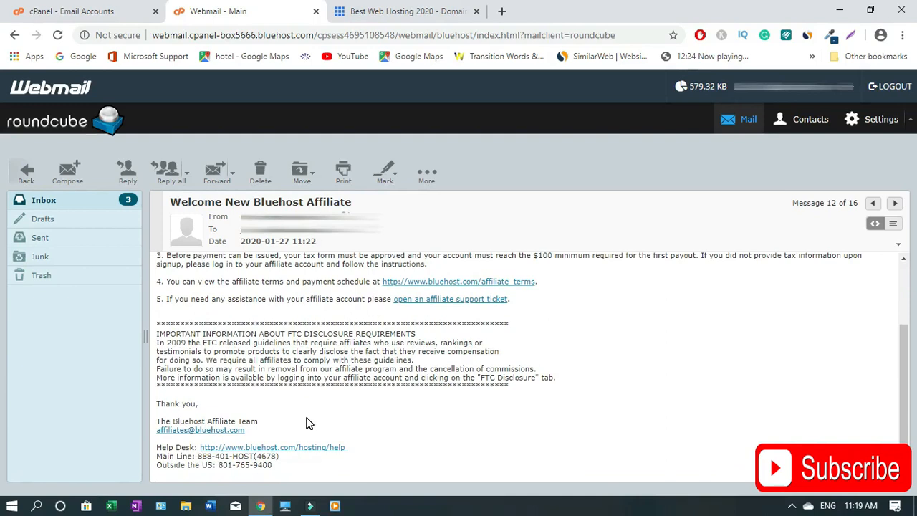
pyautogui.moveTo(183, 441)
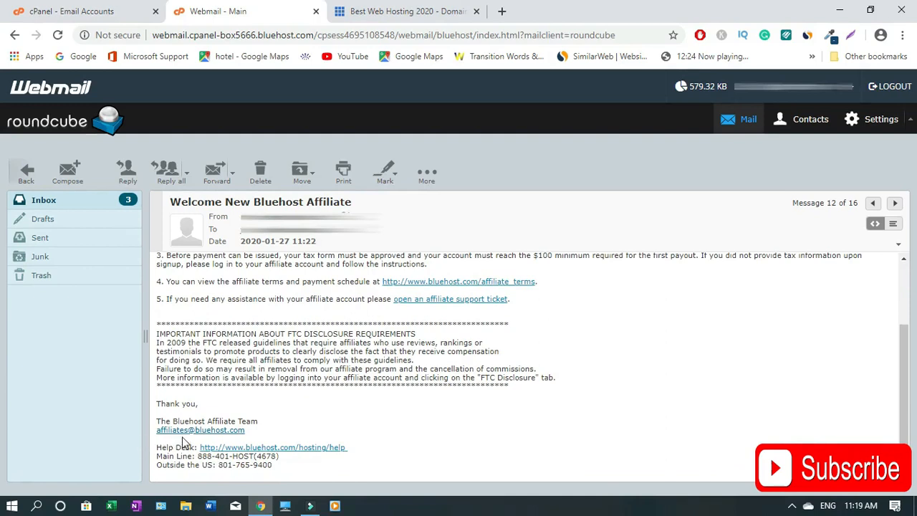
pyautogui.moveTo(228, 439)
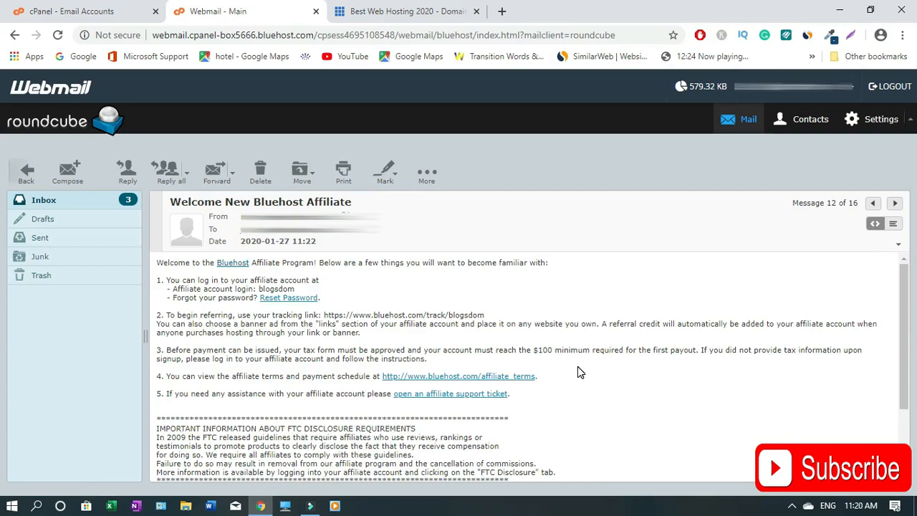
pyautogui.moveTo(573, 389)
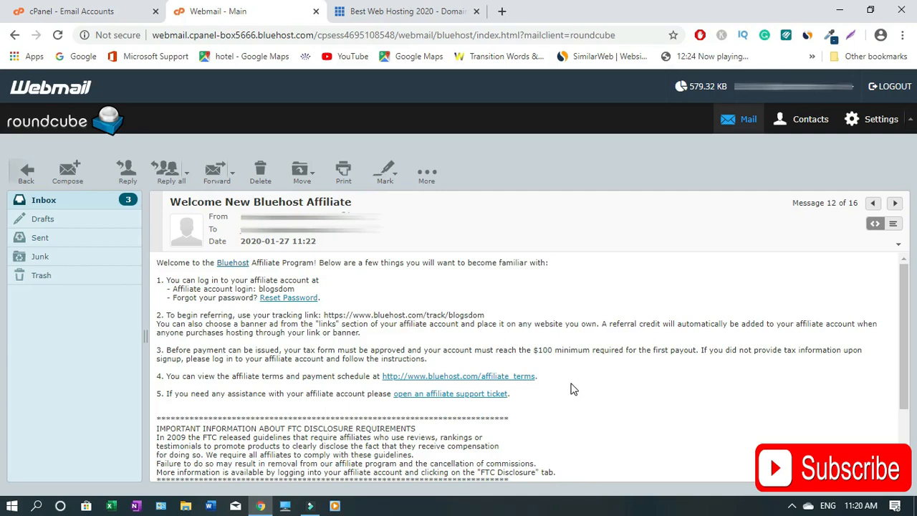
pyautogui.moveTo(780, 366)
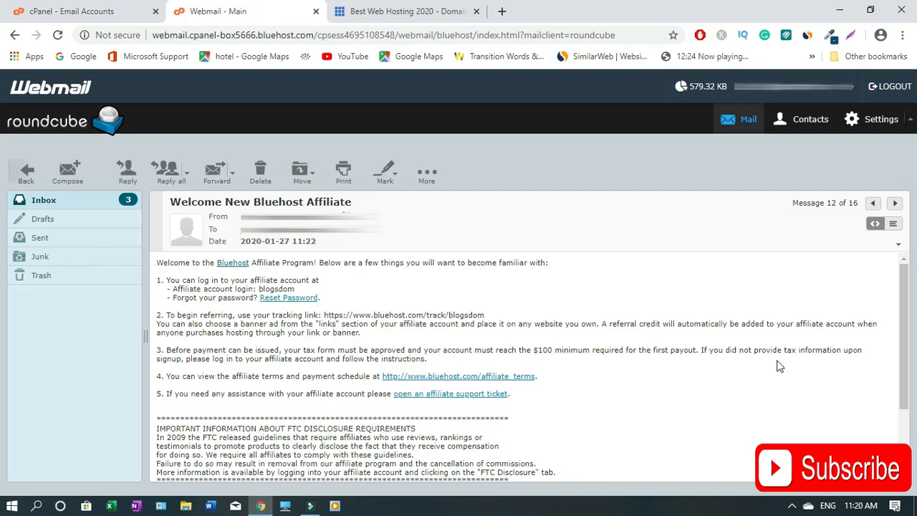
pyautogui.moveTo(807, 368)
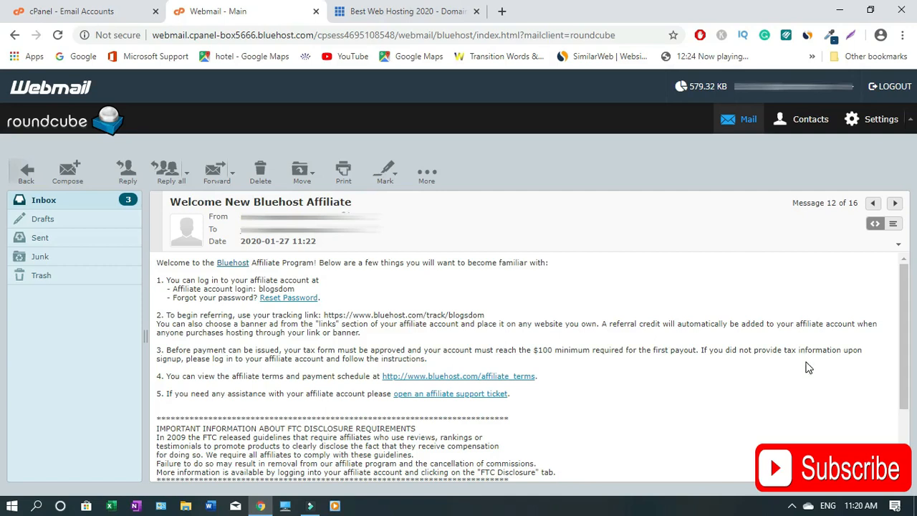
pyautogui.moveTo(742, 304)
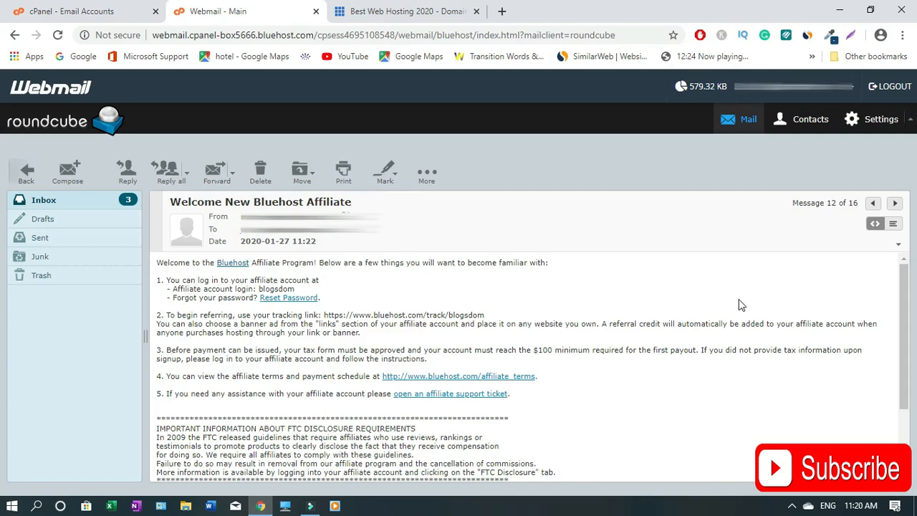
# Return to the Bluehost tab and go from Affiliates to the affiliate login page
pyautogui.click(412, 12)
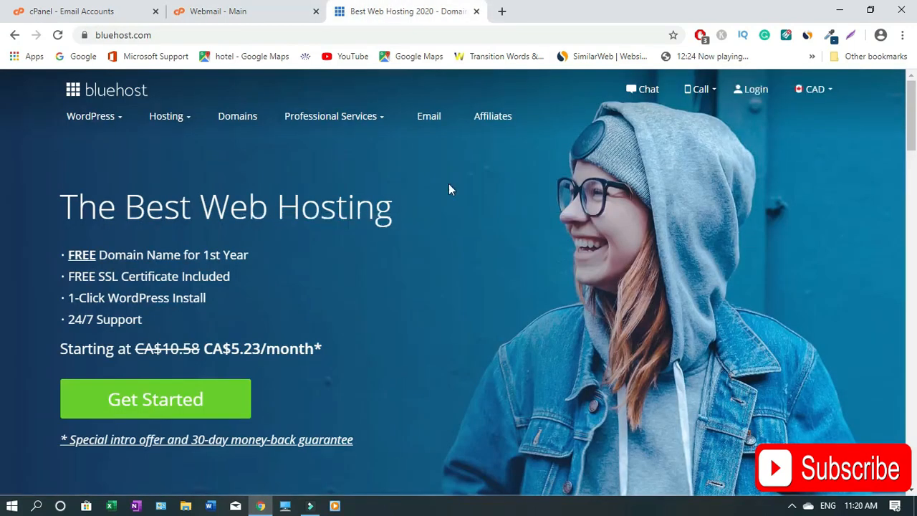
pyautogui.moveTo(492, 120)
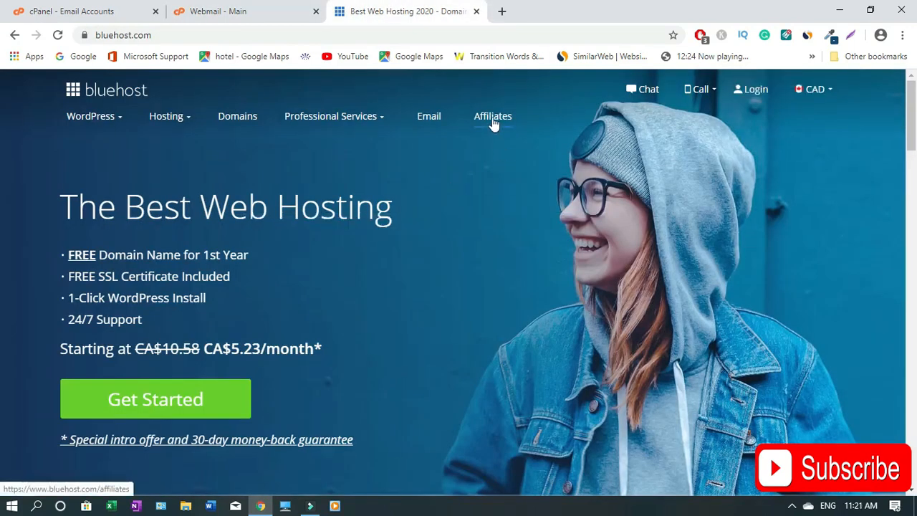
pyautogui.click(492, 117)
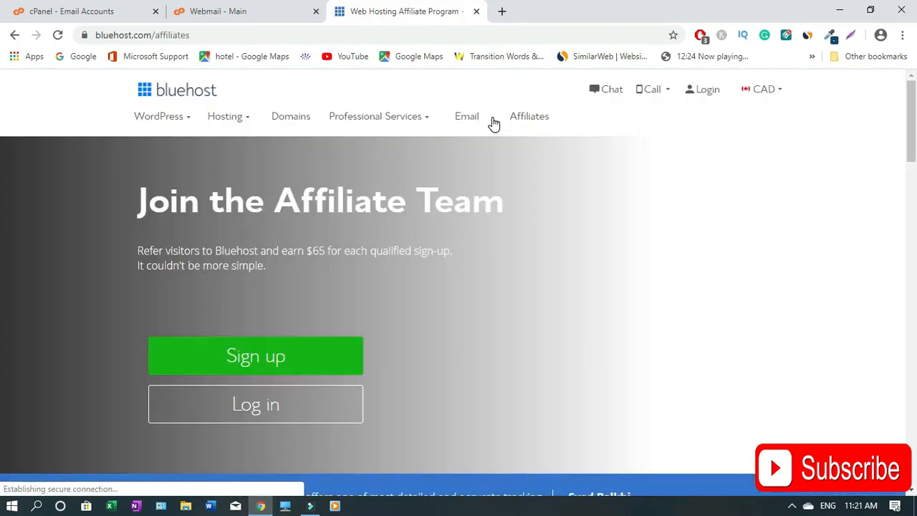
pyautogui.moveTo(402, 344)
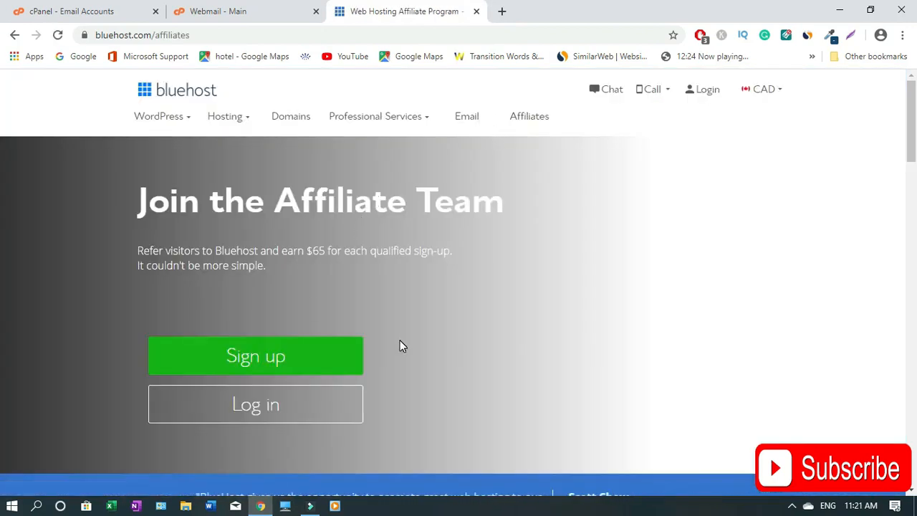
pyautogui.moveTo(242, 418)
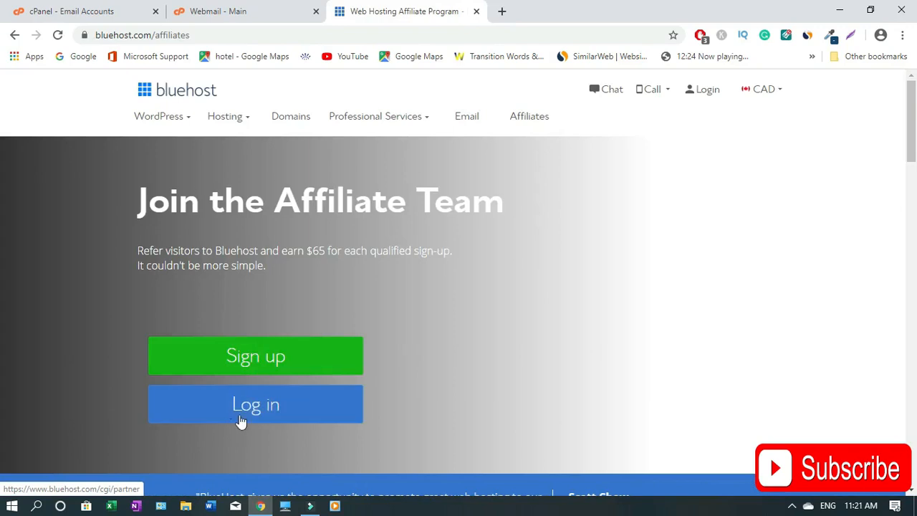
pyautogui.click(255, 404)
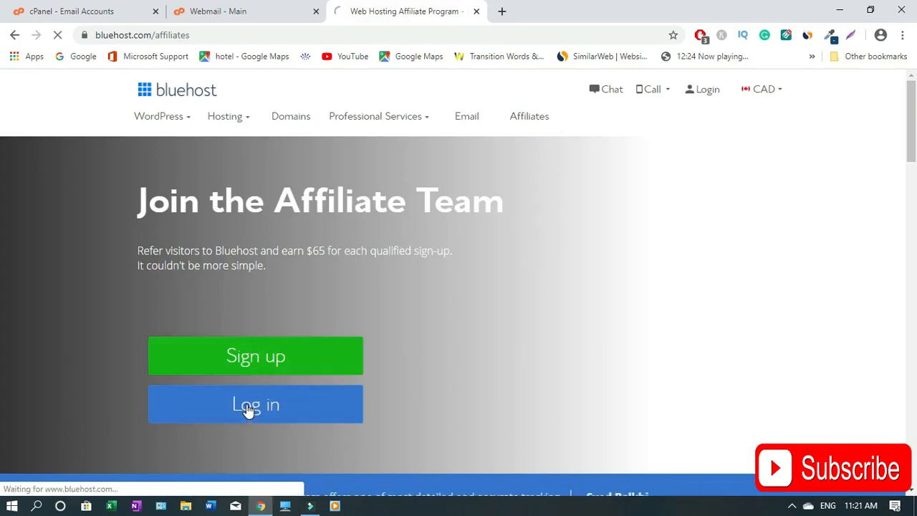
pyautogui.click(255, 404)
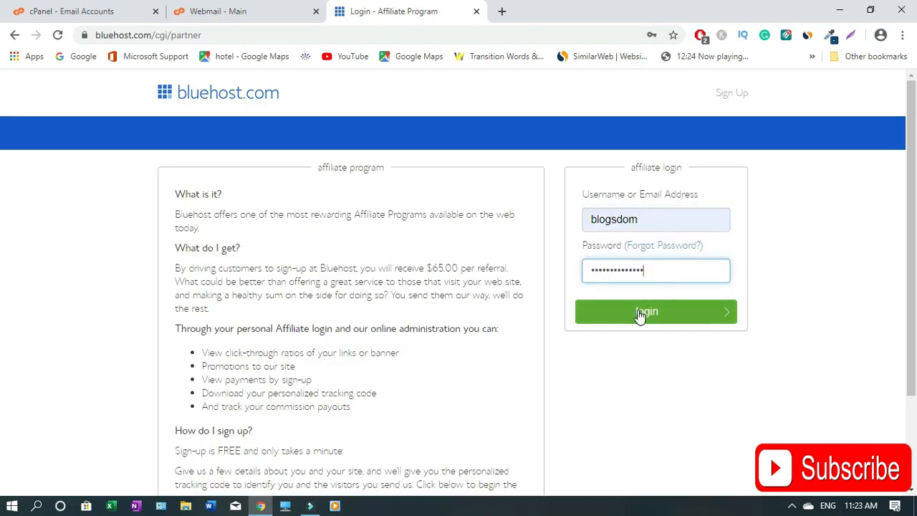
# Log in and review the affiliate dashboard's $0 earnings, 0 clicks and 0 signups
pyautogui.click(655, 312)
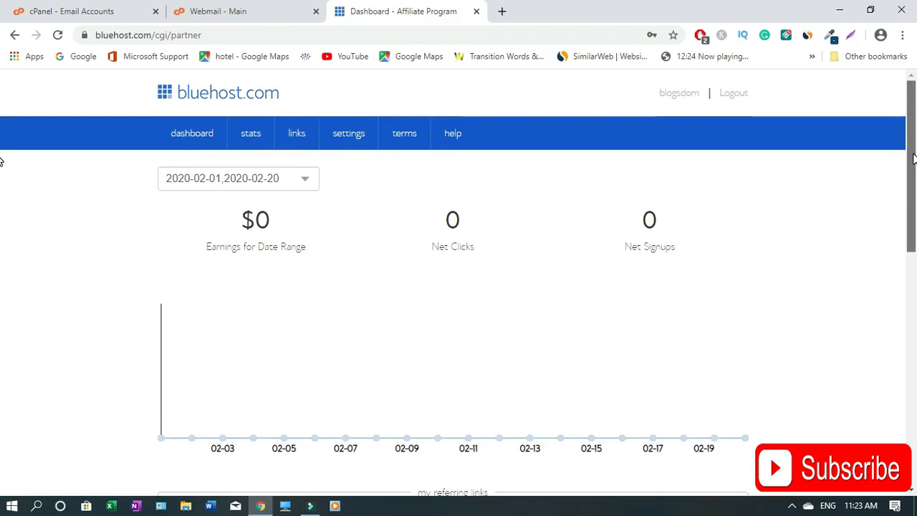
pyautogui.scroll(-3)
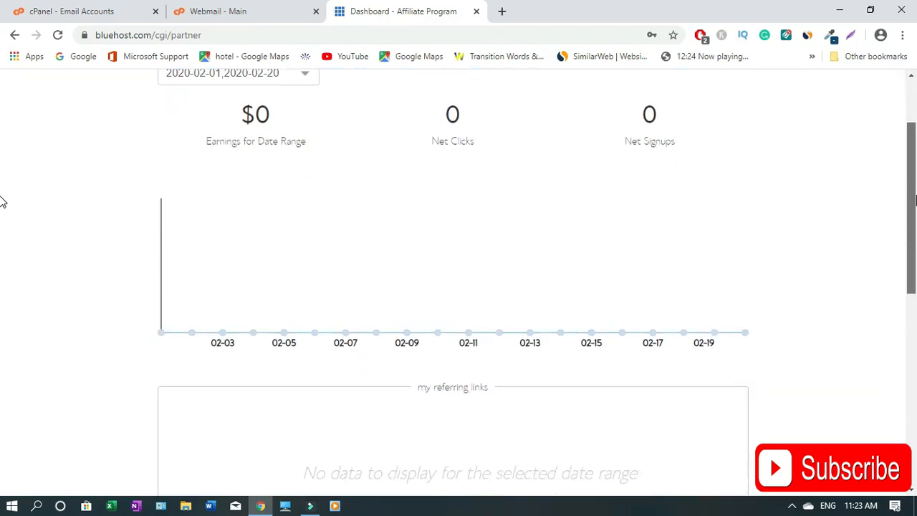
pyautogui.scroll(-3)
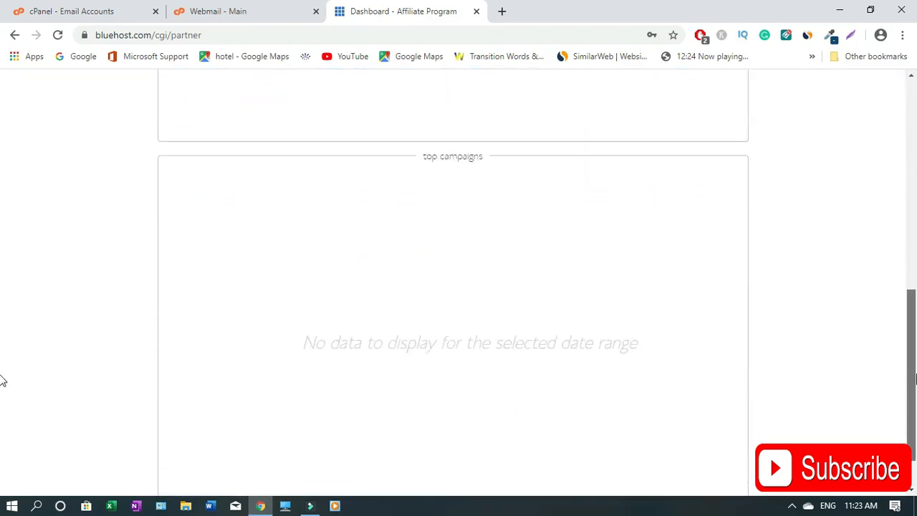
pyautogui.scroll(3)
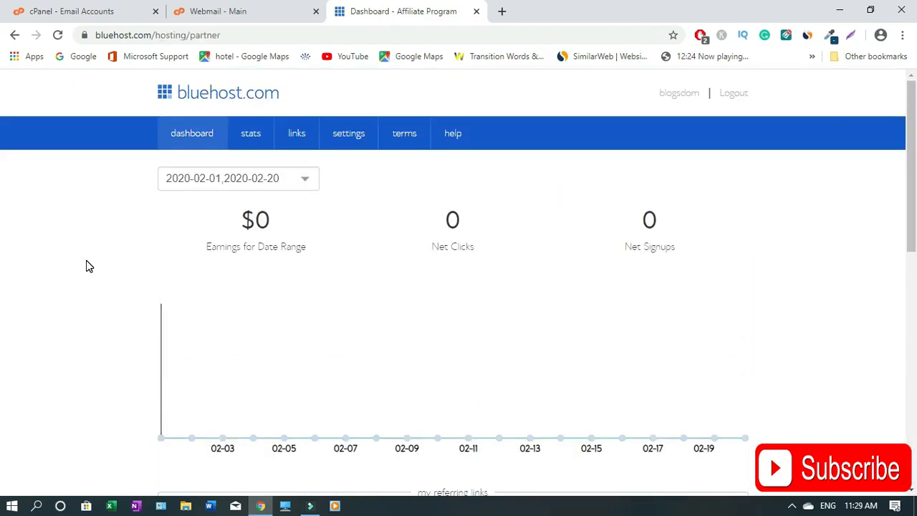
pyautogui.moveTo(348, 144)
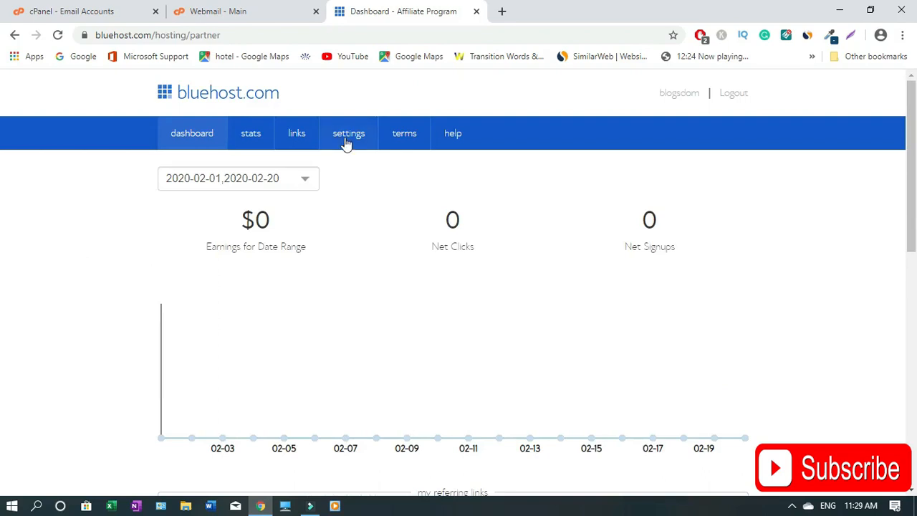
# Open affiliate Settings and its Tax Form sub-tab
pyautogui.click(348, 133)
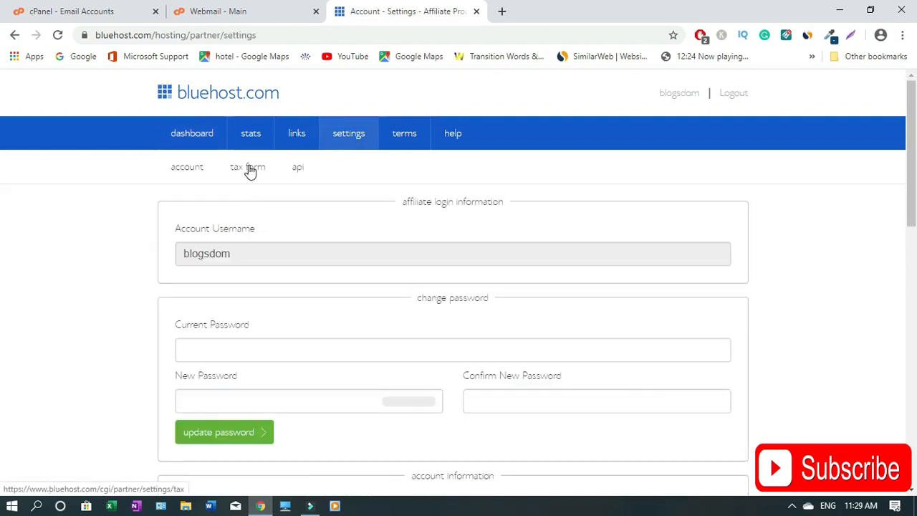
pyautogui.moveTo(246, 174)
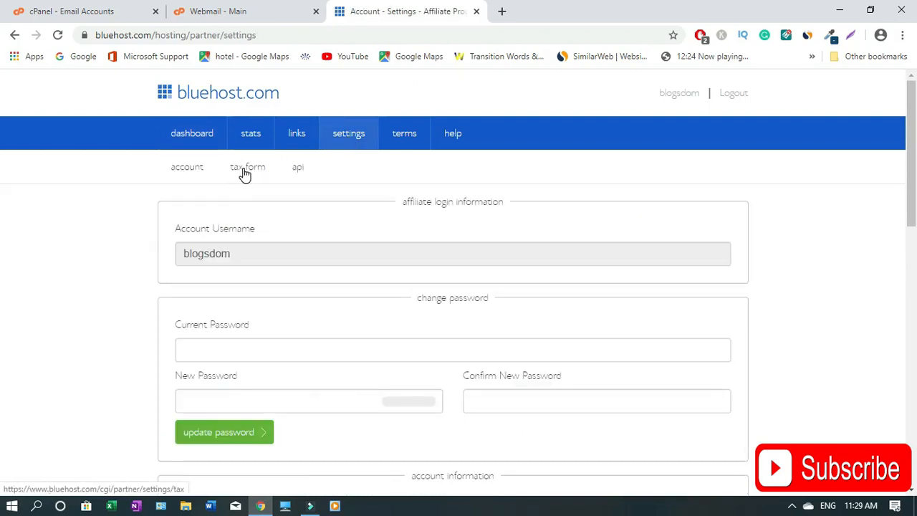
pyautogui.click(247, 167)
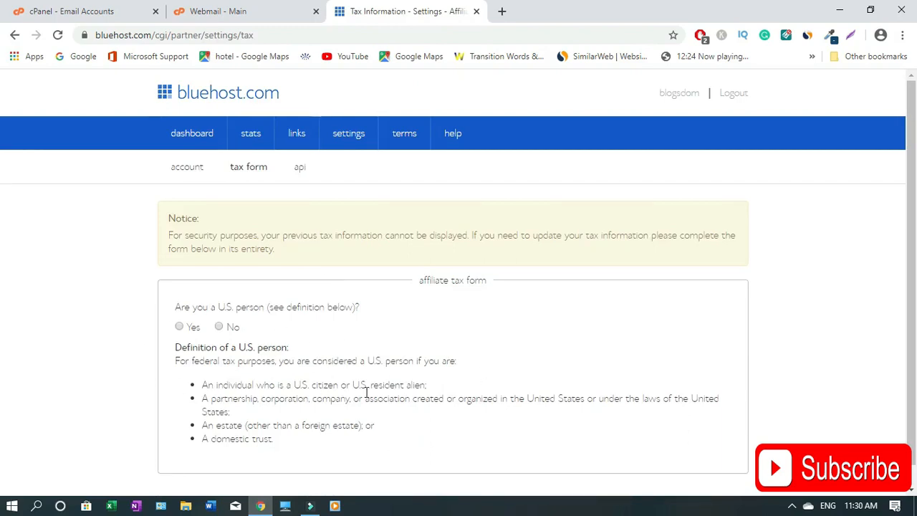
pyautogui.moveTo(455, 222)
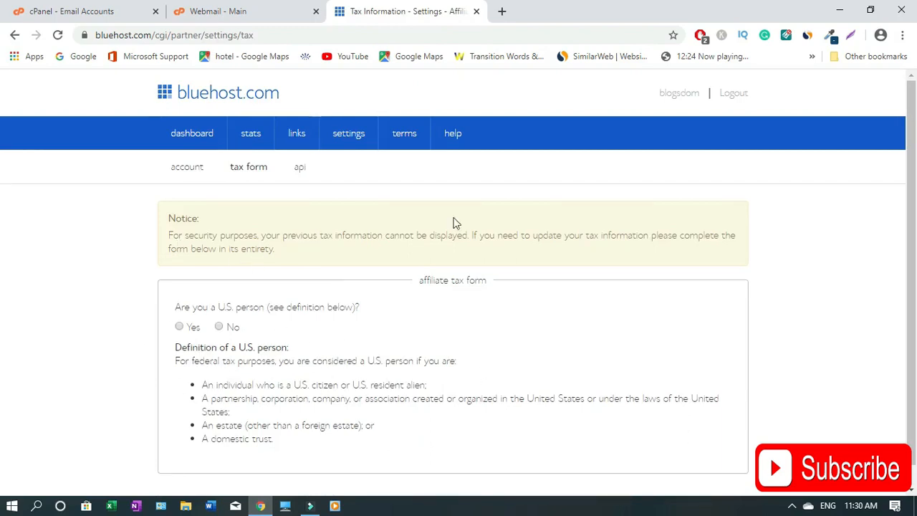
pyautogui.moveTo(210, 326)
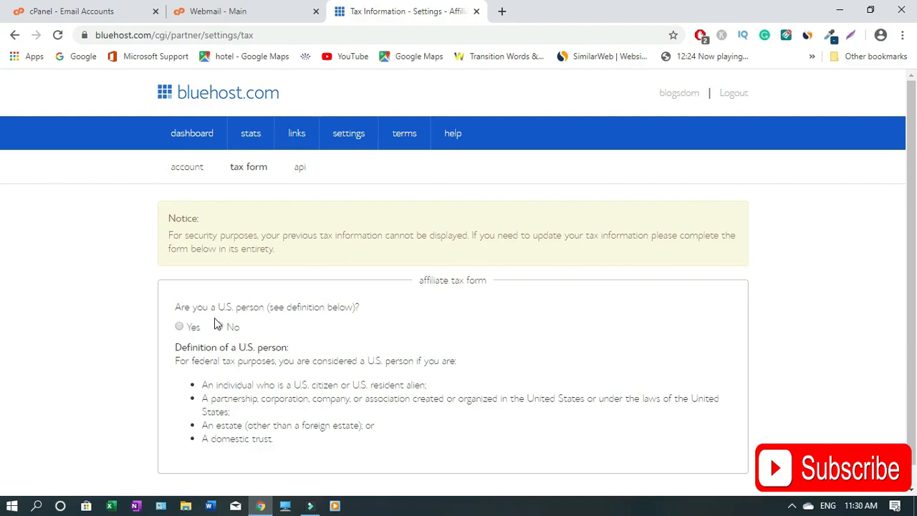
pyautogui.moveTo(311, 314)
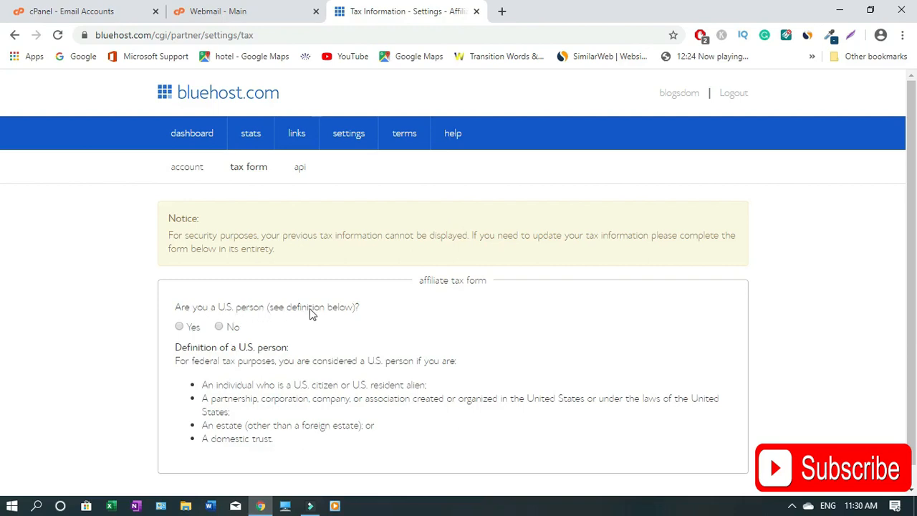
pyautogui.moveTo(201, 343)
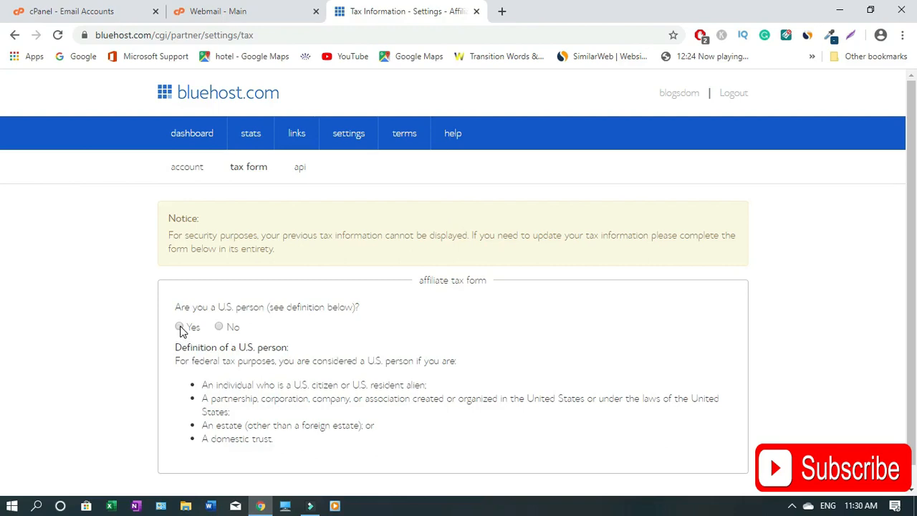
# Mark Yes for U.S. person and review the revealed W-9 identification and certification sections
pyautogui.click(177, 327)
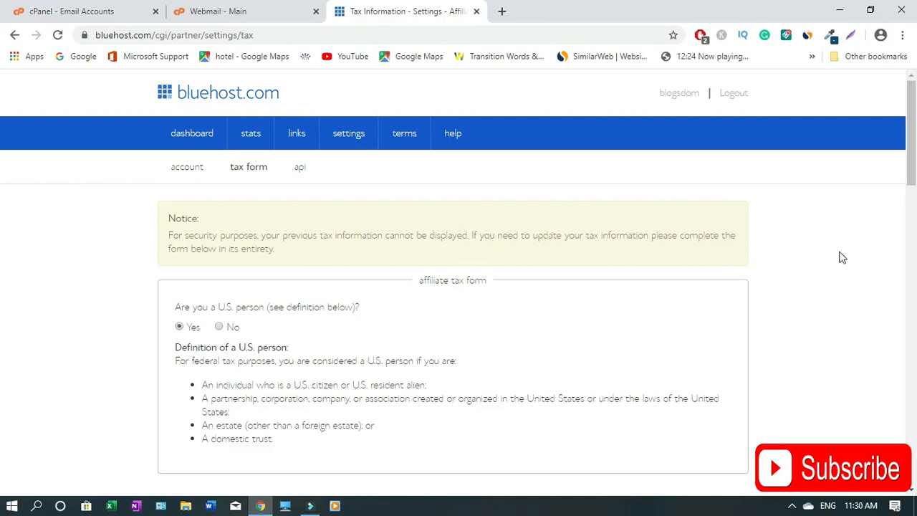
pyautogui.scroll(-3)
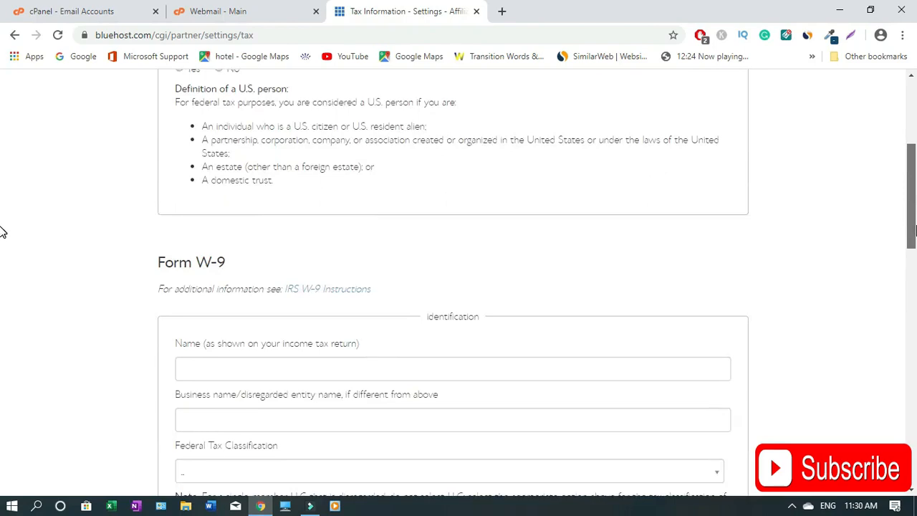
pyautogui.scroll(-3)
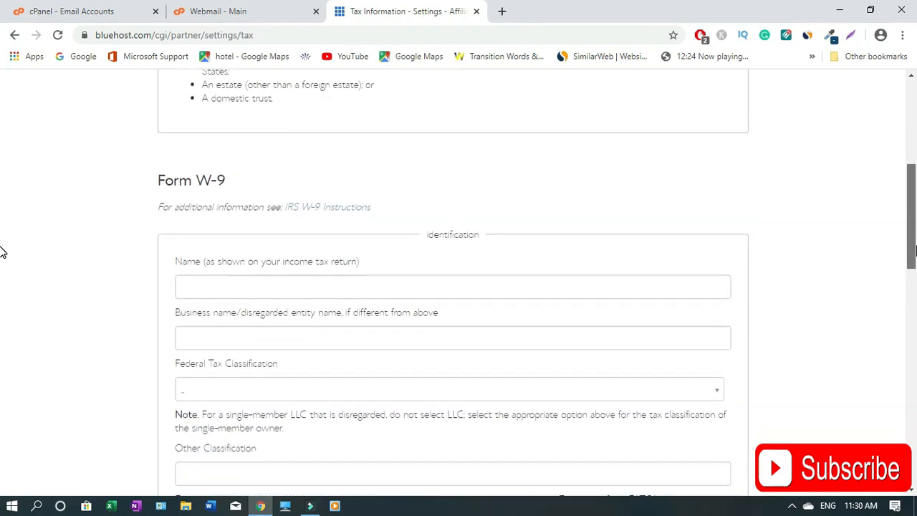
pyautogui.scroll(-3)
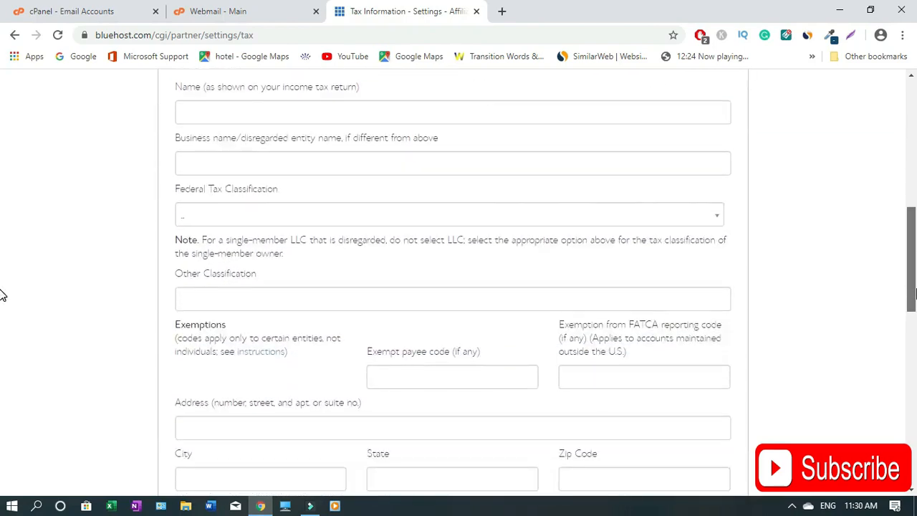
pyautogui.scroll(-3)
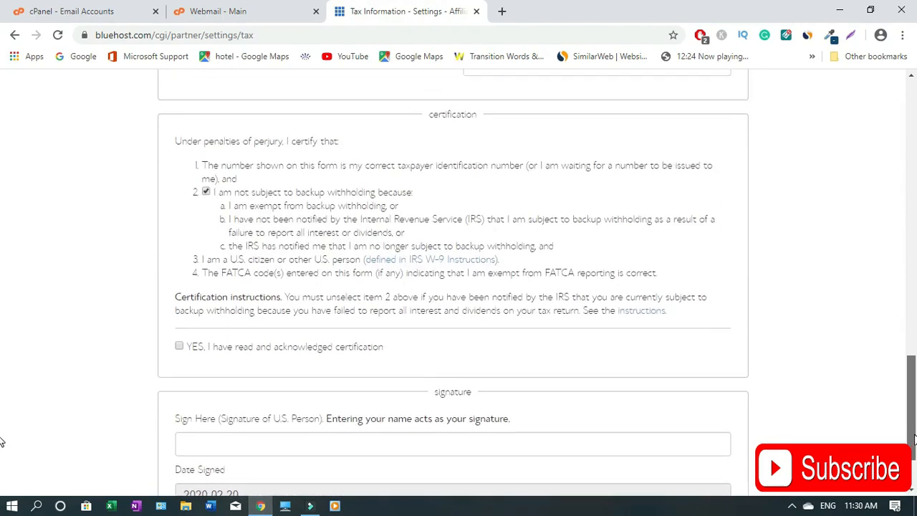
pyautogui.scroll(3)
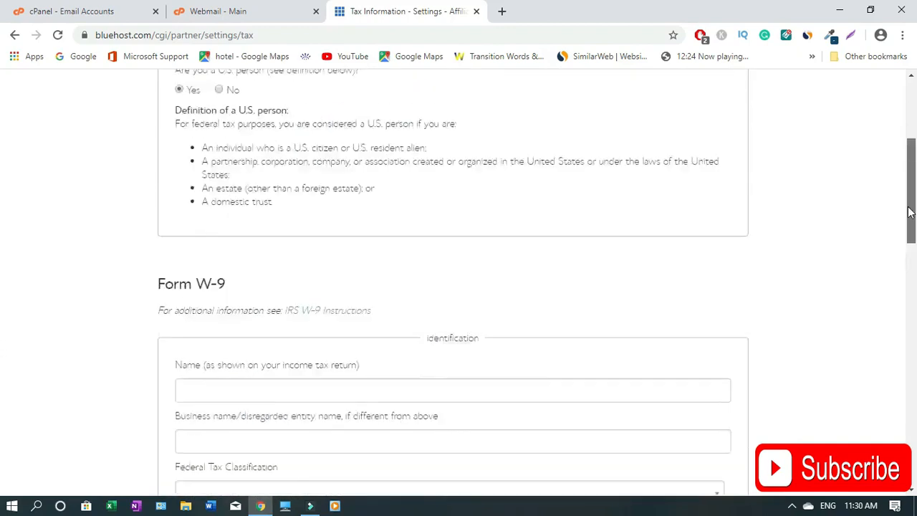
pyautogui.scroll(3)
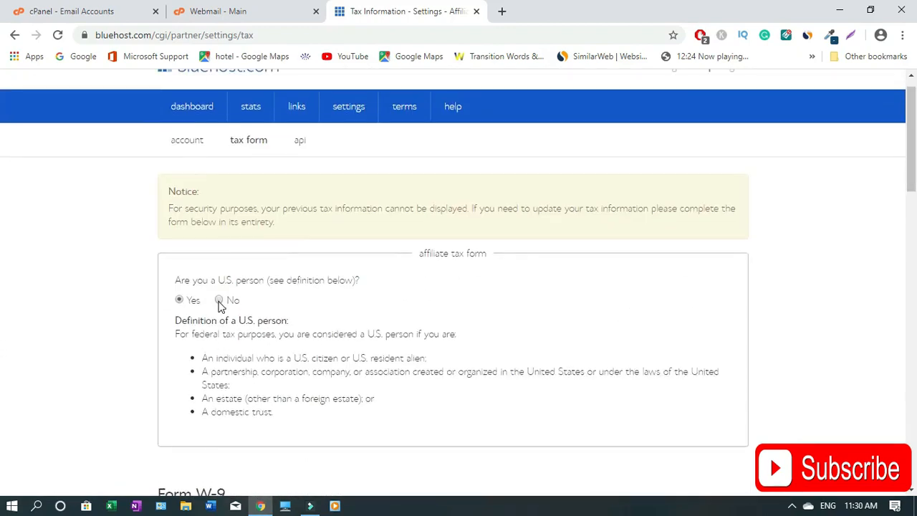
pyautogui.click(219, 300)
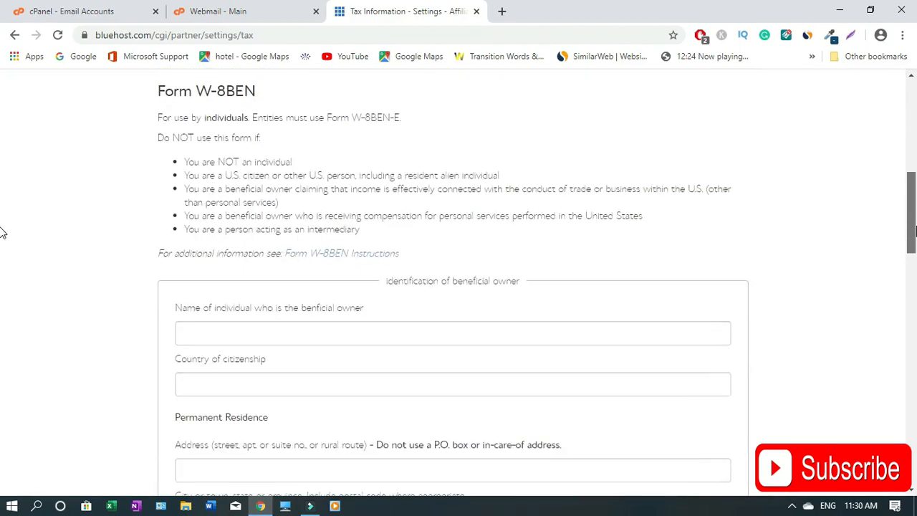
pyautogui.scroll(-3)
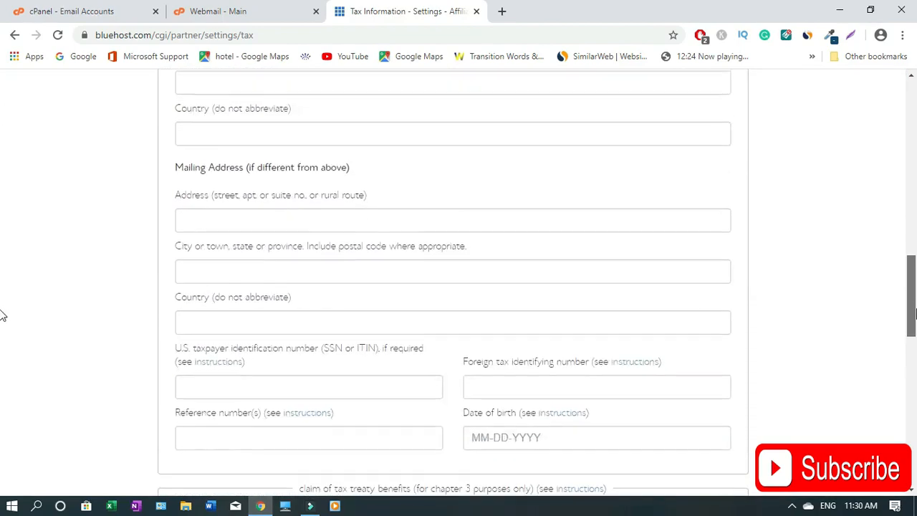
pyautogui.scroll(-3)
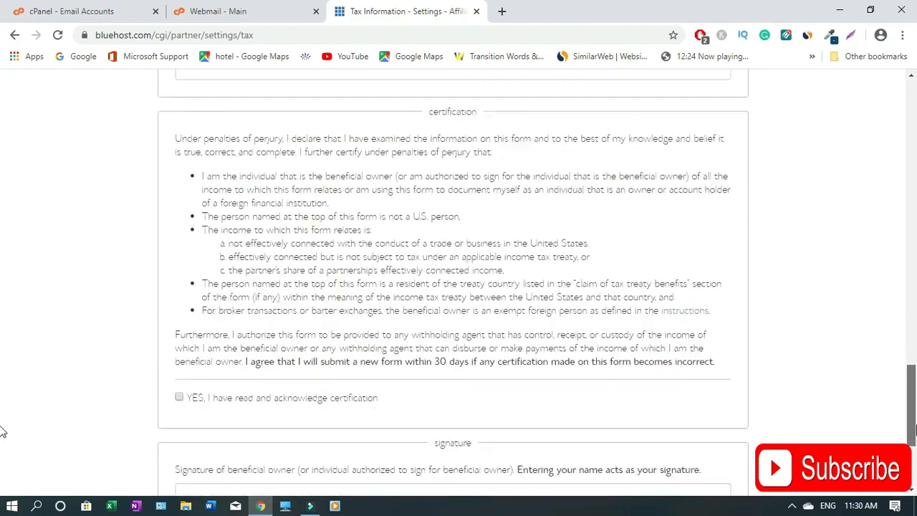
pyautogui.scroll(-3)
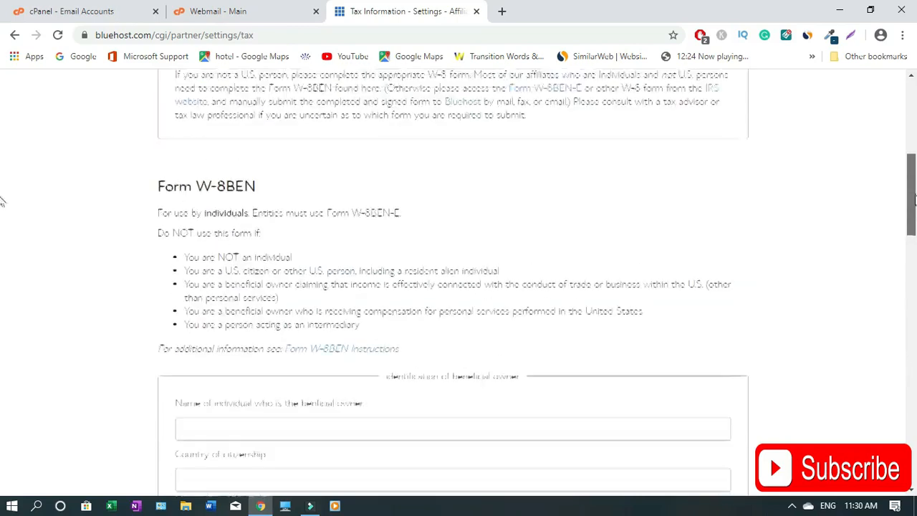
pyautogui.scroll(3)
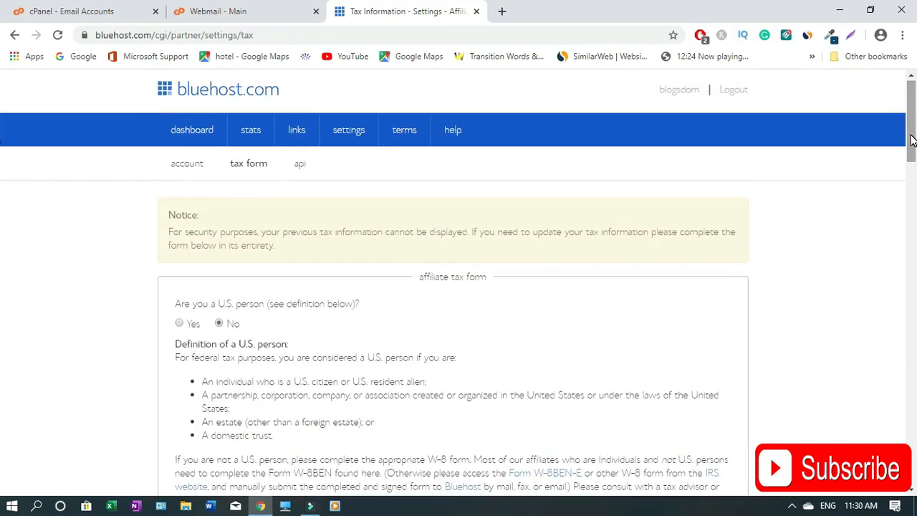
pyautogui.moveTo(228, 339)
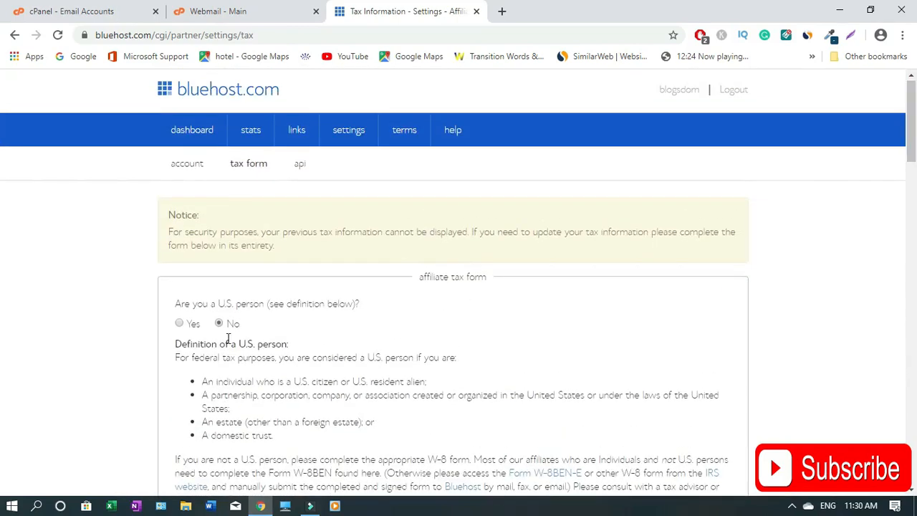
pyautogui.moveTo(245, 319)
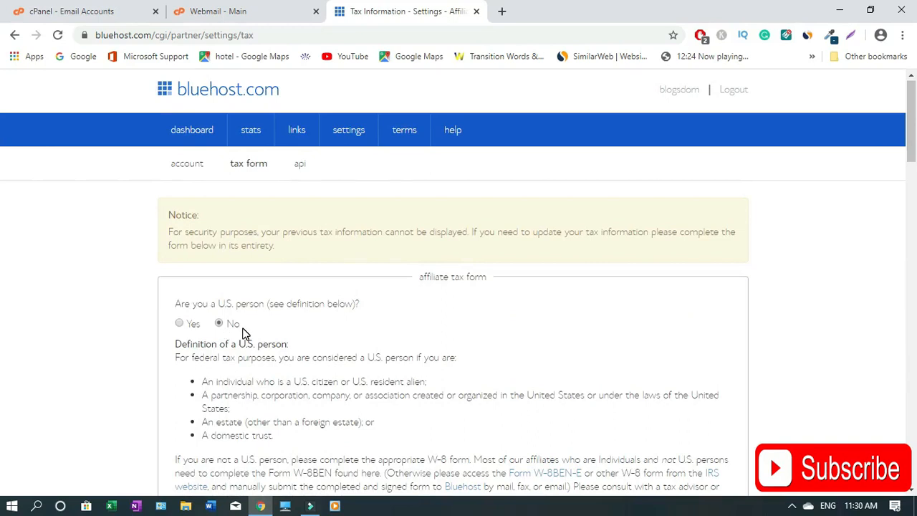
pyautogui.scroll(-3)
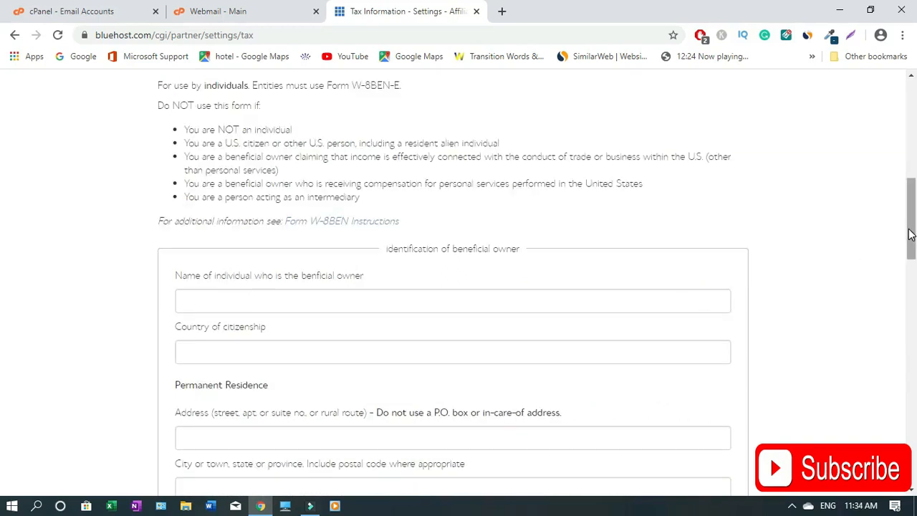
pyautogui.scroll(-3)
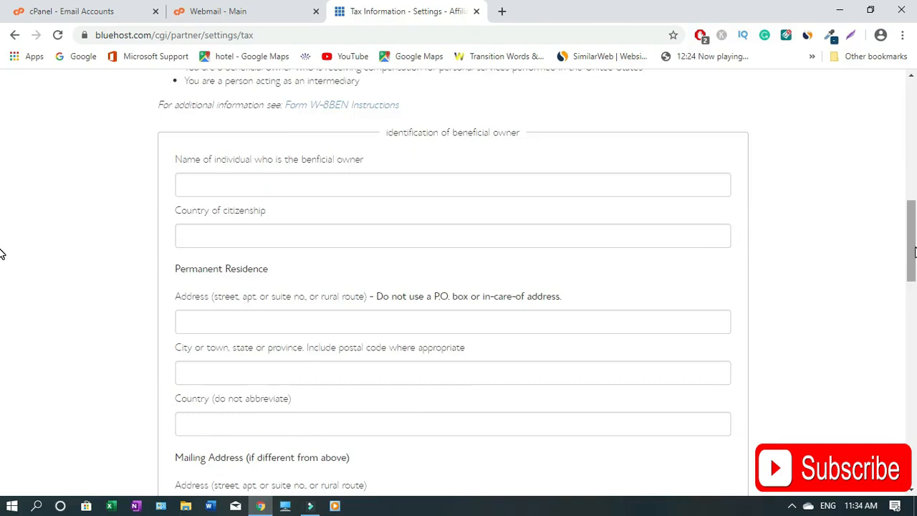
pyautogui.moveTo(187, 172)
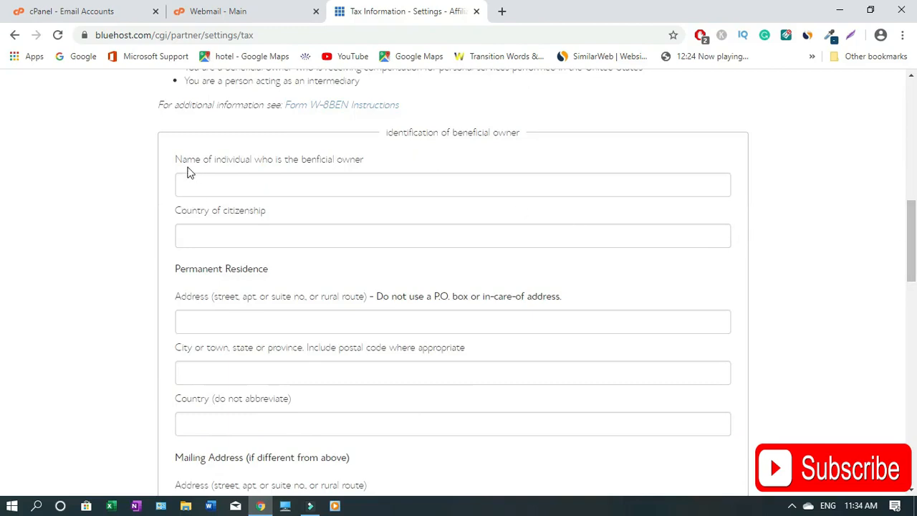
pyautogui.moveTo(246, 167)
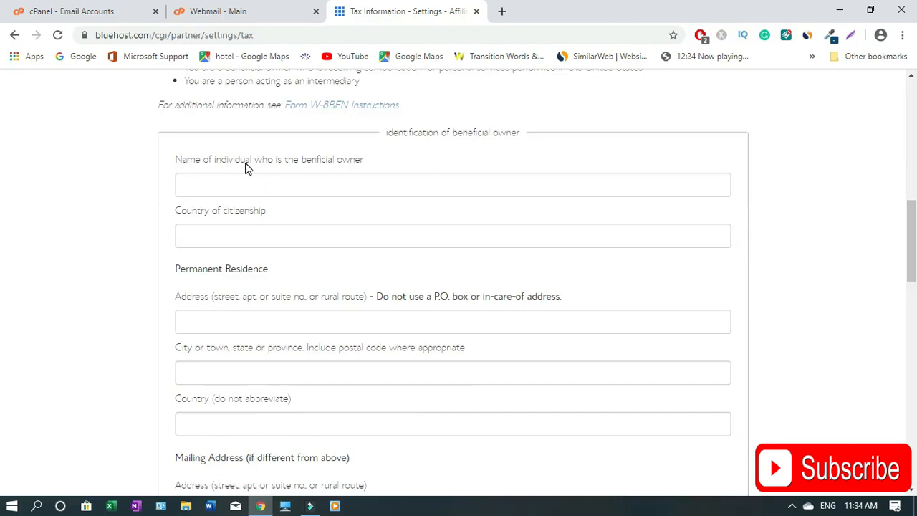
pyautogui.moveTo(362, 166)
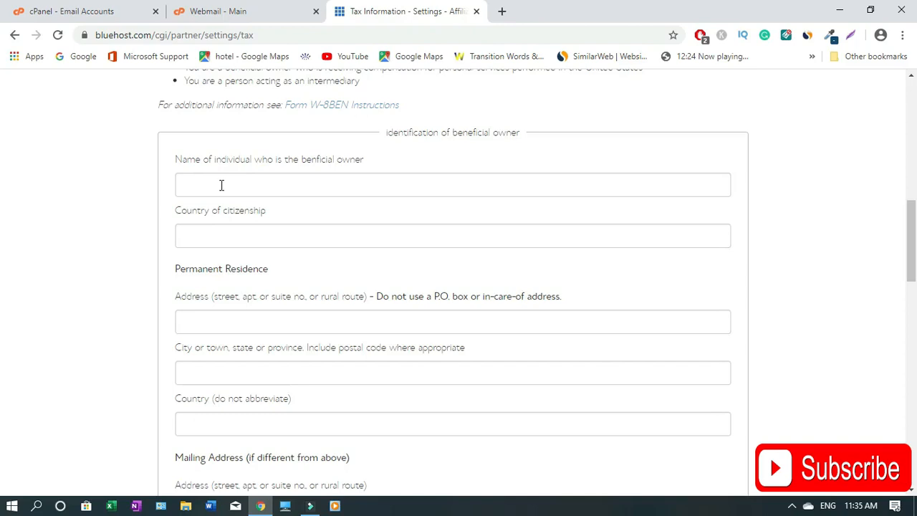
pyautogui.moveTo(327, 190)
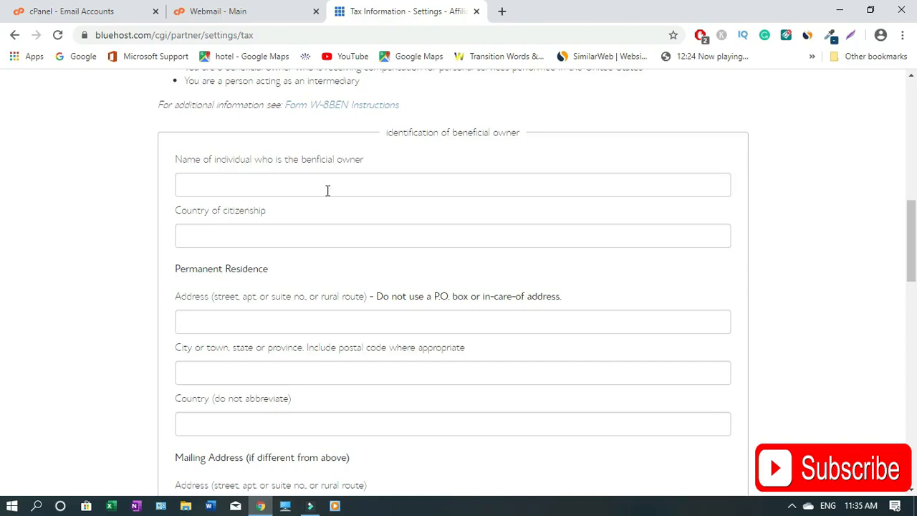
pyautogui.moveTo(243, 217)
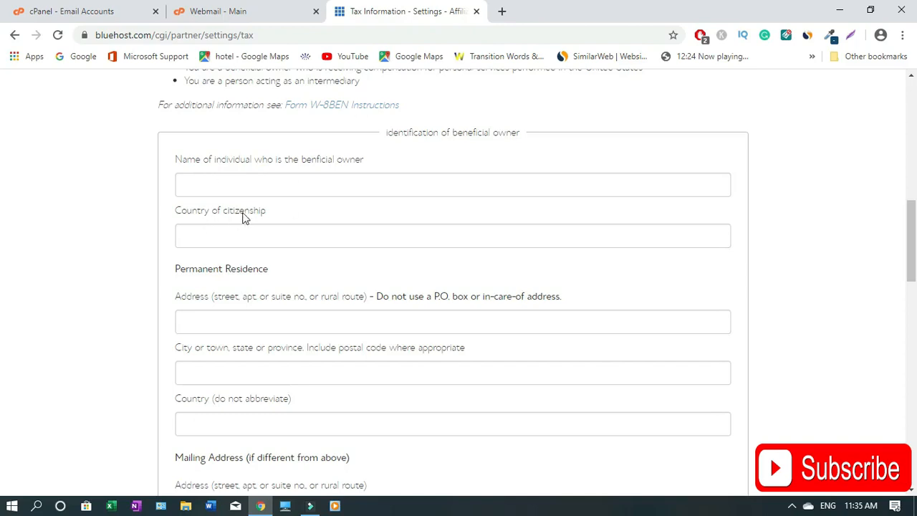
pyautogui.moveTo(299, 220)
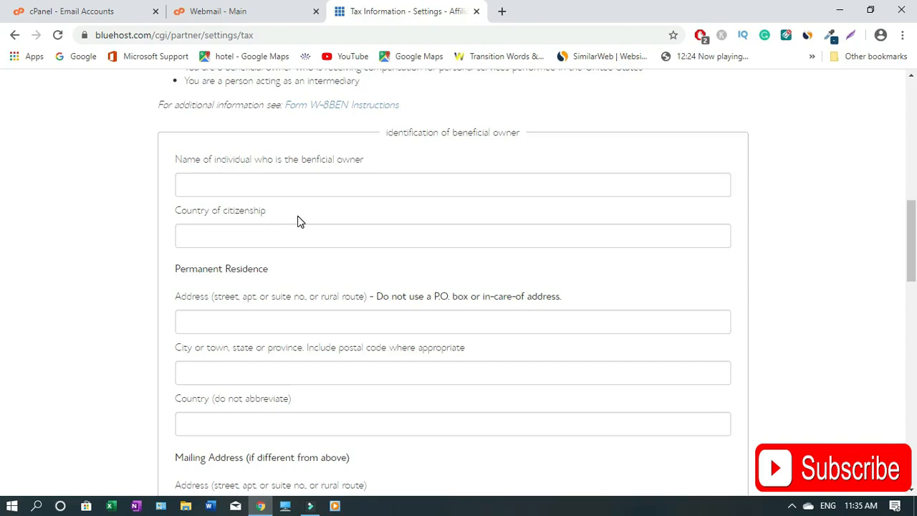
pyautogui.moveTo(324, 216)
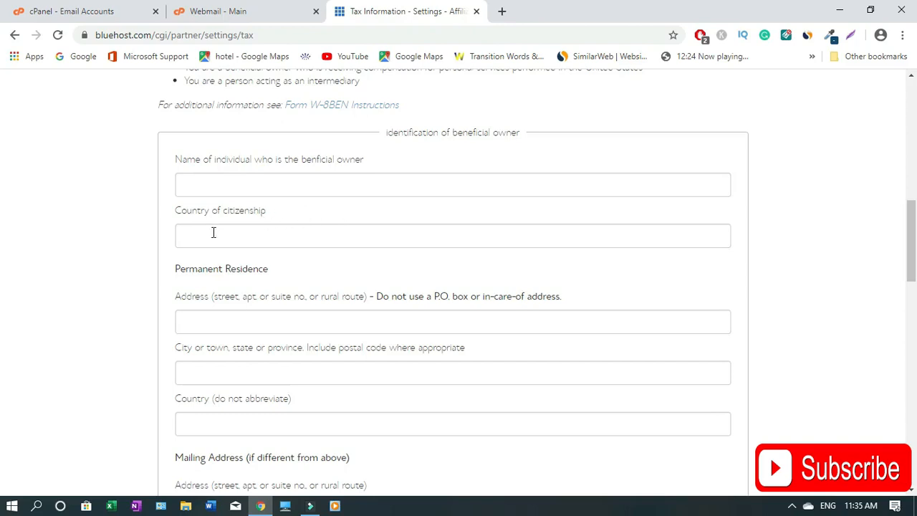
pyautogui.moveTo(210, 239)
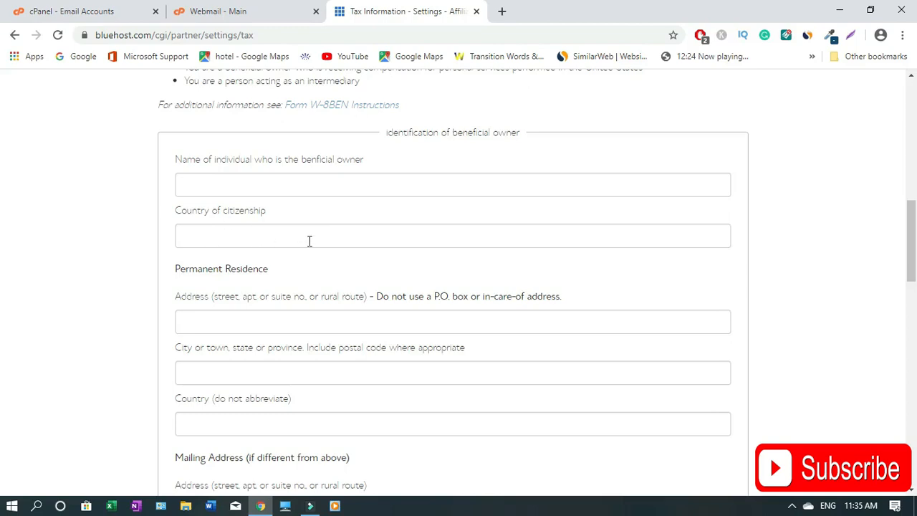
pyautogui.moveTo(339, 237)
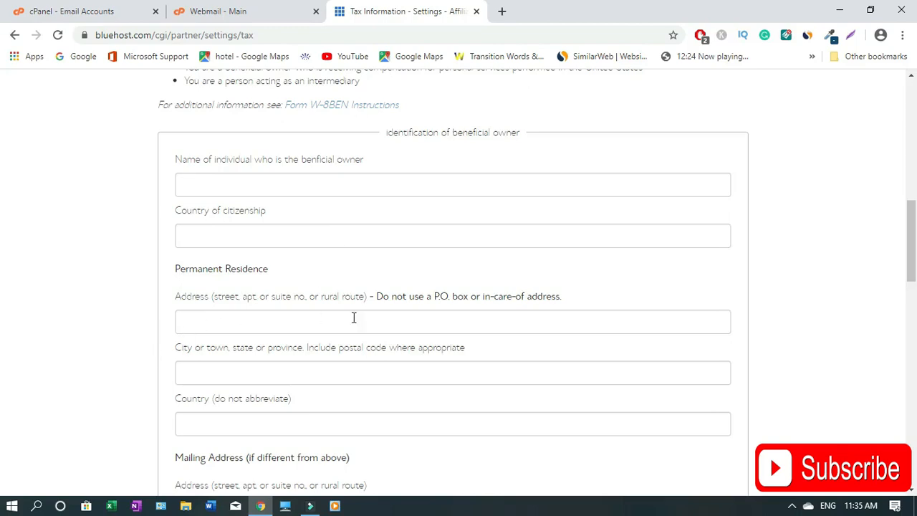
pyautogui.moveTo(401, 310)
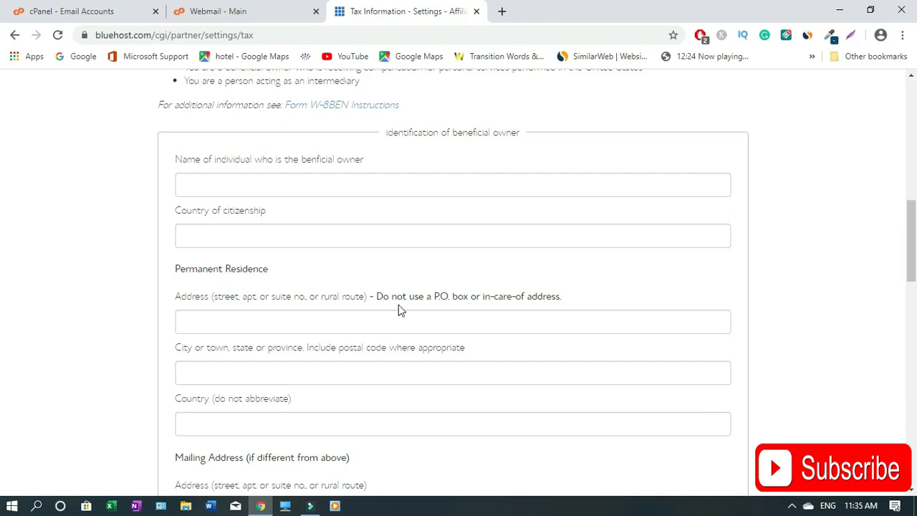
pyautogui.moveTo(504, 305)
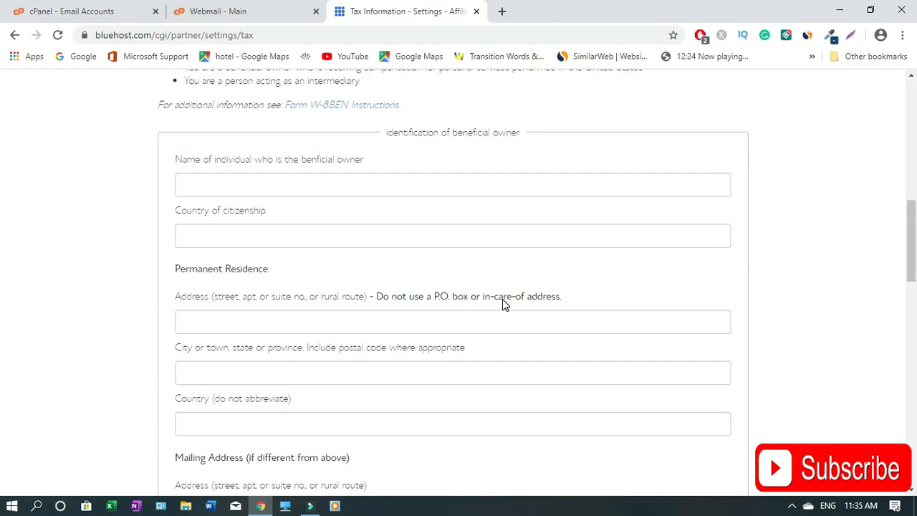
pyautogui.moveTo(312, 364)
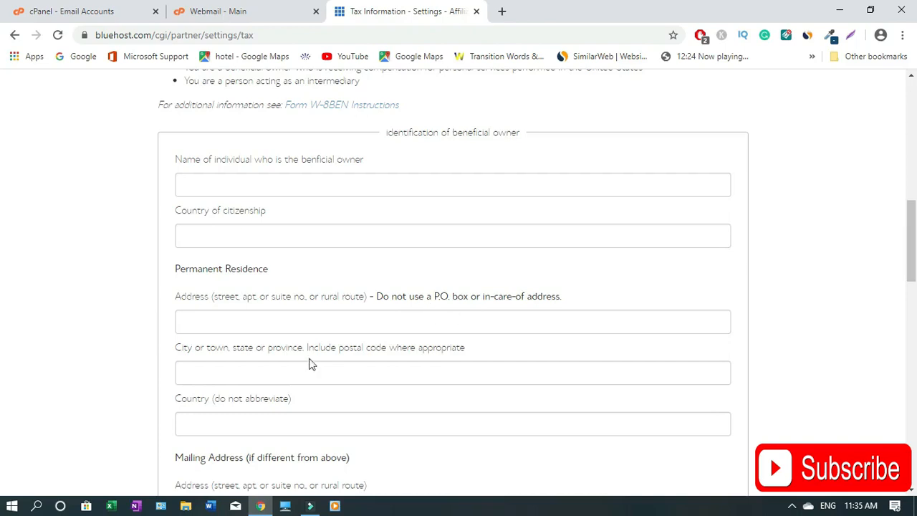
pyautogui.moveTo(265, 361)
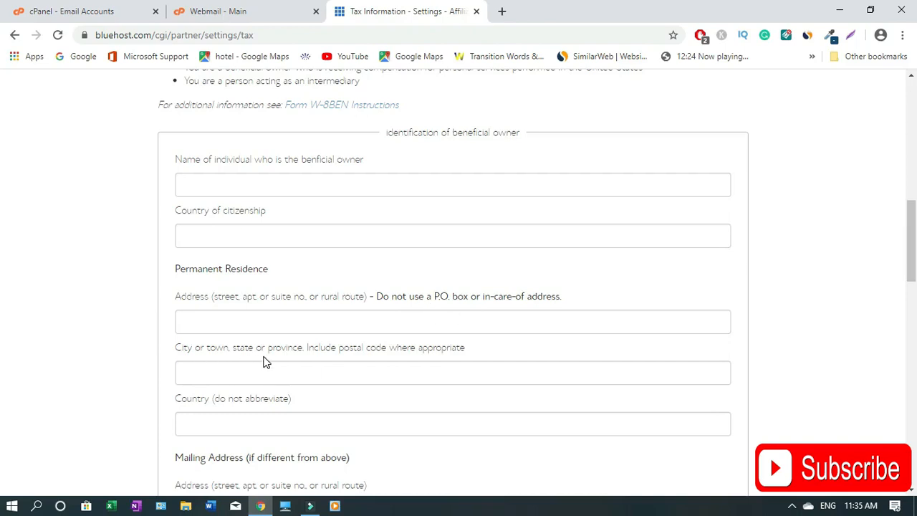
pyautogui.moveTo(318, 358)
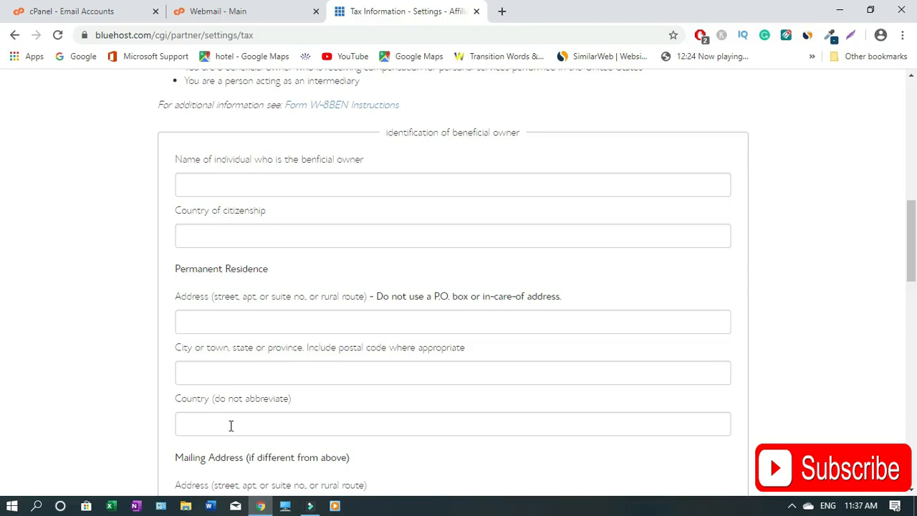
pyautogui.moveTo(305, 425)
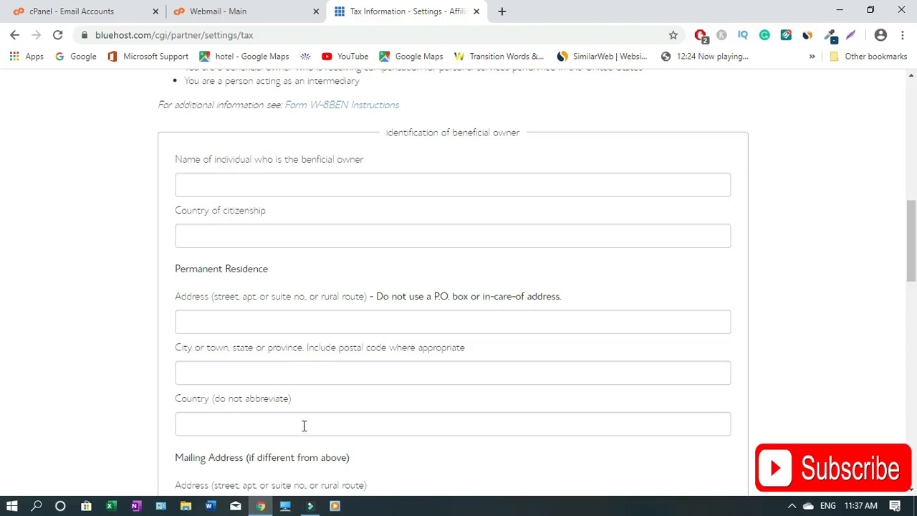
pyautogui.scroll(-3)
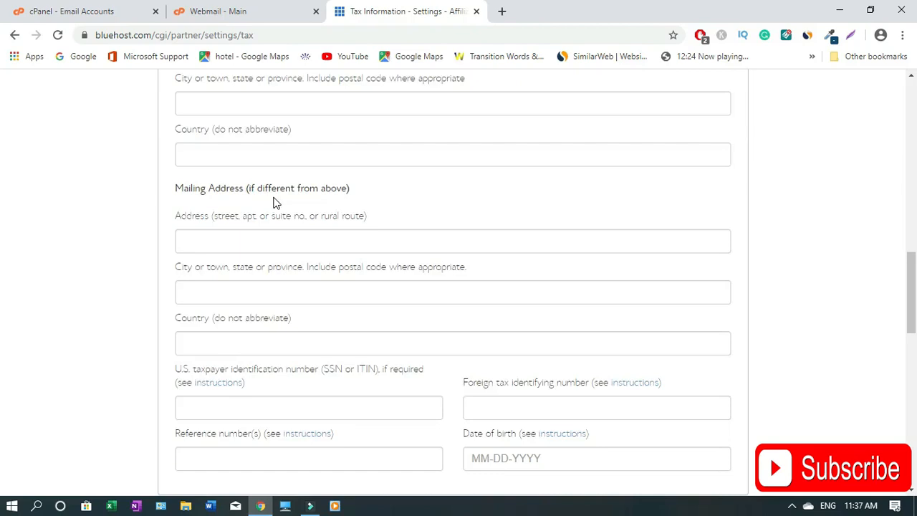
pyautogui.moveTo(379, 197)
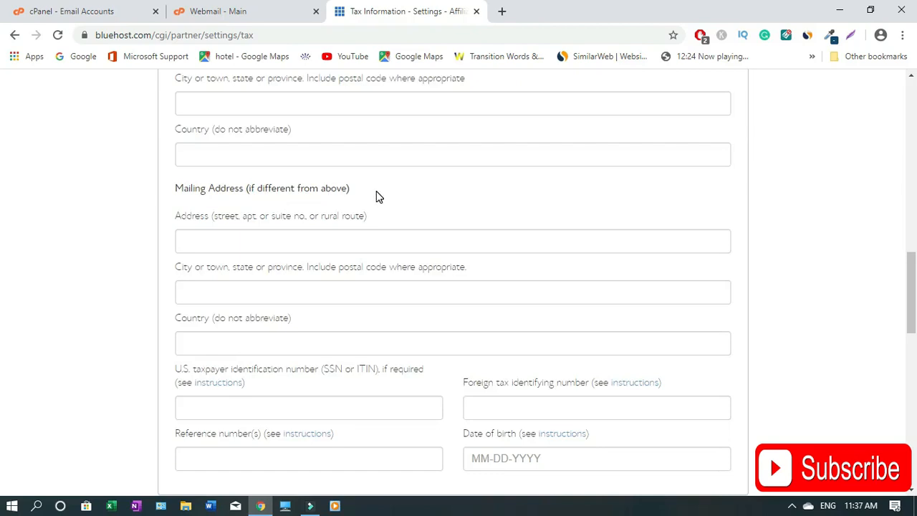
pyautogui.scroll(-3)
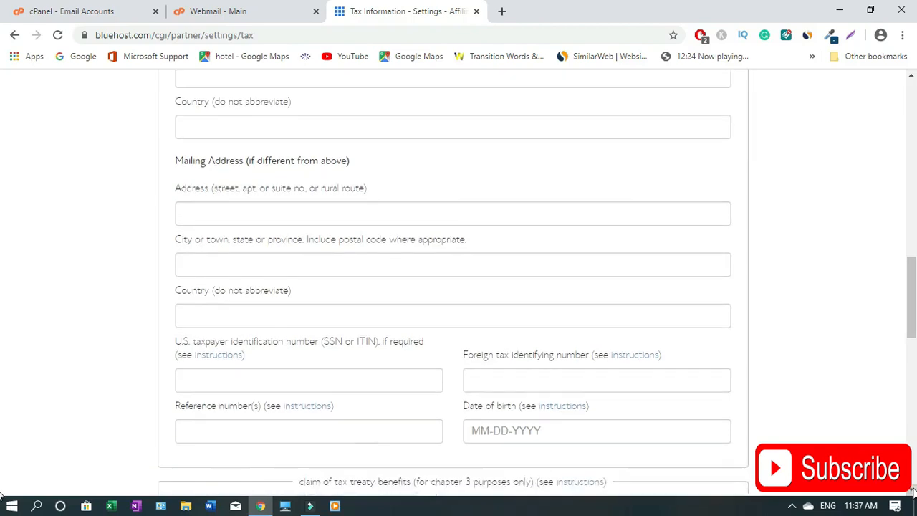
pyautogui.scroll(-3)
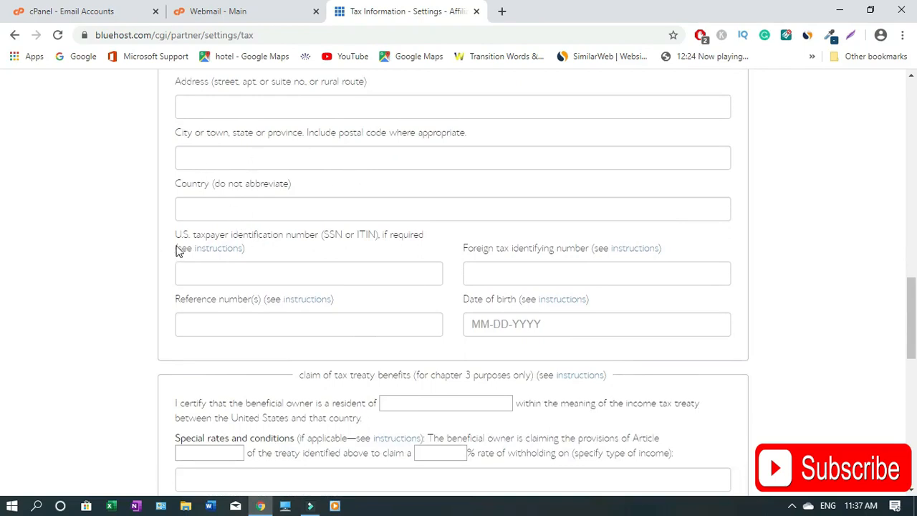
pyautogui.moveTo(272, 247)
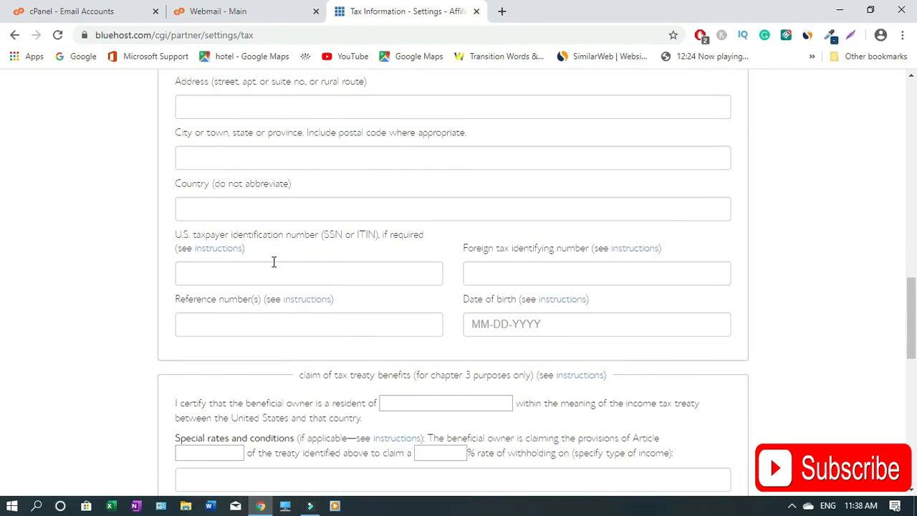
pyautogui.moveTo(377, 264)
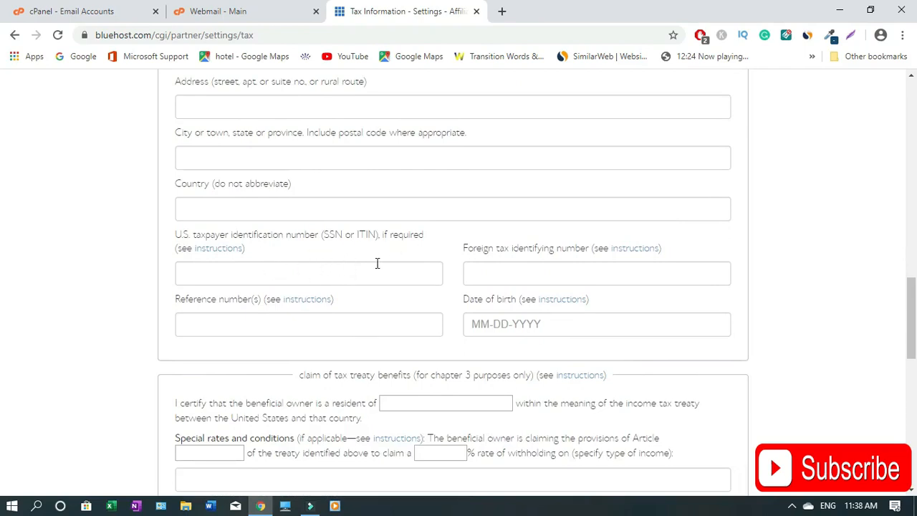
pyautogui.moveTo(557, 275)
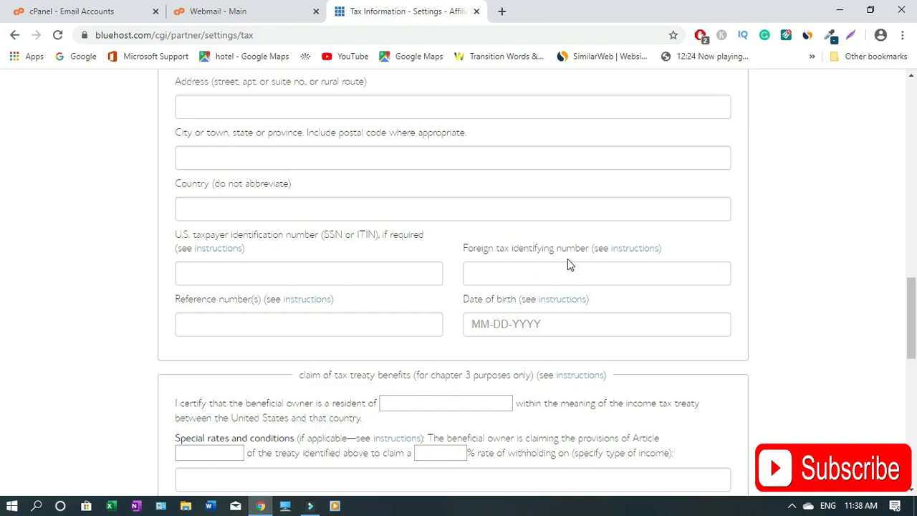
pyautogui.moveTo(564, 258)
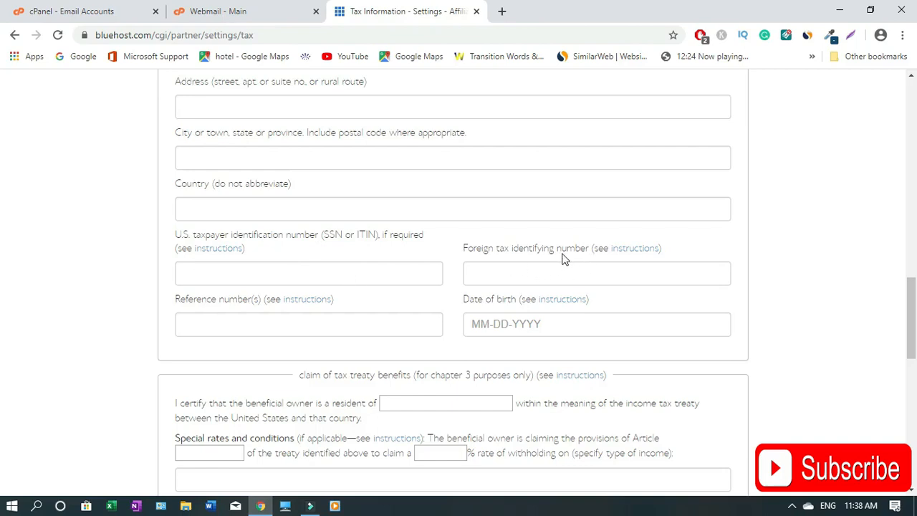
pyautogui.moveTo(561, 256)
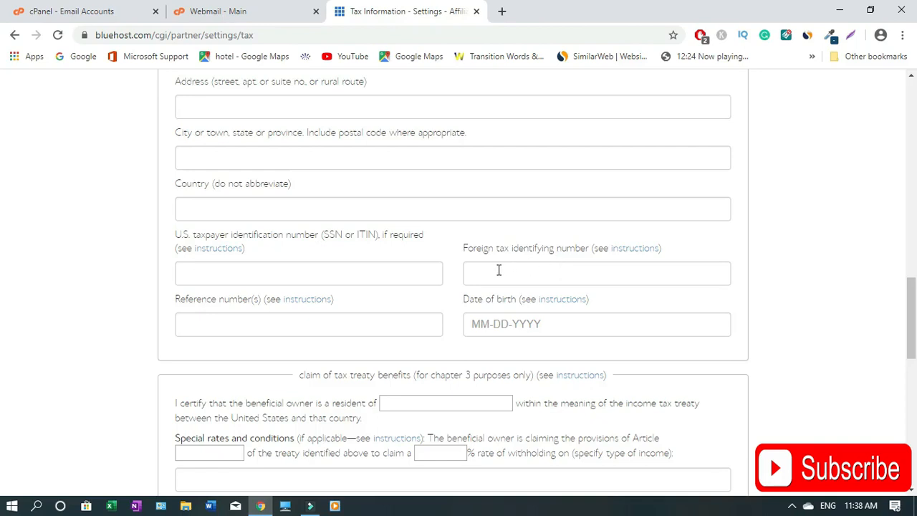
pyautogui.moveTo(568, 279)
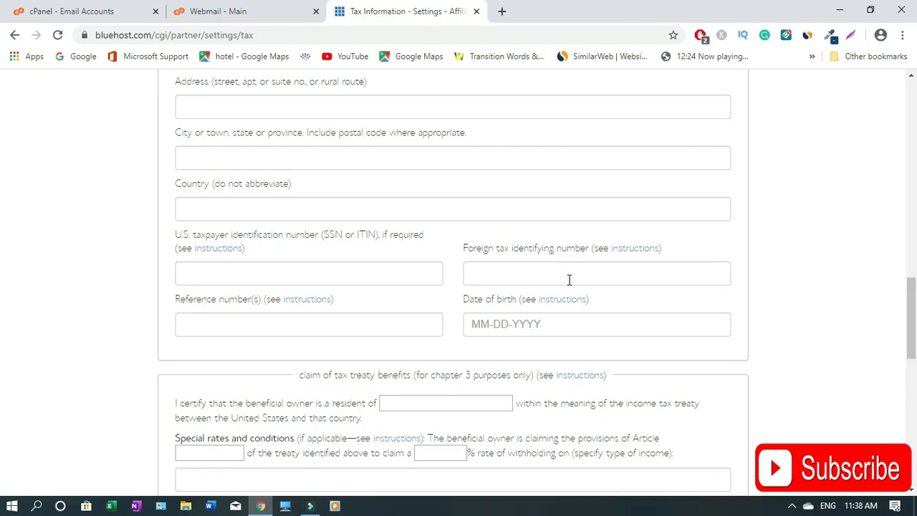
pyautogui.moveTo(532, 268)
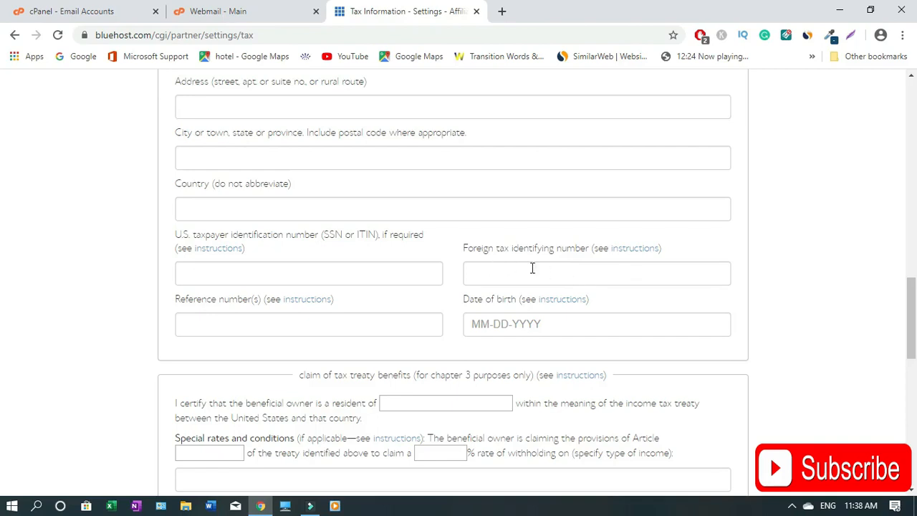
pyautogui.moveTo(661, 278)
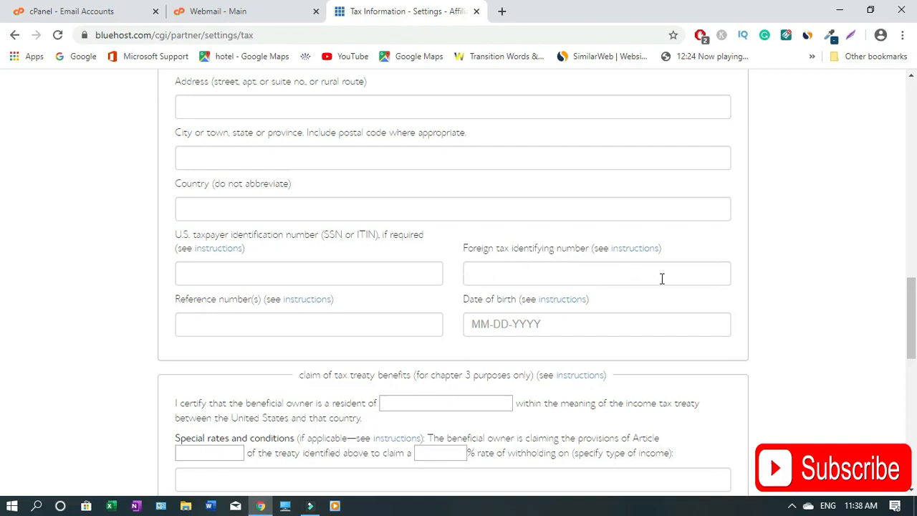
pyautogui.moveTo(545, 281)
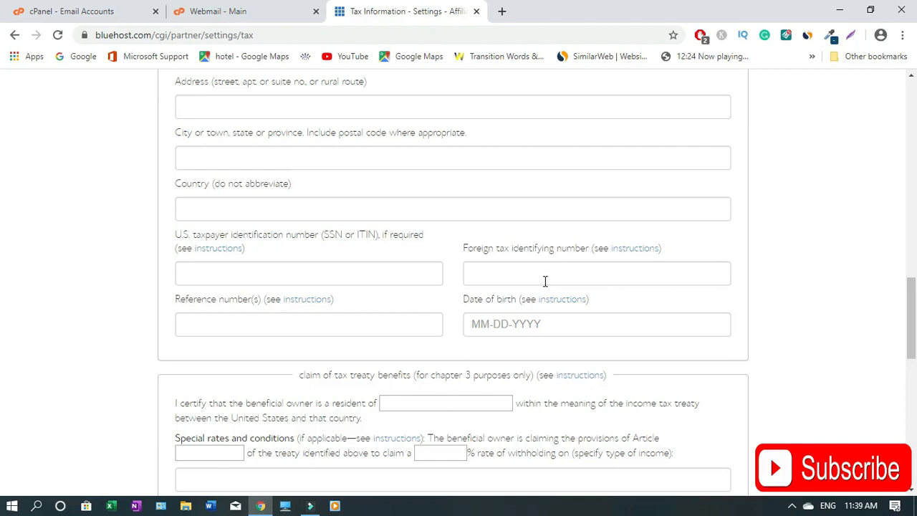
pyautogui.moveTo(500, 279)
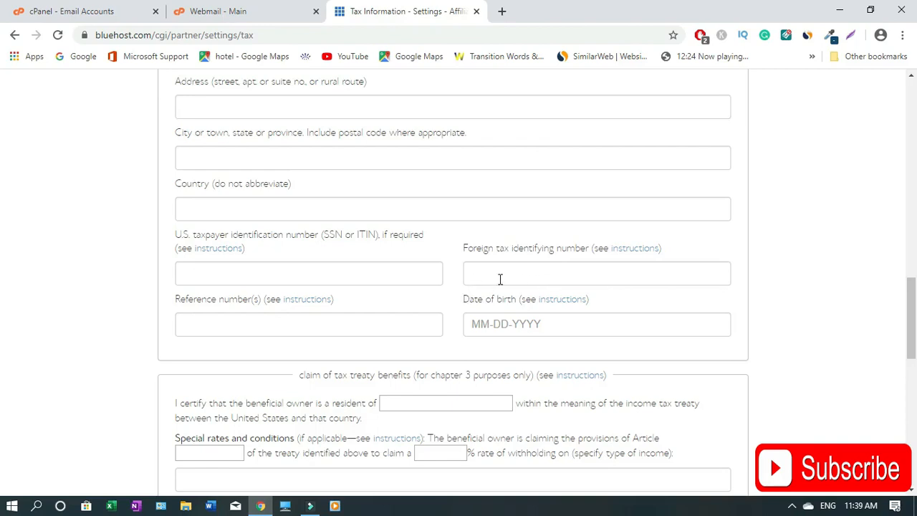
pyautogui.moveTo(583, 279)
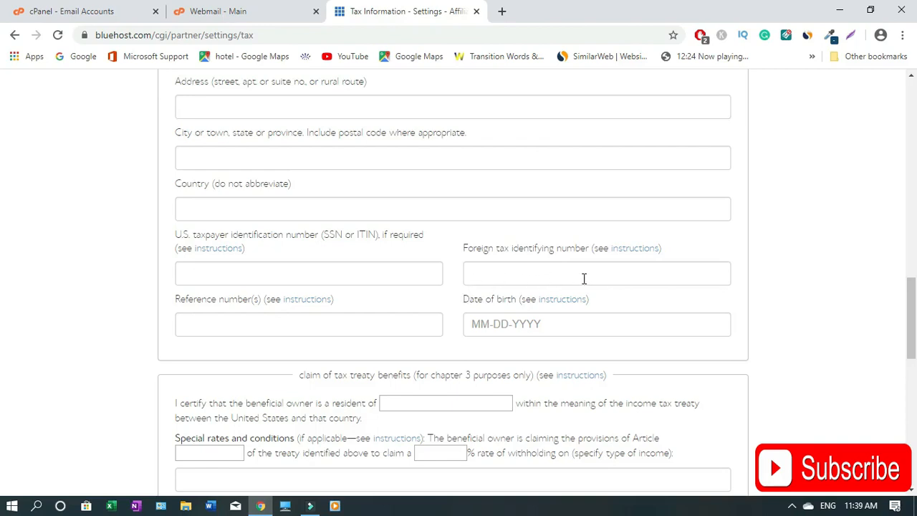
pyautogui.moveTo(617, 277)
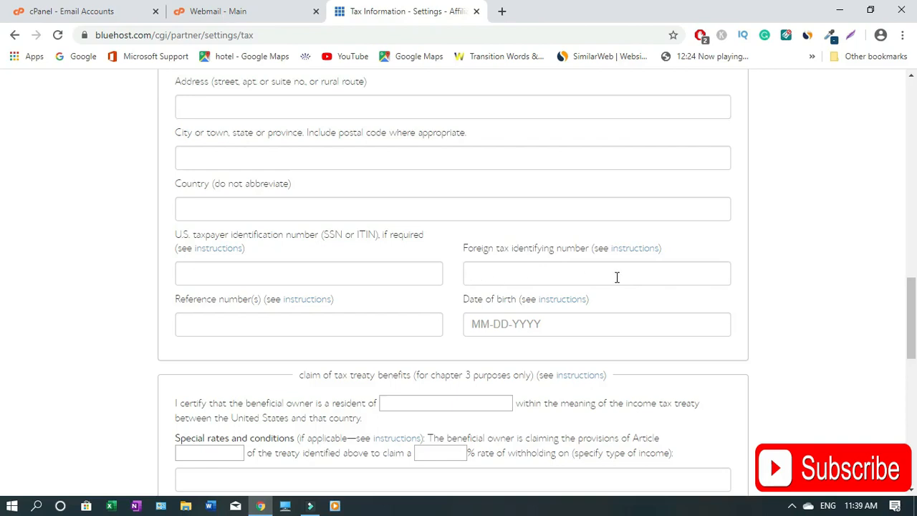
pyautogui.moveTo(607, 282)
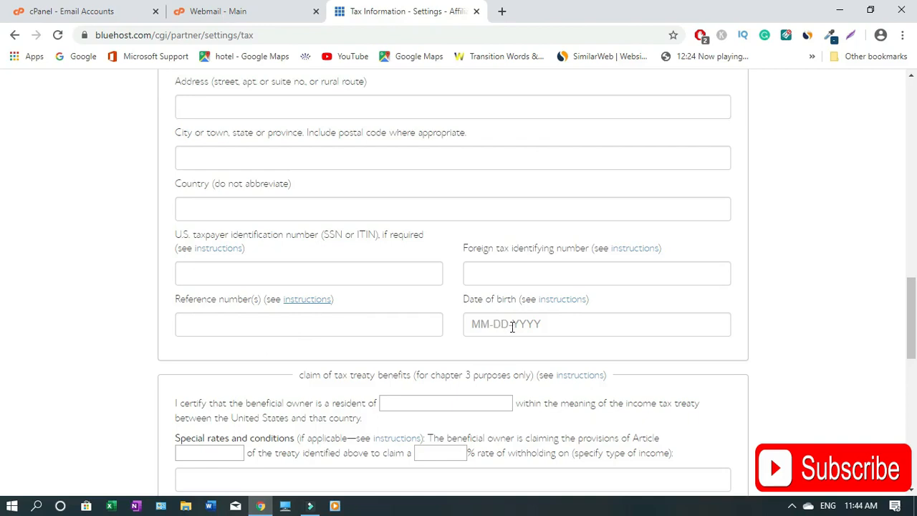
pyautogui.moveTo(4, 310)
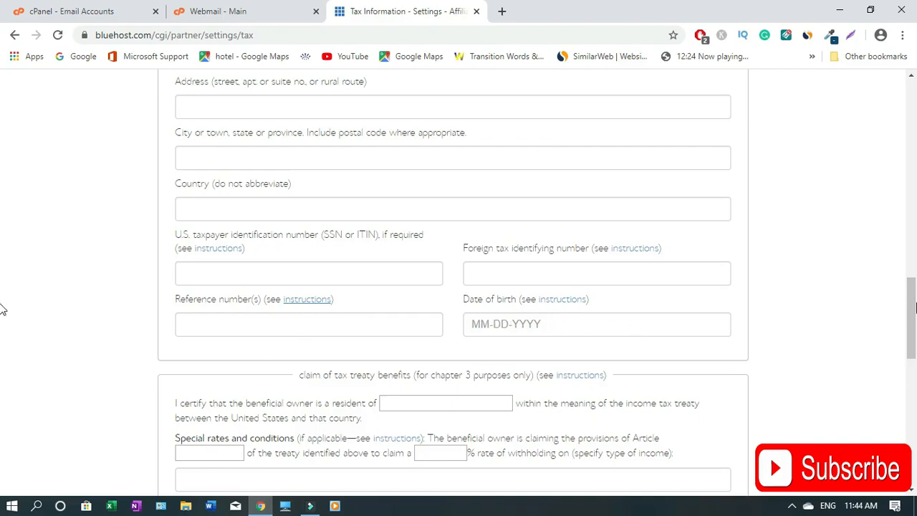
pyautogui.scroll(-3)
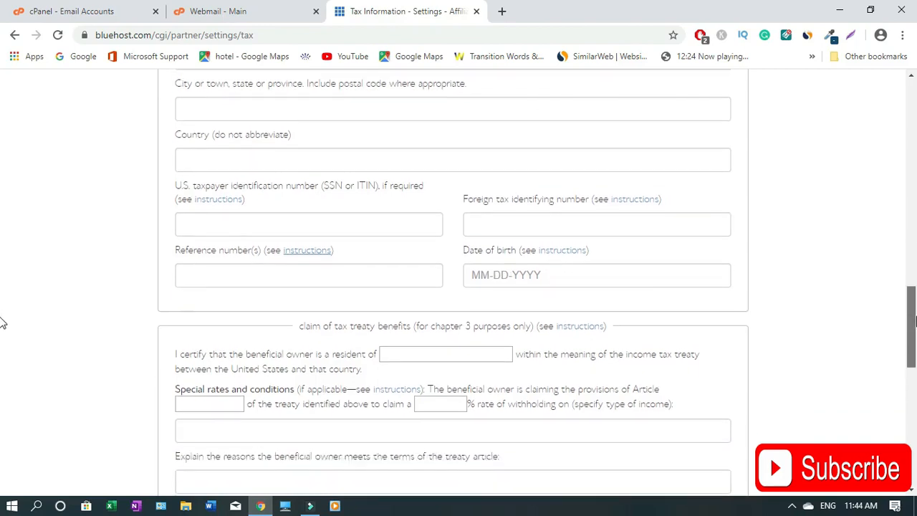
pyautogui.scroll(-3)
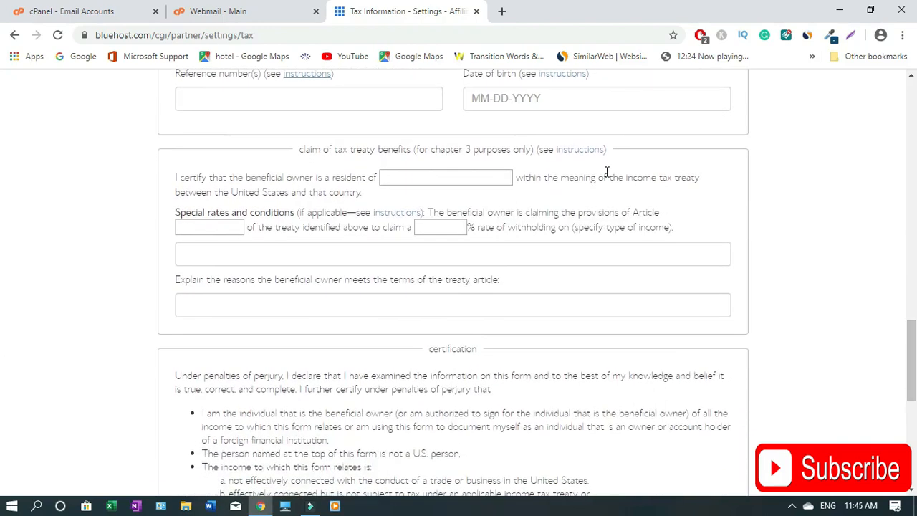
pyautogui.moveTo(292, 188)
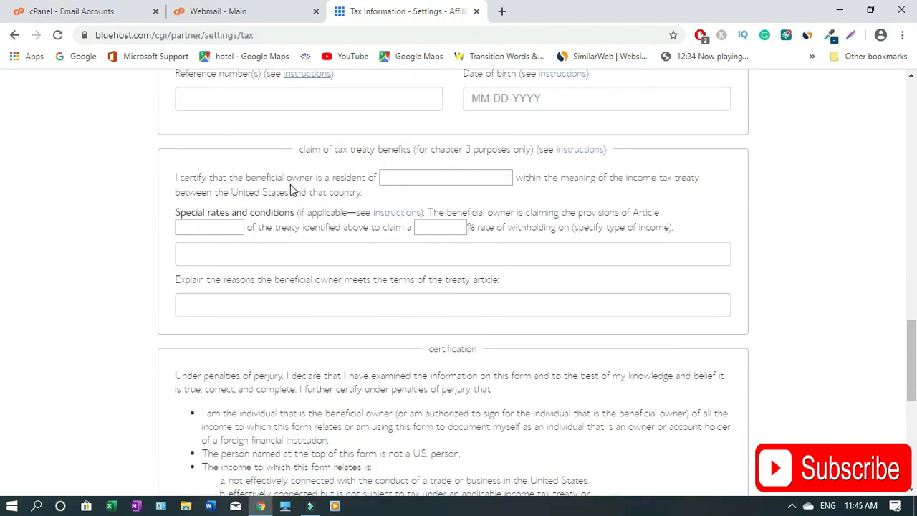
pyautogui.moveTo(331, 188)
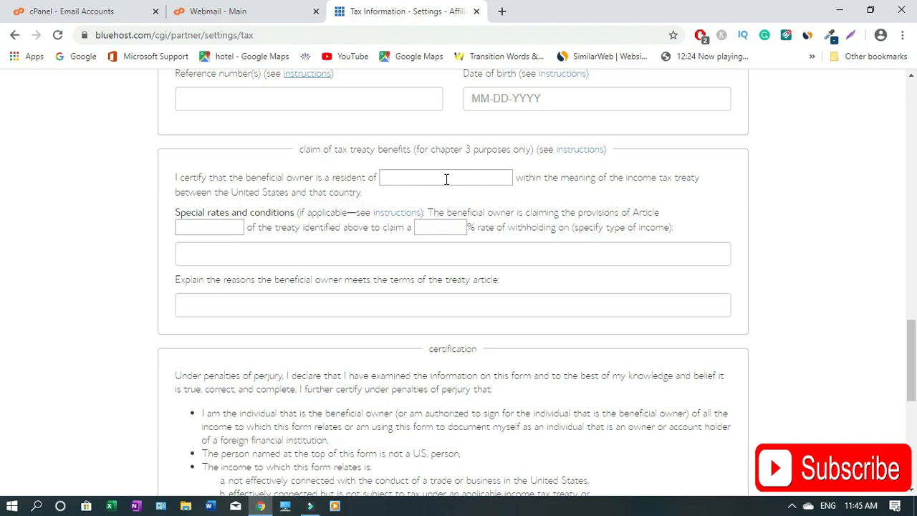
pyautogui.moveTo(480, 177)
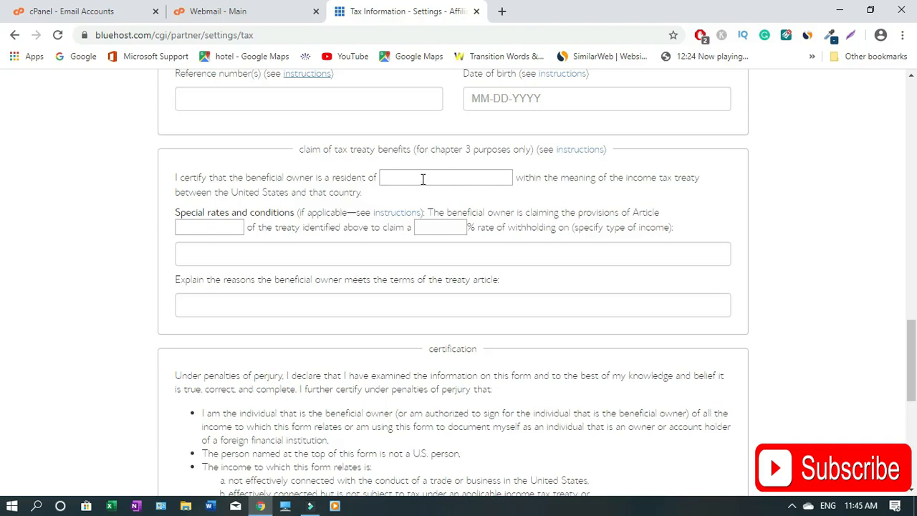
pyautogui.moveTo(505, 177)
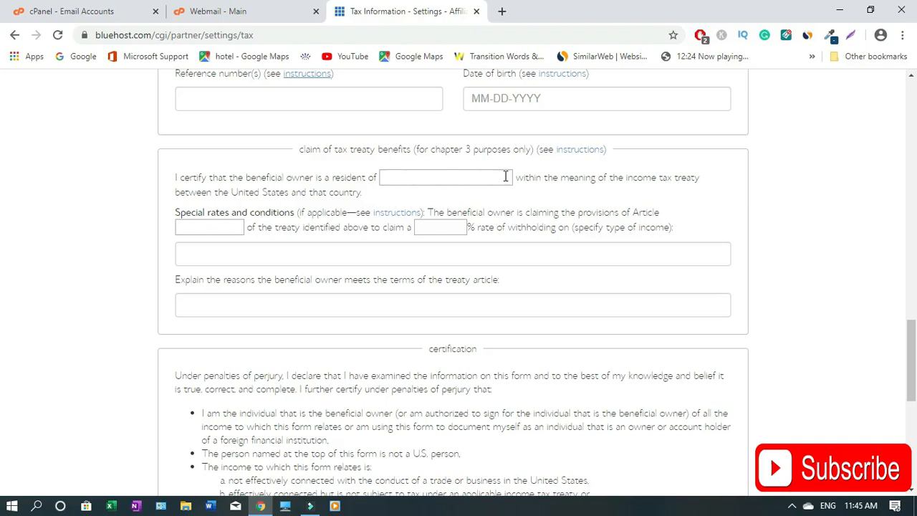
pyautogui.moveTo(477, 183)
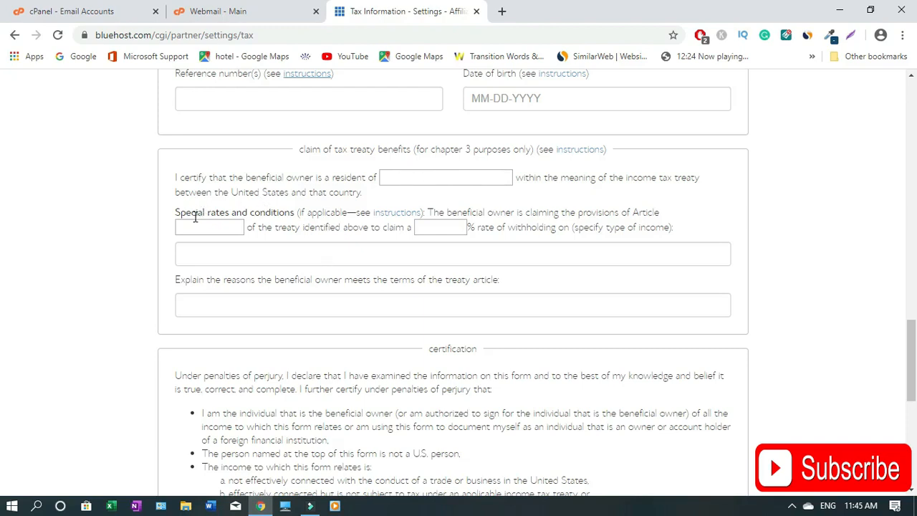
pyautogui.moveTo(269, 223)
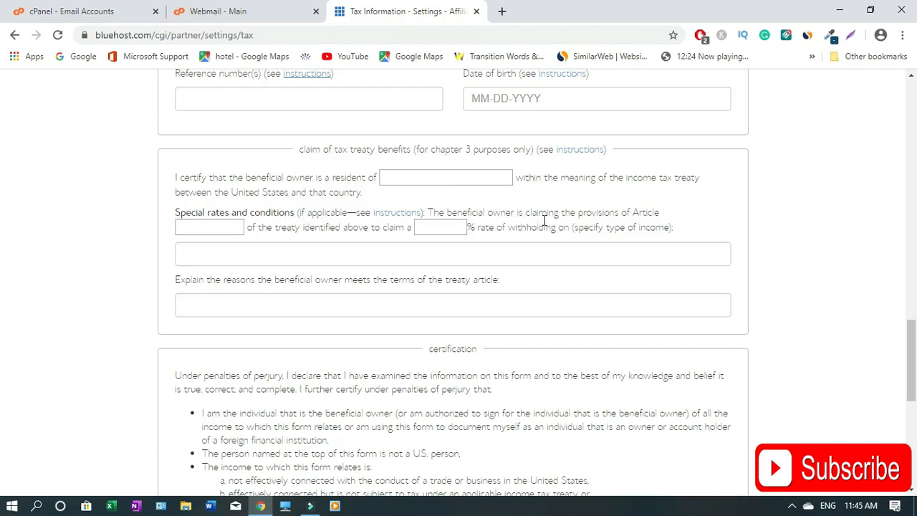
pyautogui.moveTo(628, 215)
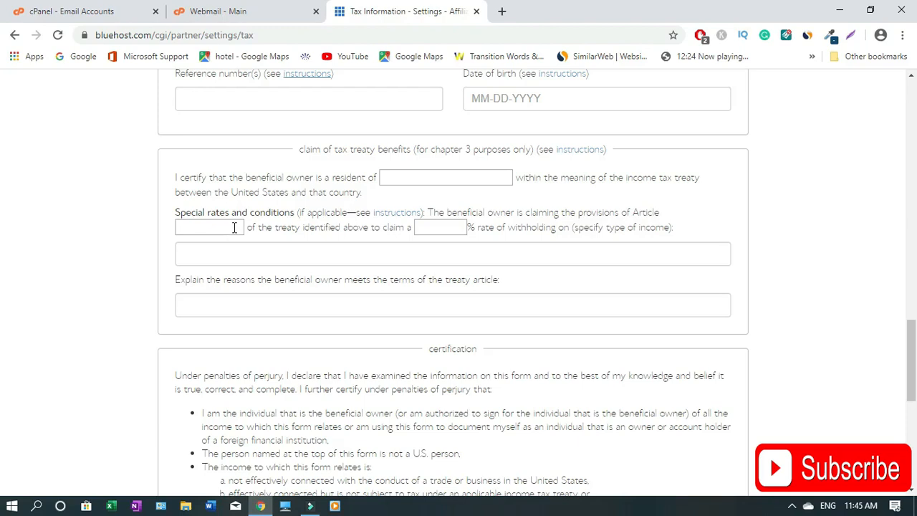
pyautogui.moveTo(881, 118)
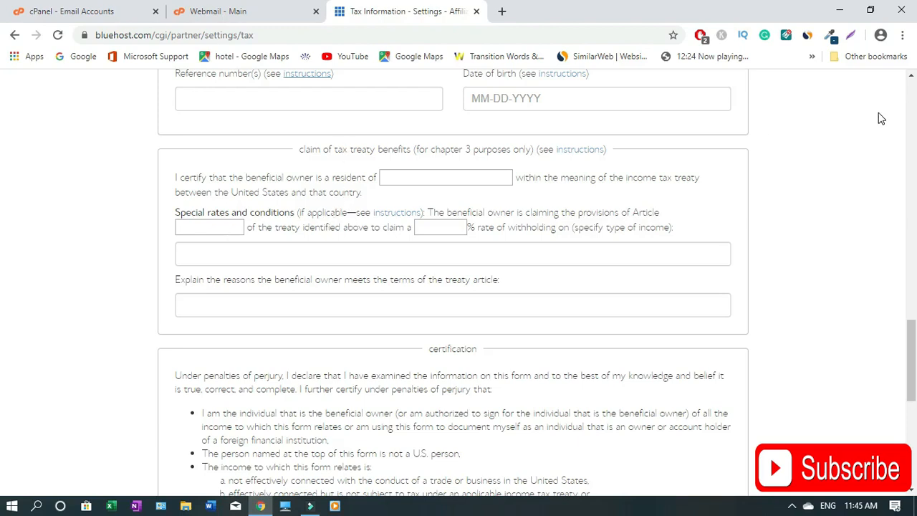
pyautogui.moveTo(845, 257)
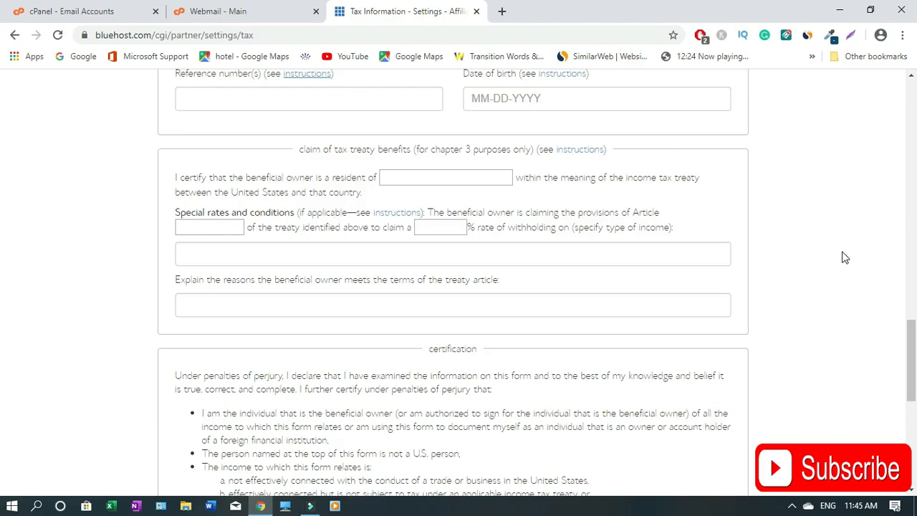
pyautogui.moveTo(2, 356)
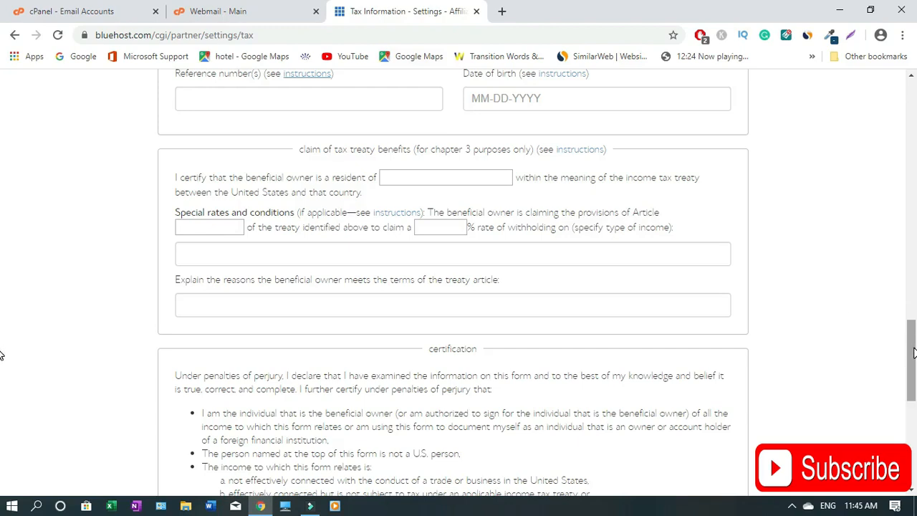
pyautogui.moveTo(399, 217)
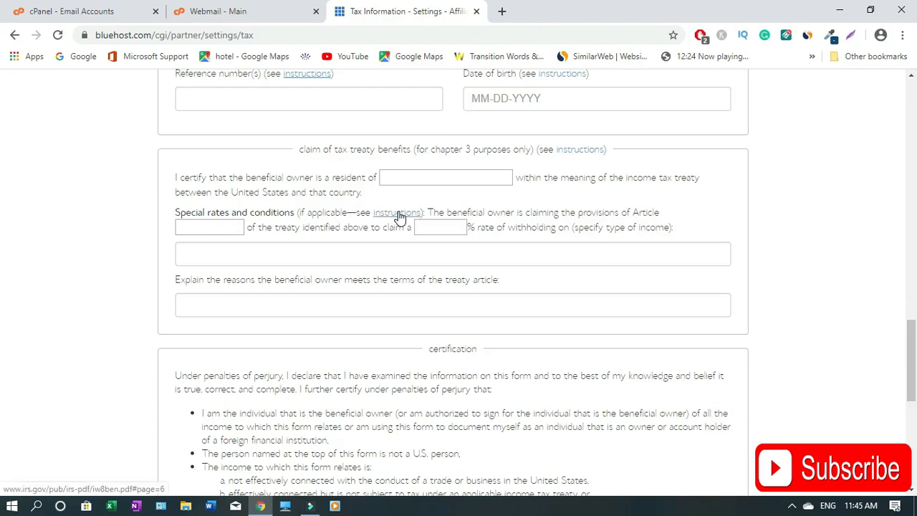
pyautogui.moveTo(403, 217)
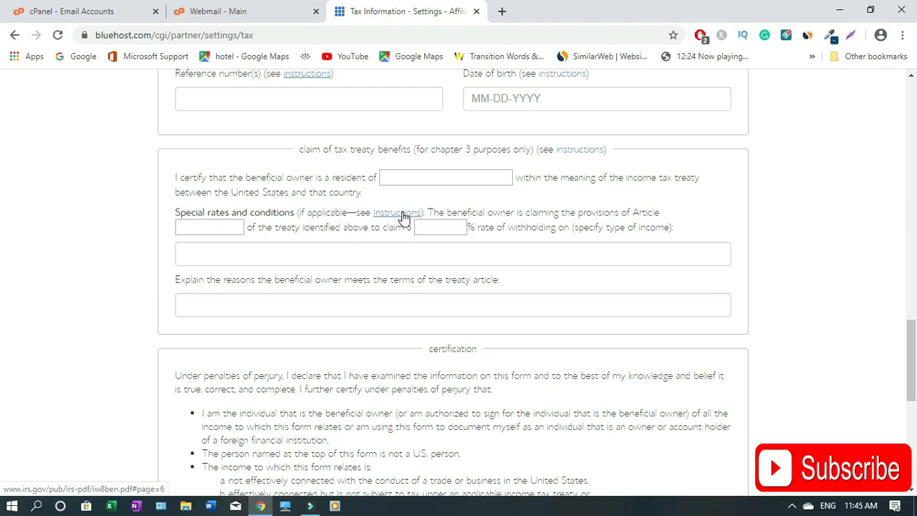
# Skim the official W-8BEN instructions PDF, then return to the tax form tab
pyautogui.click(398, 212)
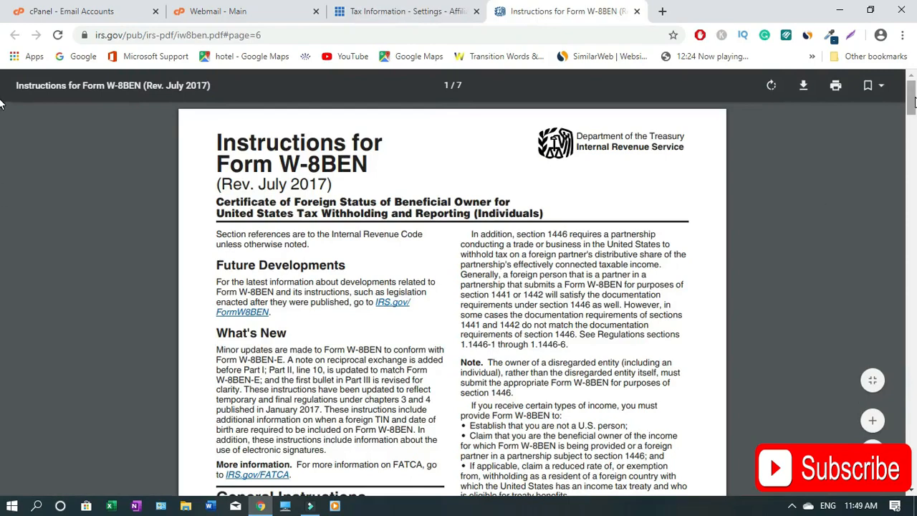
pyautogui.scroll(-3)
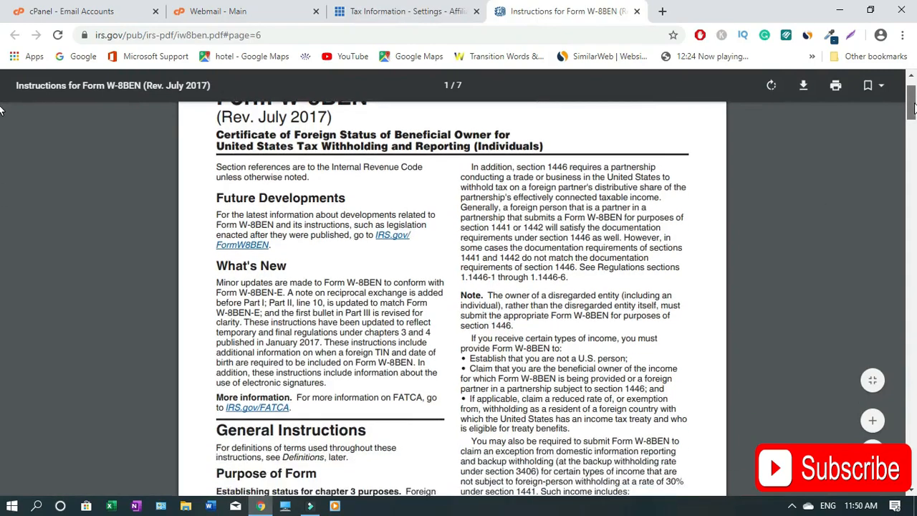
pyautogui.scroll(-3)
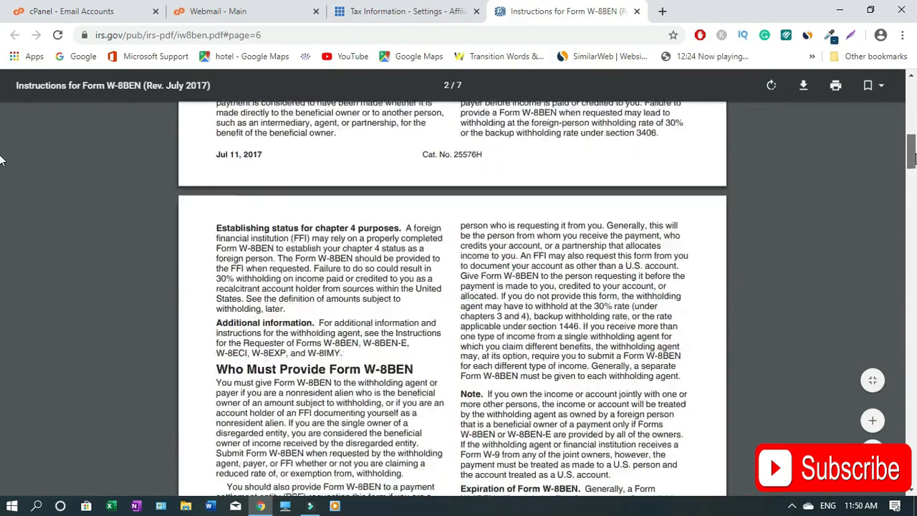
pyautogui.click(407, 11)
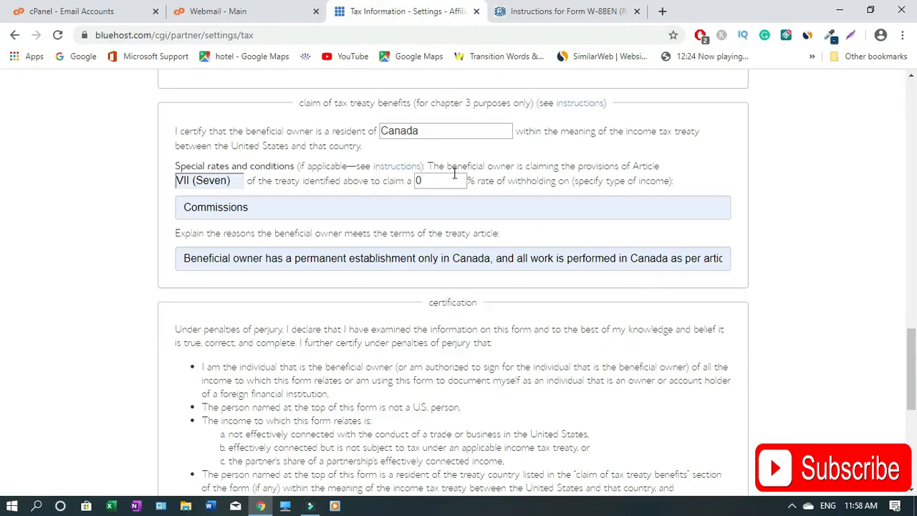
pyautogui.moveTo(313, 143)
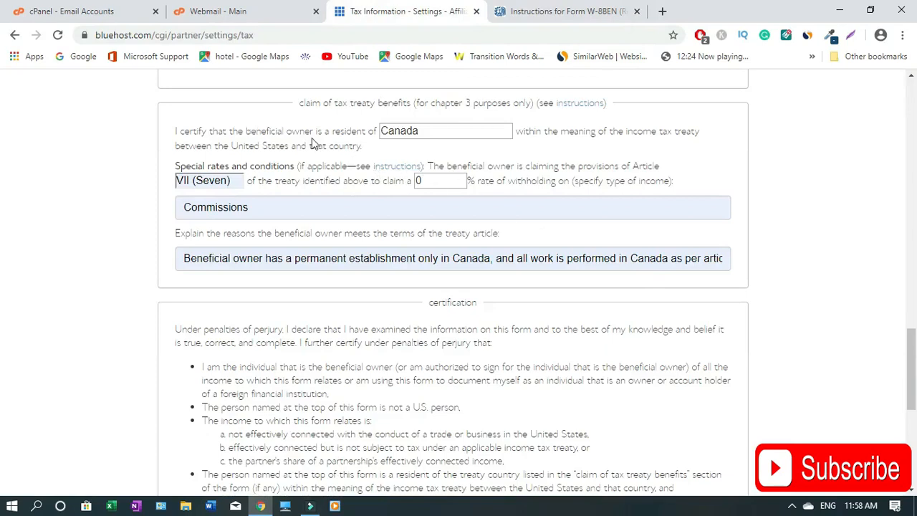
pyautogui.moveTo(316, 141)
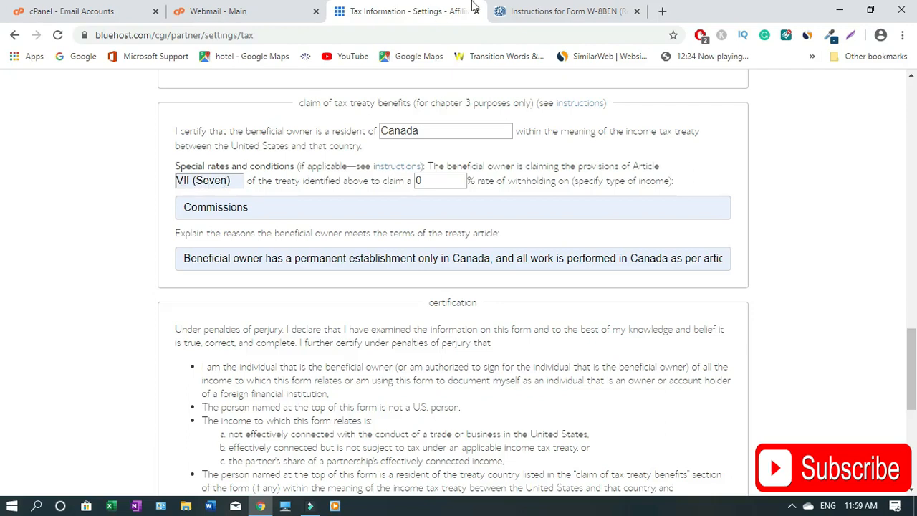
# Append 'article V (Five).' to the treaty explanation text
pyautogui.click(570, 12)
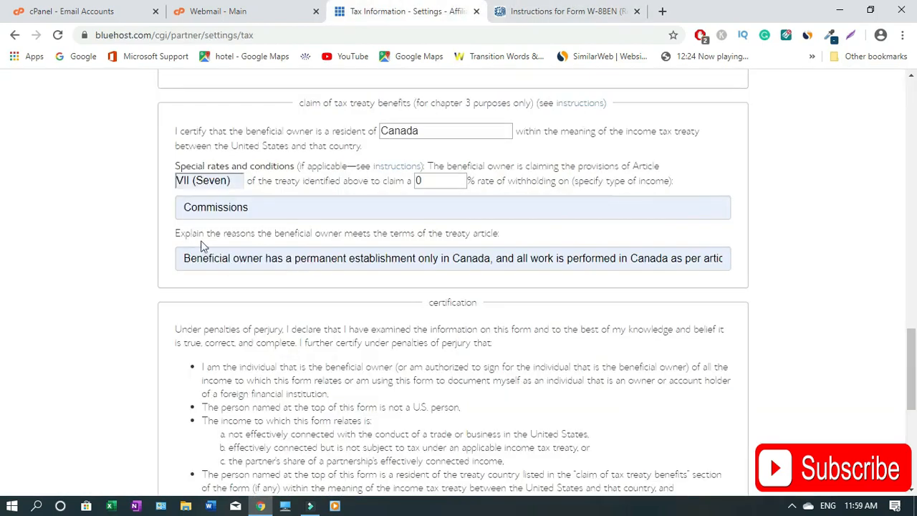
pyautogui.moveTo(383, 242)
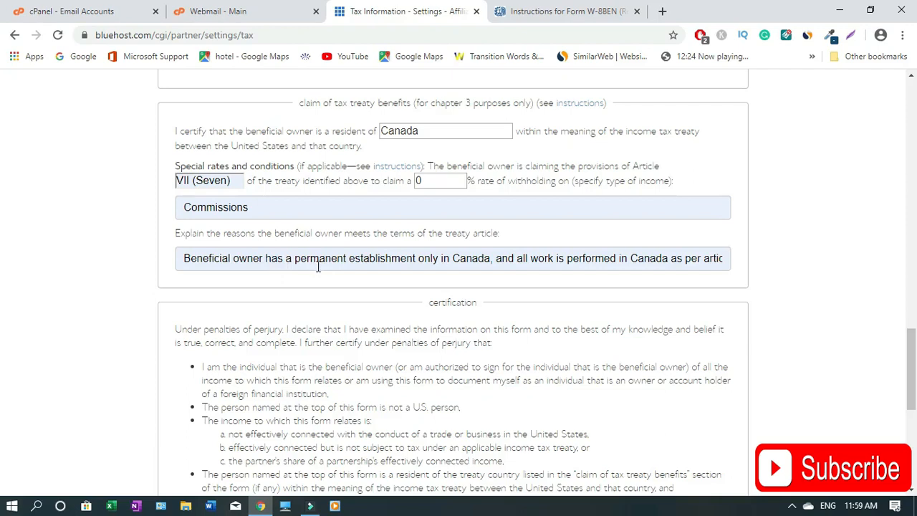
pyautogui.moveTo(450, 269)
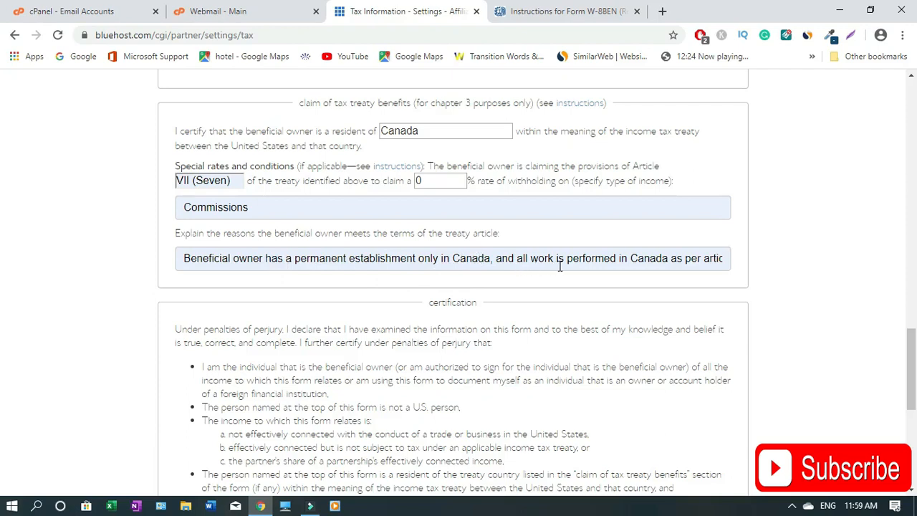
pyautogui.moveTo(659, 258)
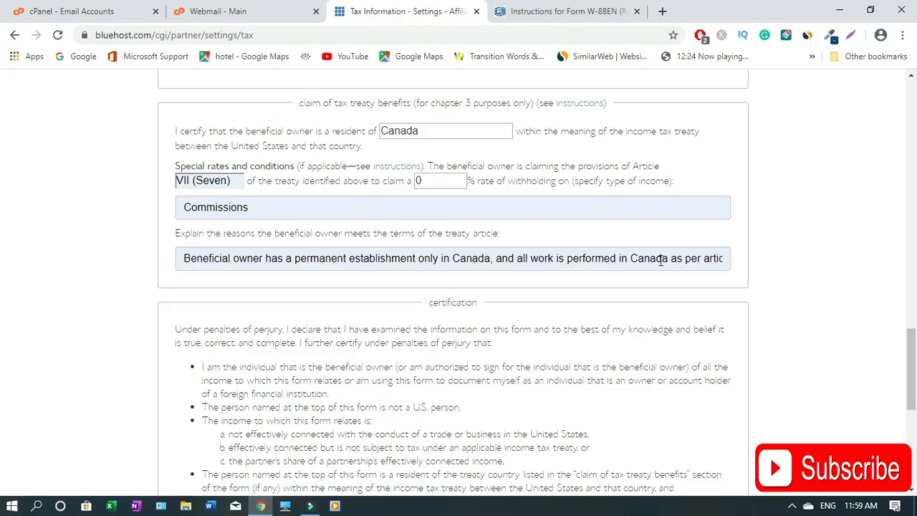
pyautogui.moveTo(643, 260)
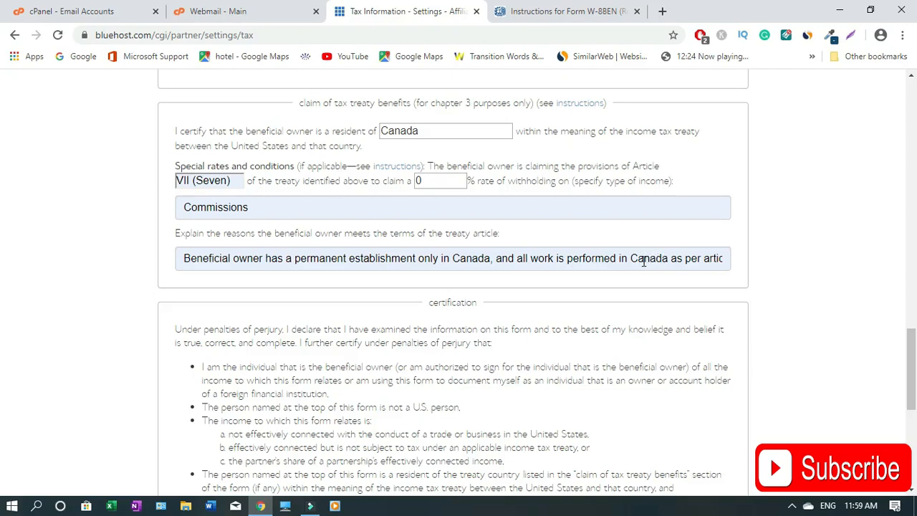
pyautogui.click(644, 258)
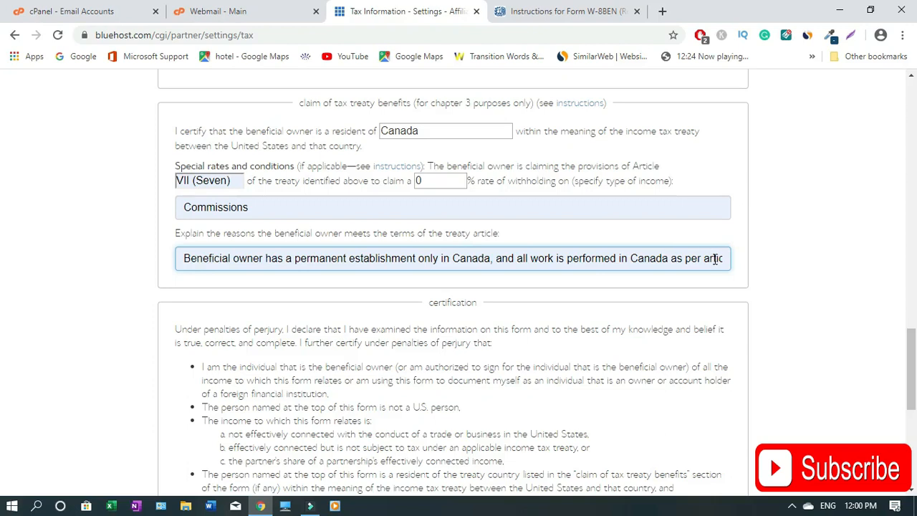
pyautogui.write('article V (Five).')
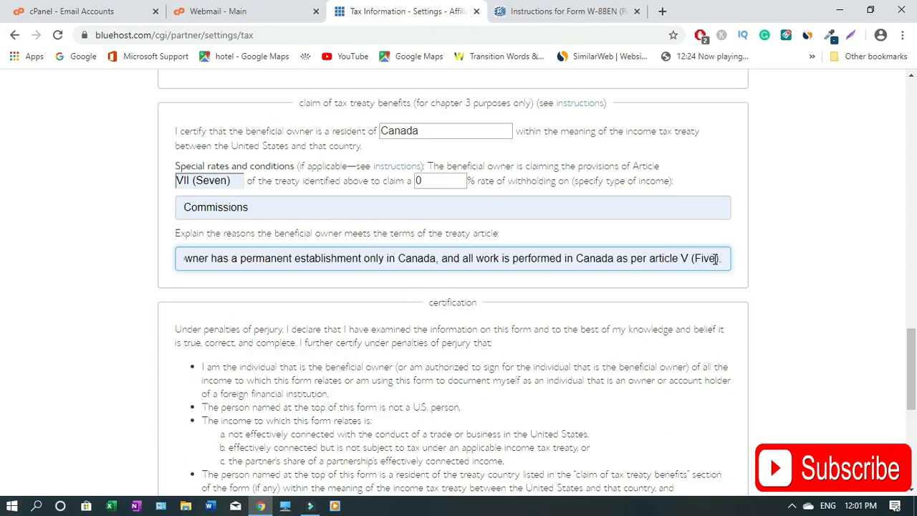
pyautogui.scroll(-3)
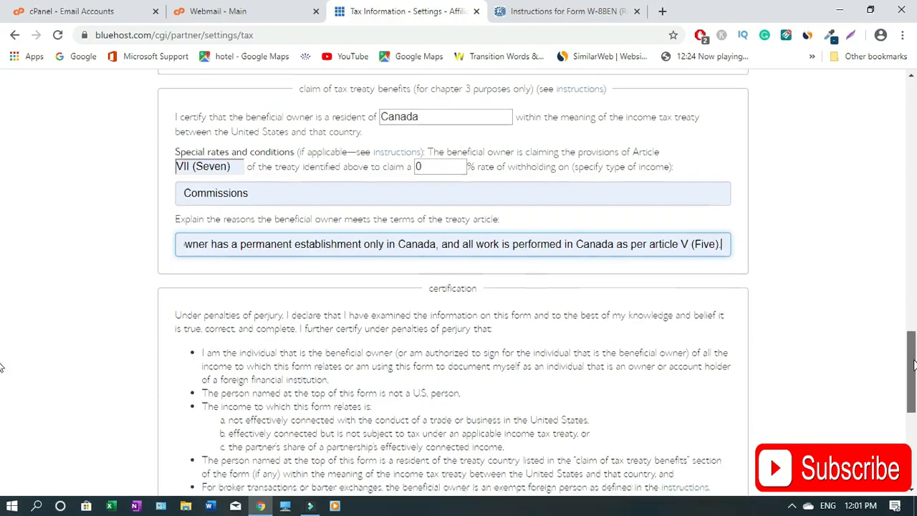
pyautogui.scroll(-3)
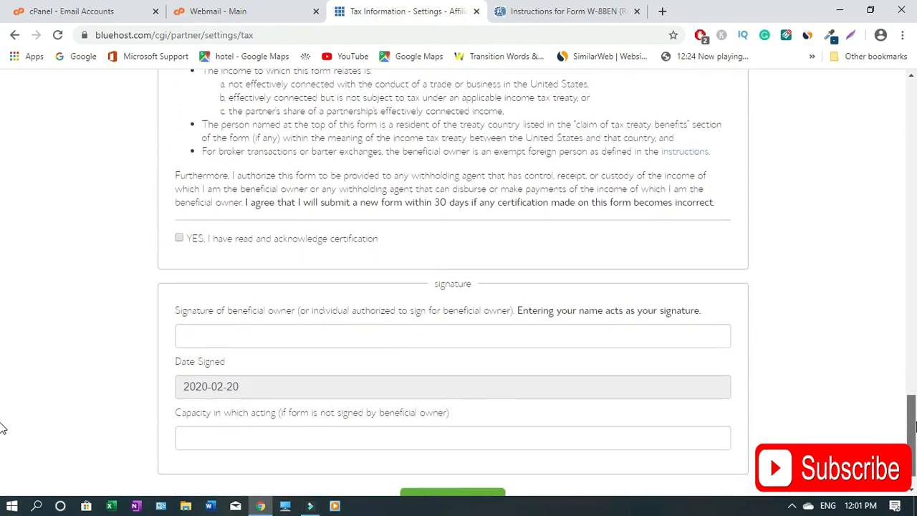
pyautogui.scroll(-3)
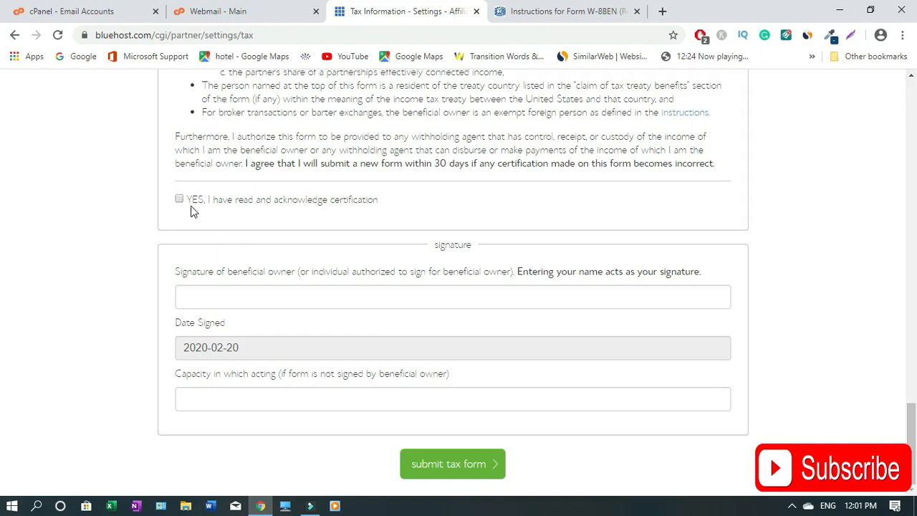
pyautogui.moveTo(346, 208)
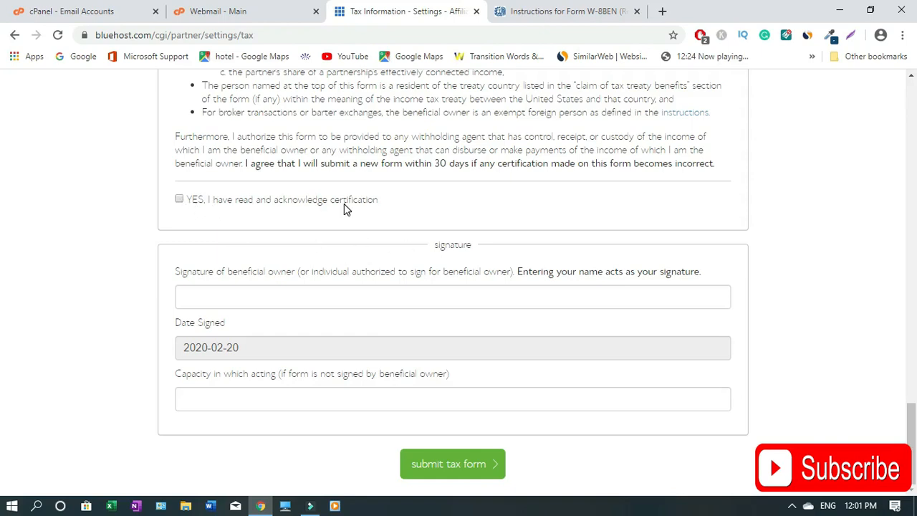
pyautogui.moveTo(3, 385)
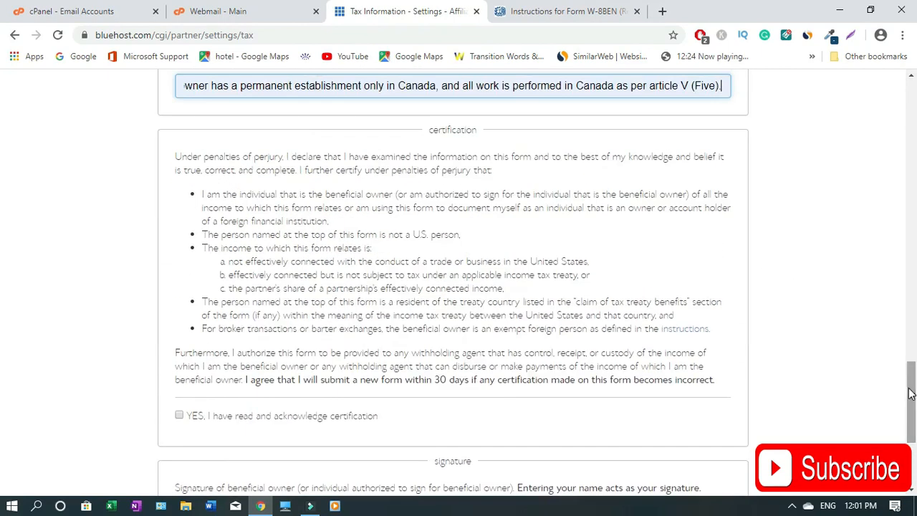
pyautogui.scroll(-3)
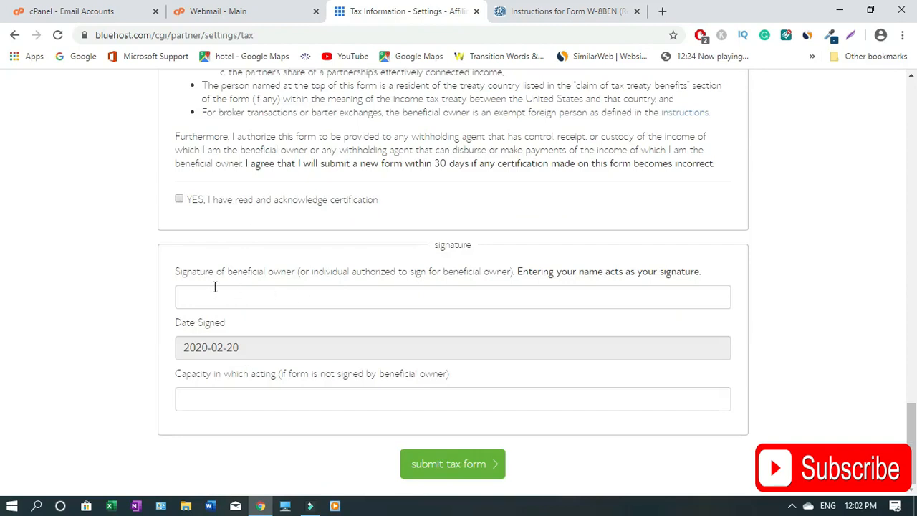
pyautogui.moveTo(324, 285)
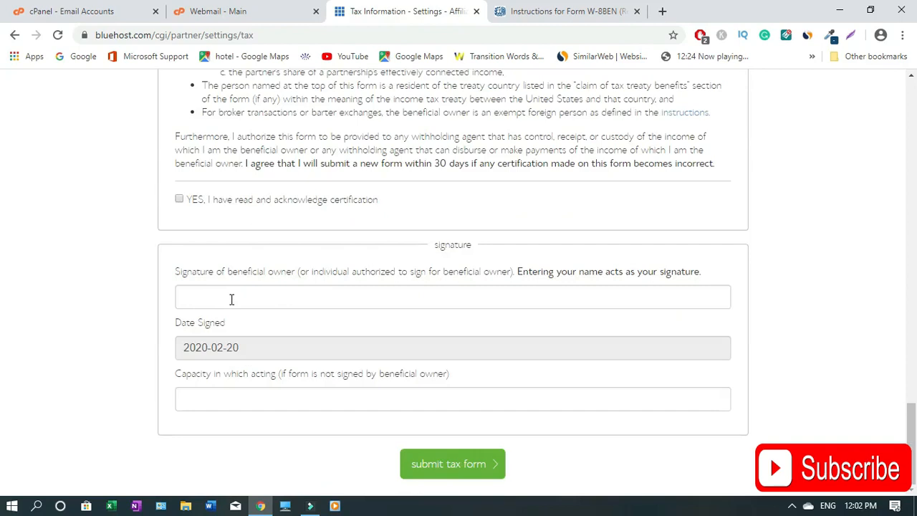
pyautogui.moveTo(254, 302)
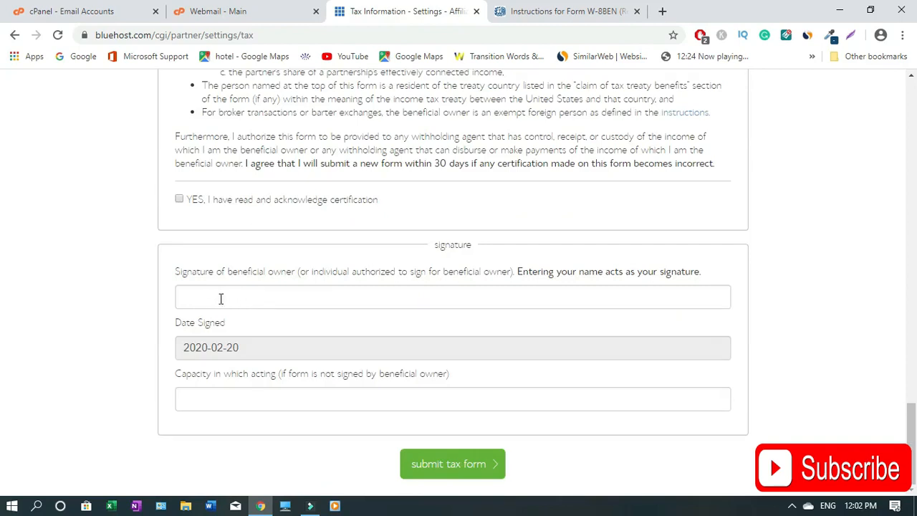
pyautogui.moveTo(372, 305)
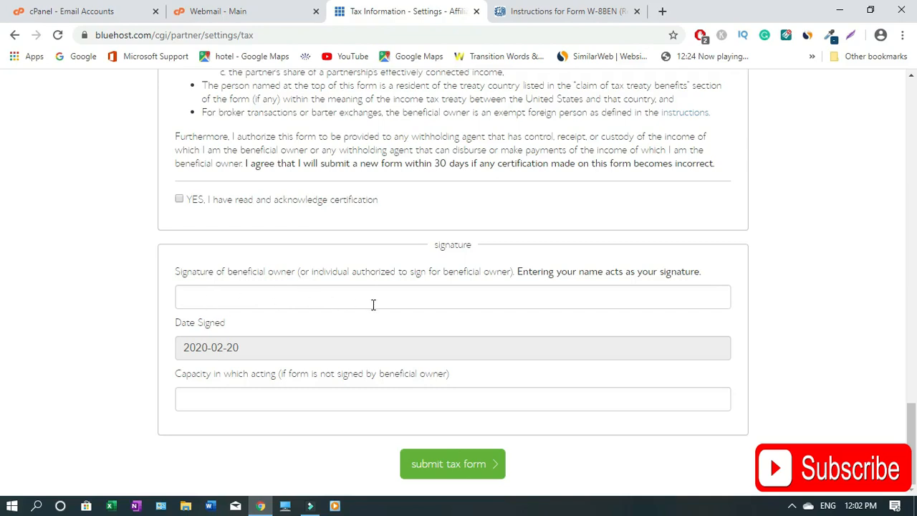
pyautogui.moveTo(224, 386)
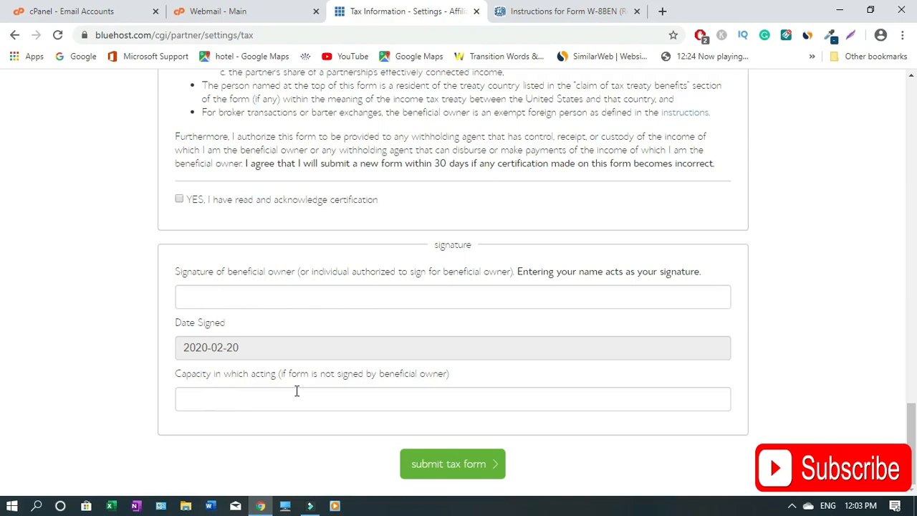
pyautogui.moveTo(361, 402)
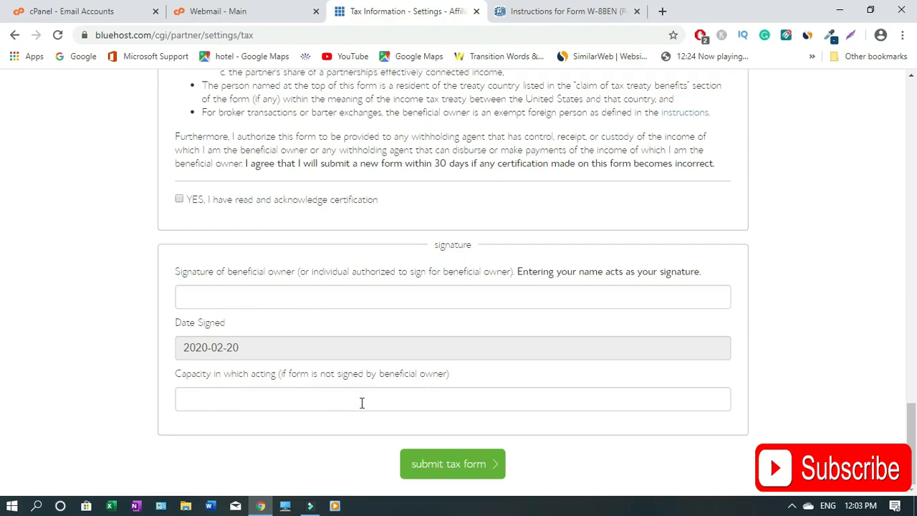
pyautogui.moveTo(264, 385)
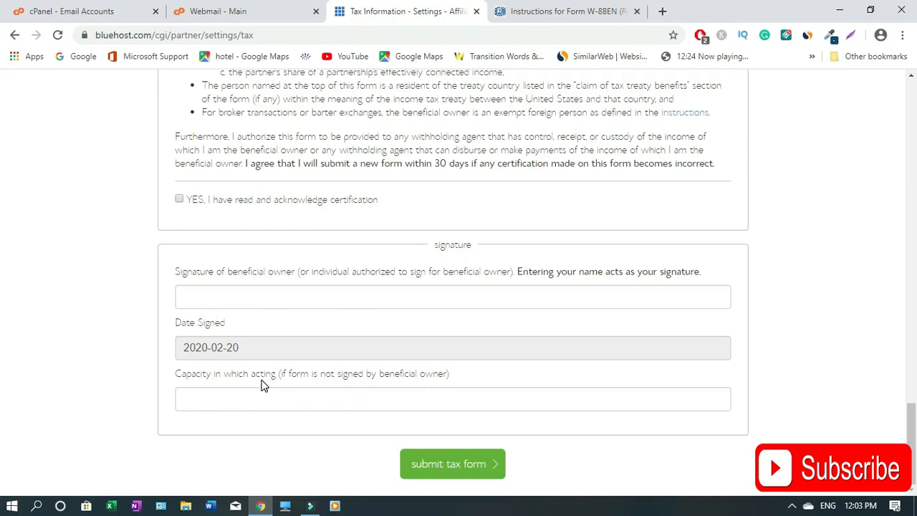
pyautogui.moveTo(333, 387)
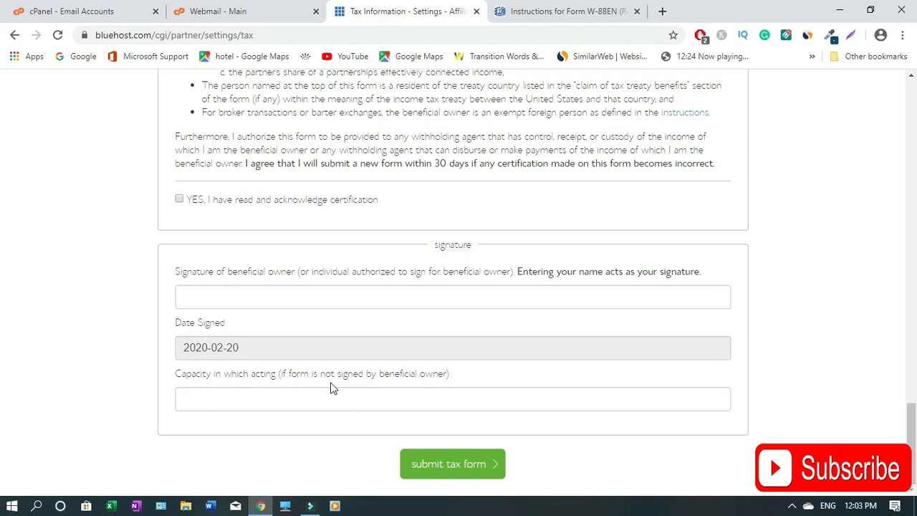
pyautogui.moveTo(369, 383)
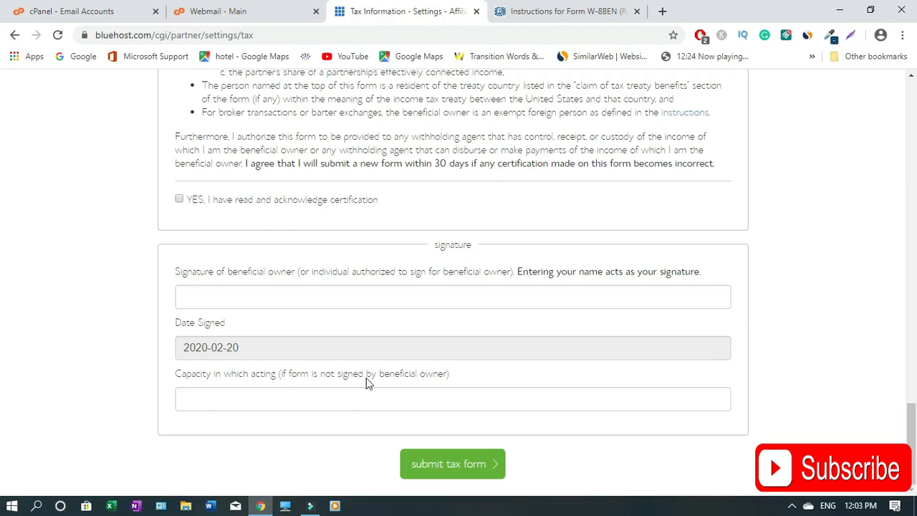
pyautogui.moveTo(442, 384)
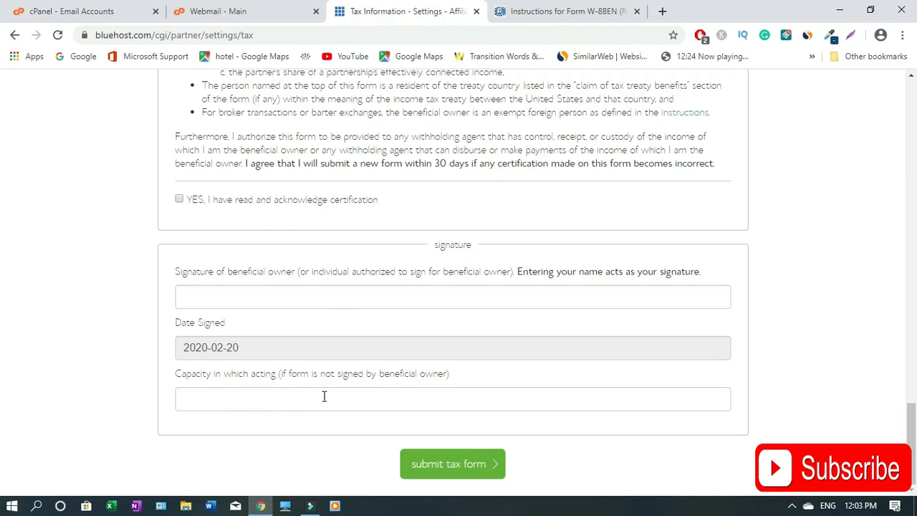
pyautogui.moveTo(456, 393)
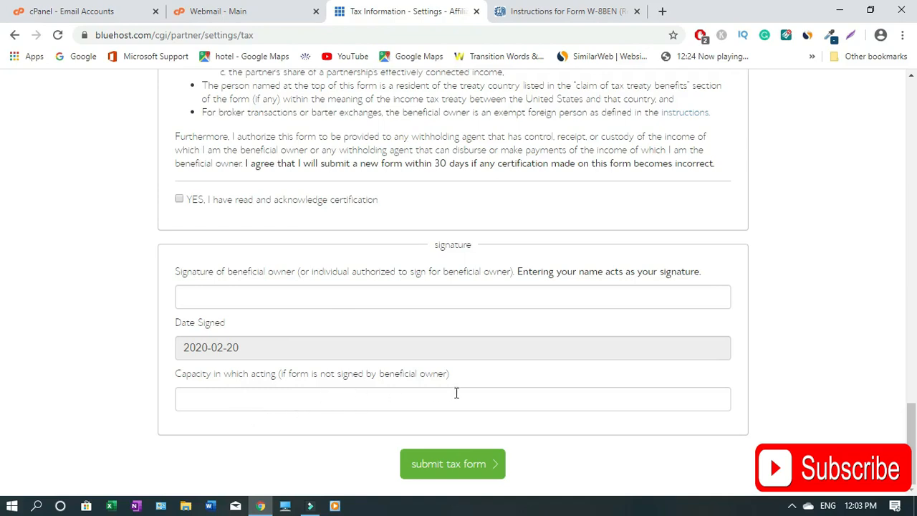
pyautogui.moveTo(374, 381)
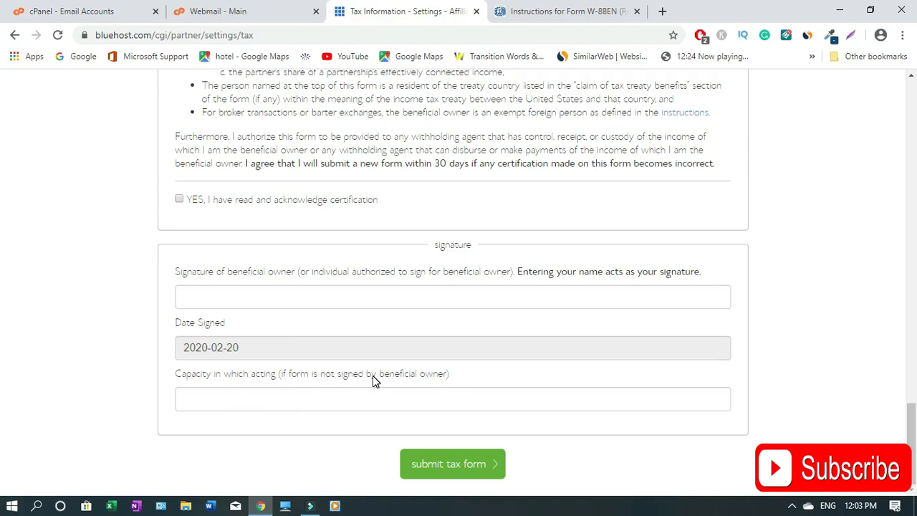
pyautogui.moveTo(164, 391)
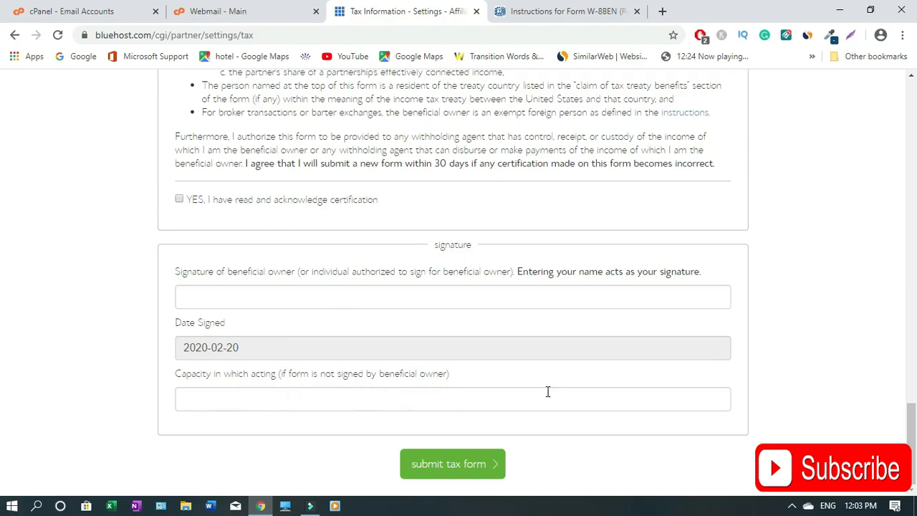
pyautogui.moveTo(361, 408)
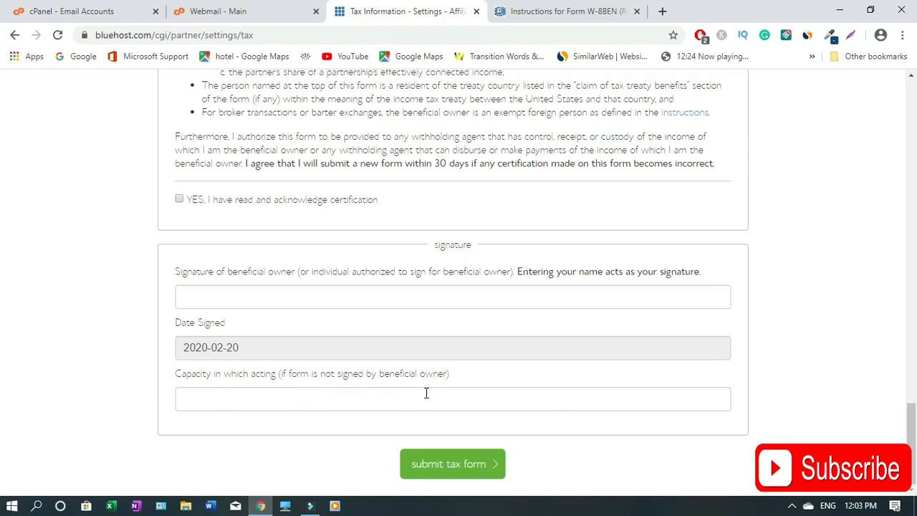
pyautogui.moveTo(301, 398)
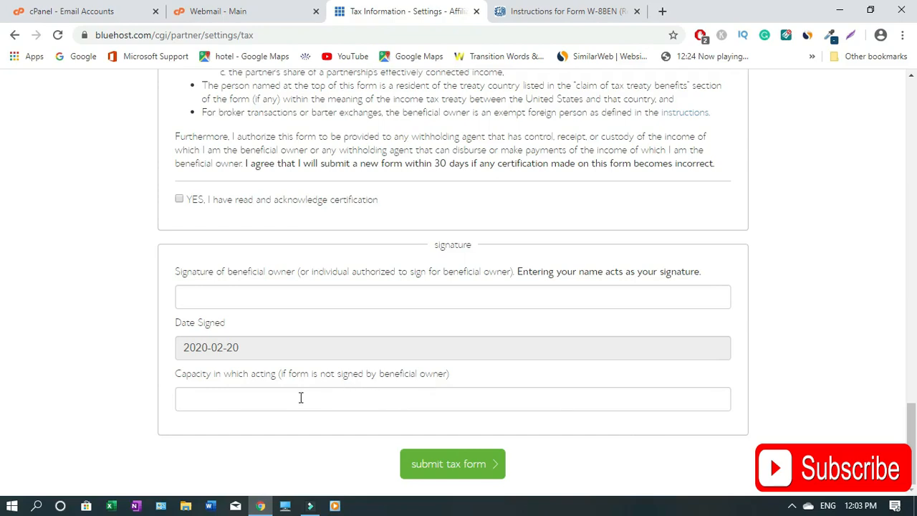
pyautogui.moveTo(382, 389)
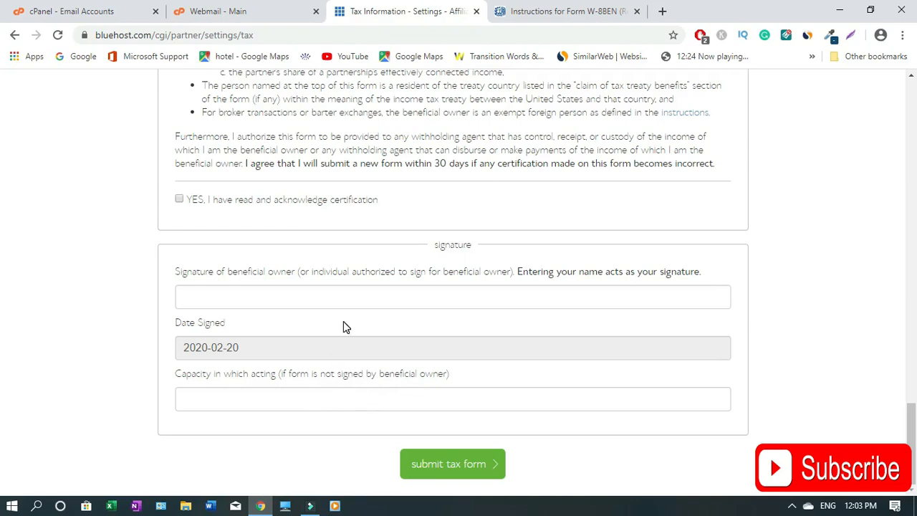
pyautogui.moveTo(702, 378)
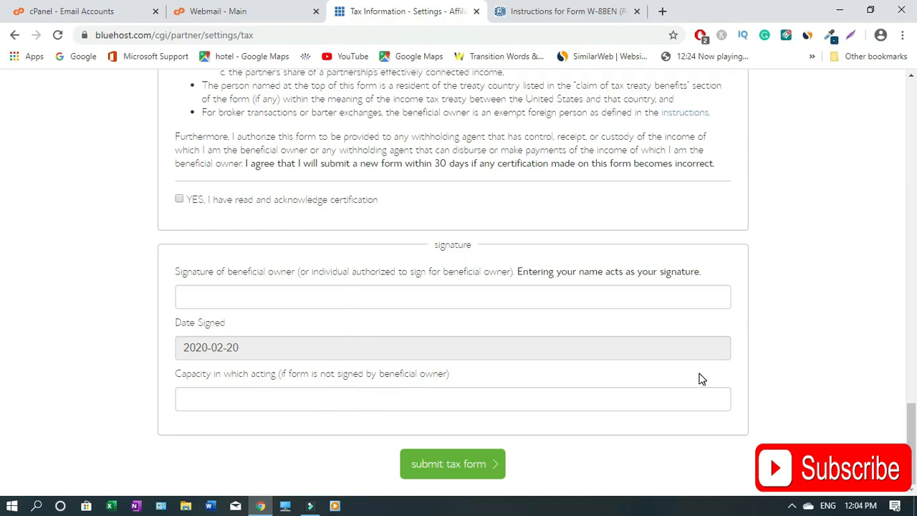
pyautogui.moveTo(439, 474)
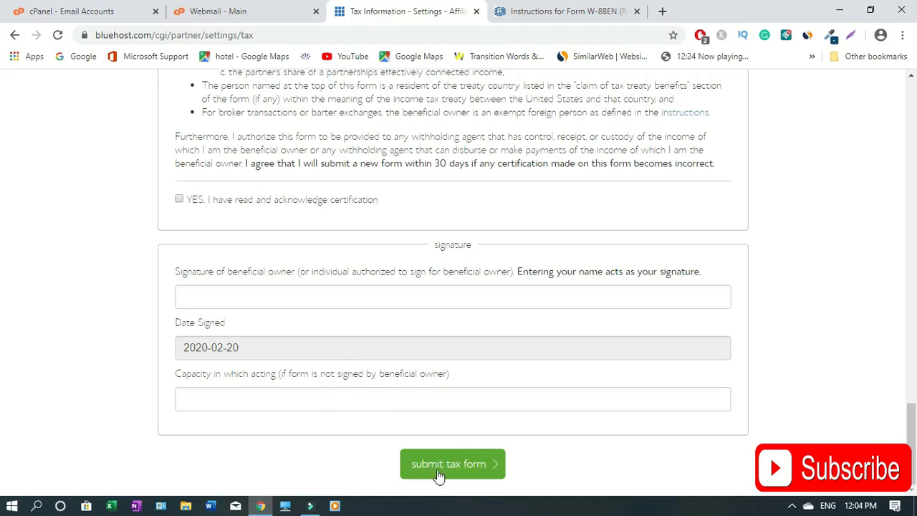
pyautogui.moveTo(824, 429)
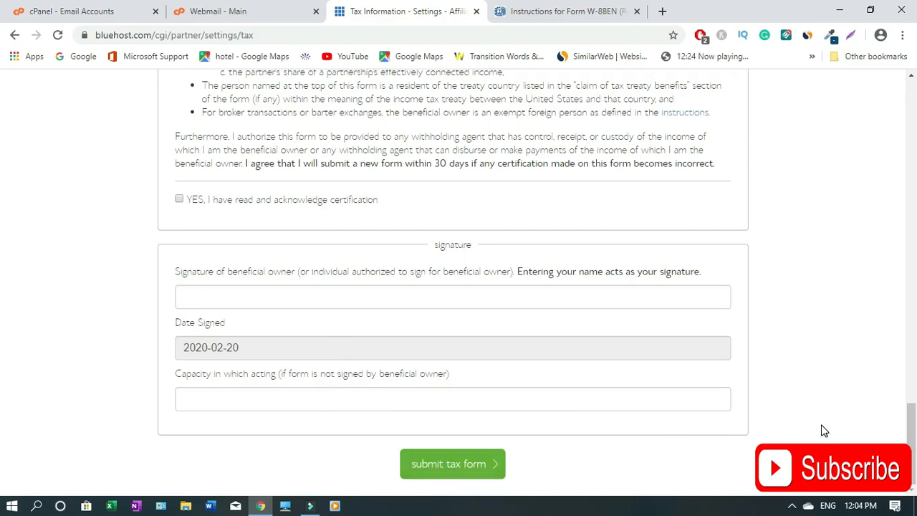